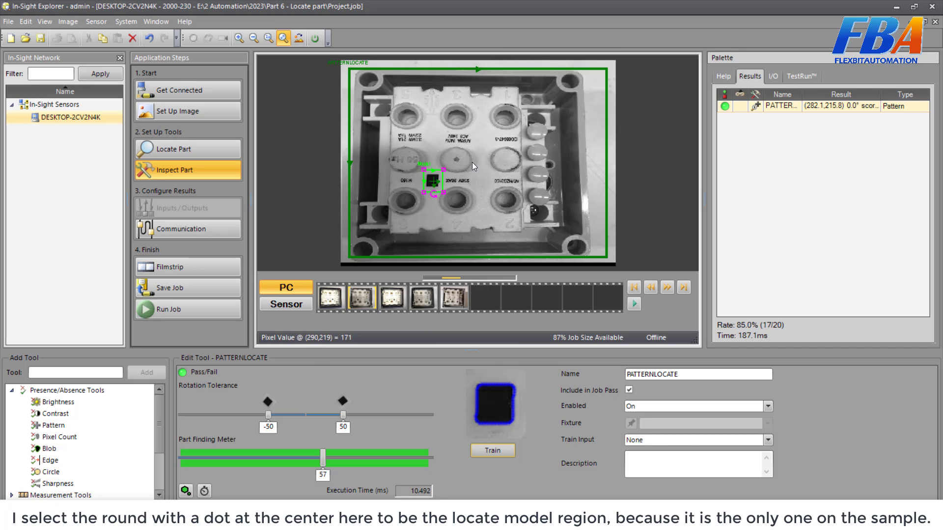
mouse_move(467, 174)
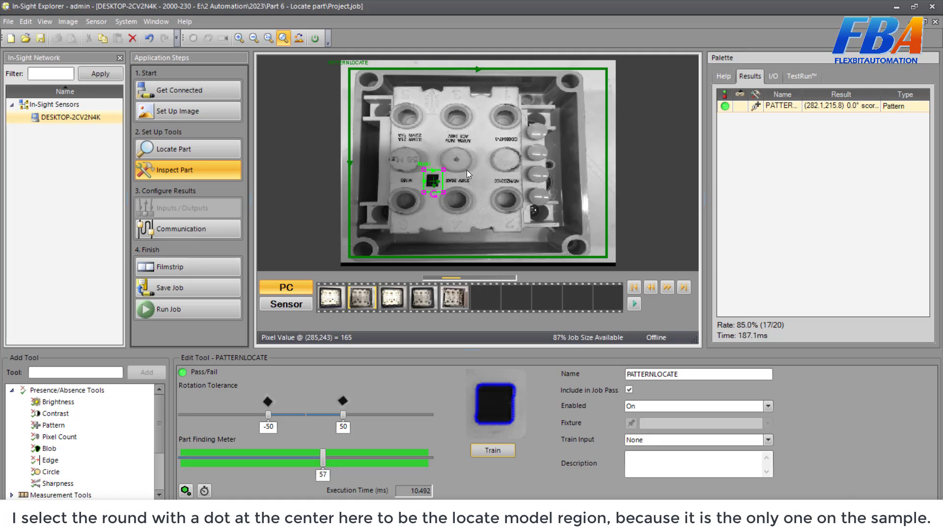
mouse_move(460, 169)
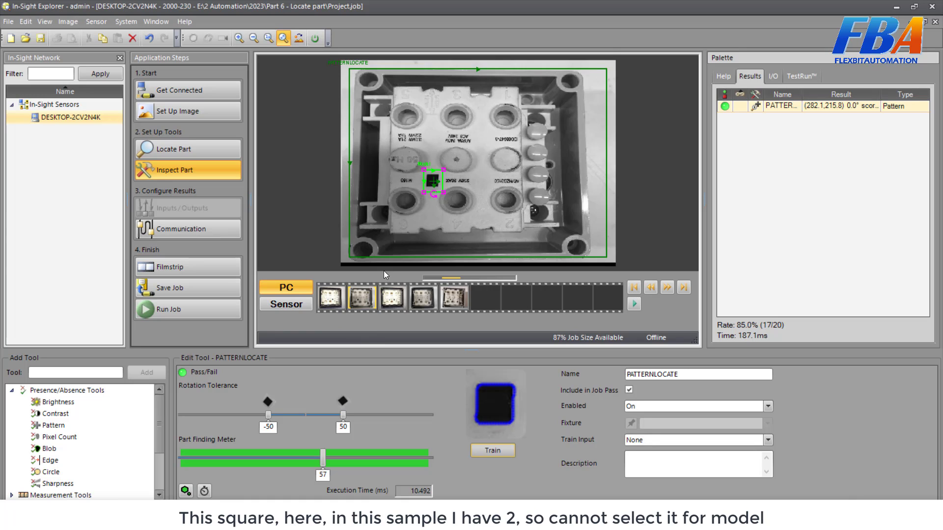
mouse_move(432, 181)
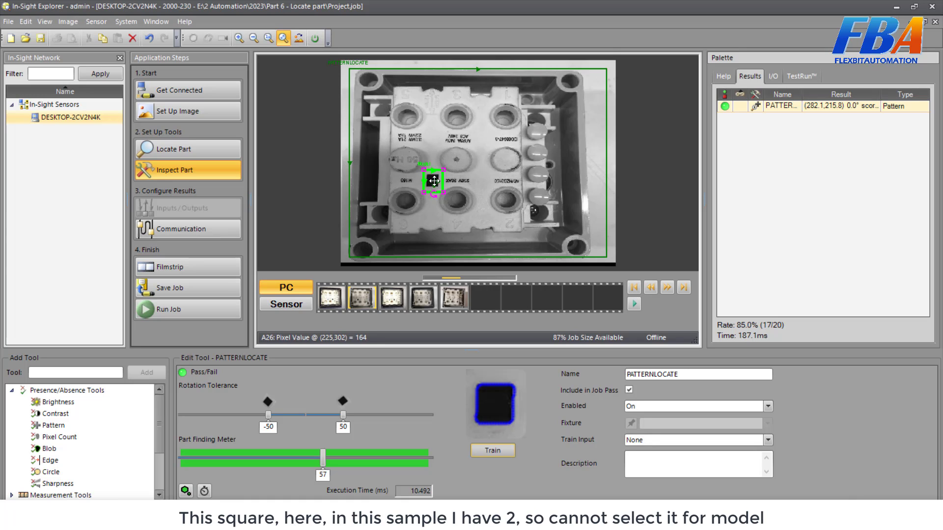
Step: View the missing-screw sample image from the filmstrip
click(329, 297)
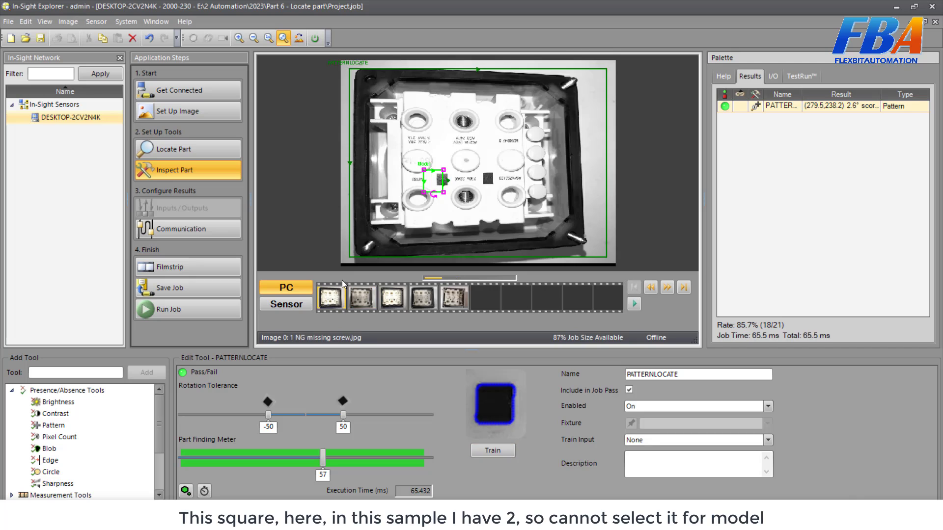
mouse_move(485, 183)
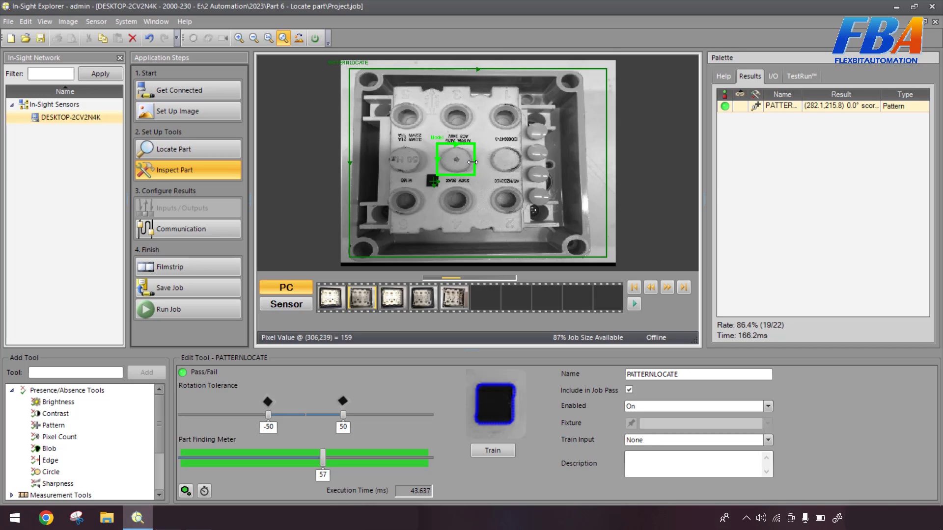
Step: Retrain the model on the dotted round and test it on the second and missing-screw samples
click(491, 450)
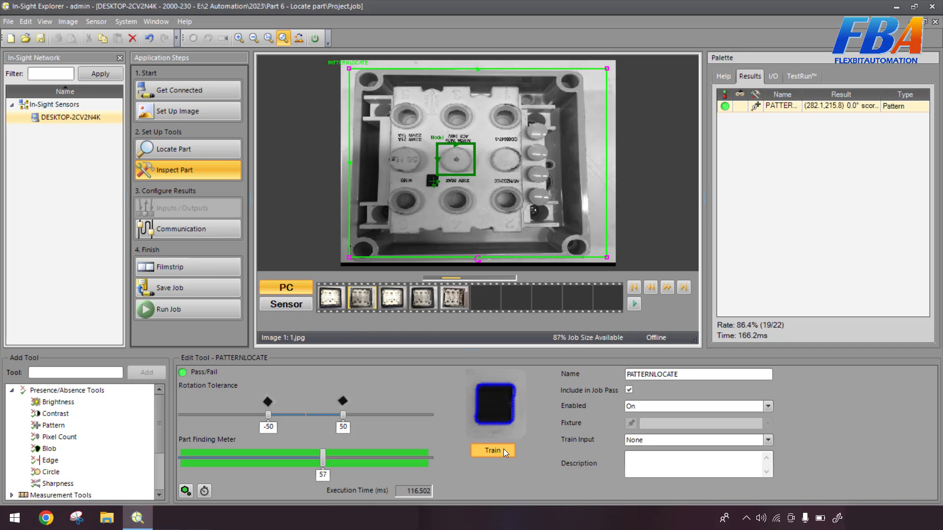
click(491, 450)
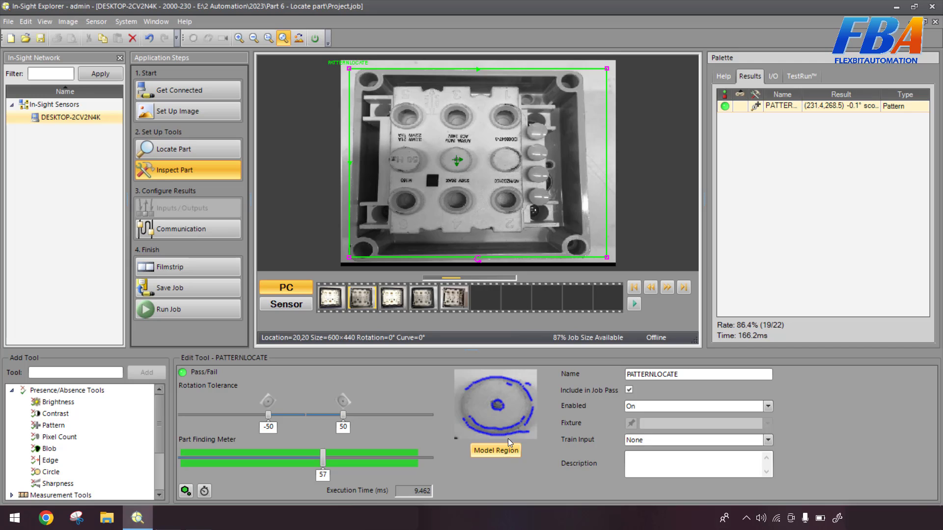
click(391, 298)
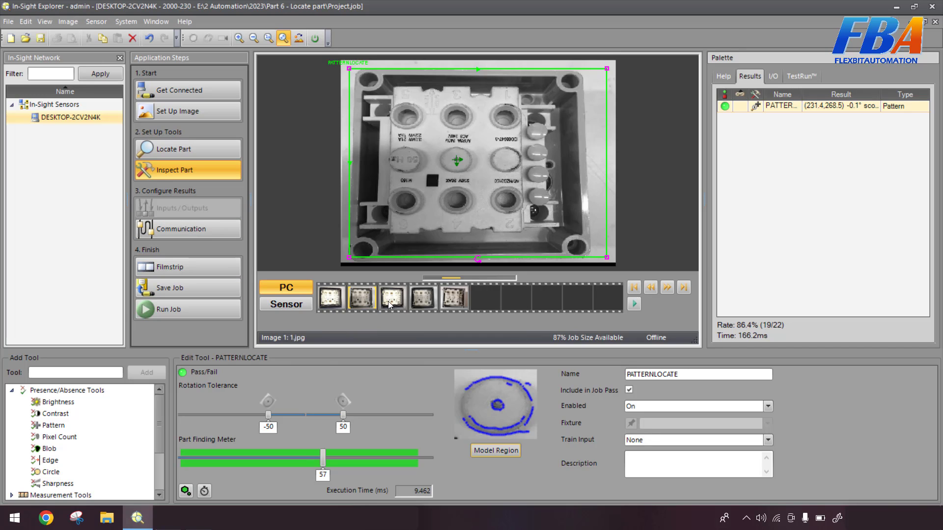
click(421, 297)
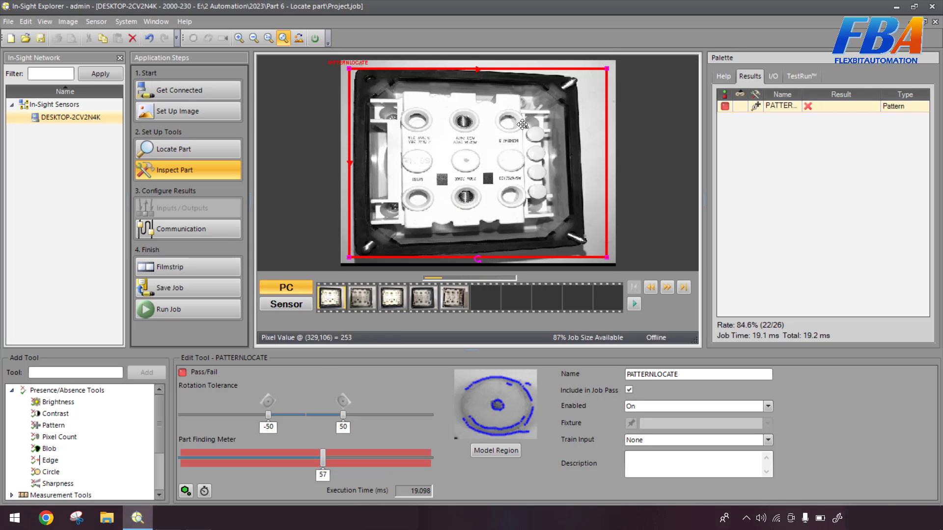
mouse_move(486, 160)
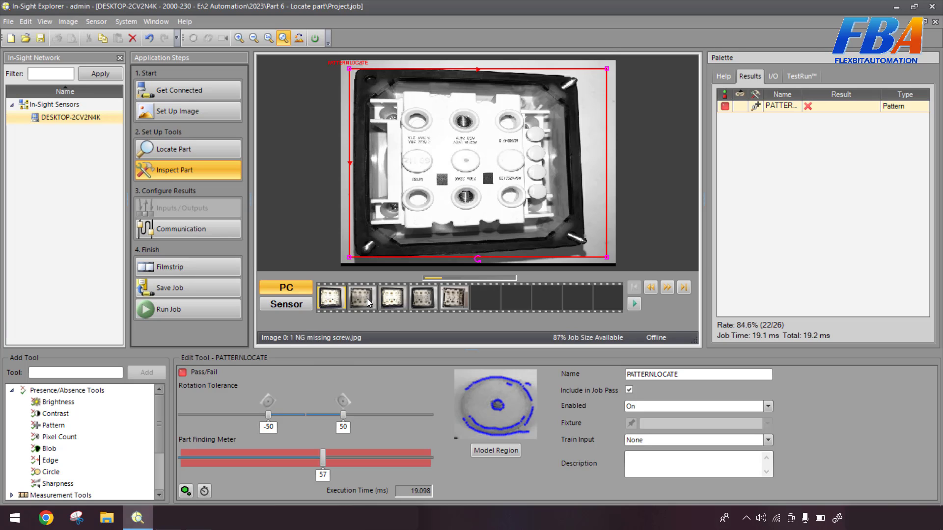
click(420, 297)
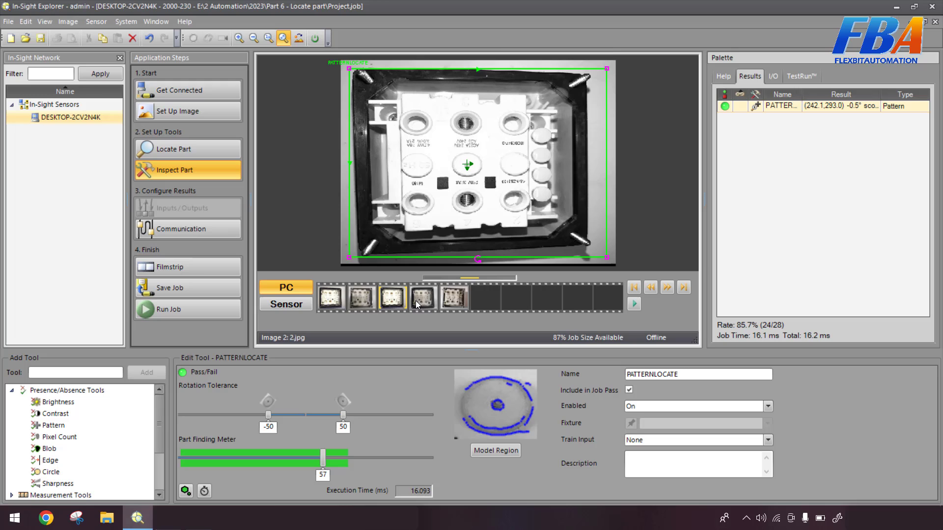
click(391, 297)
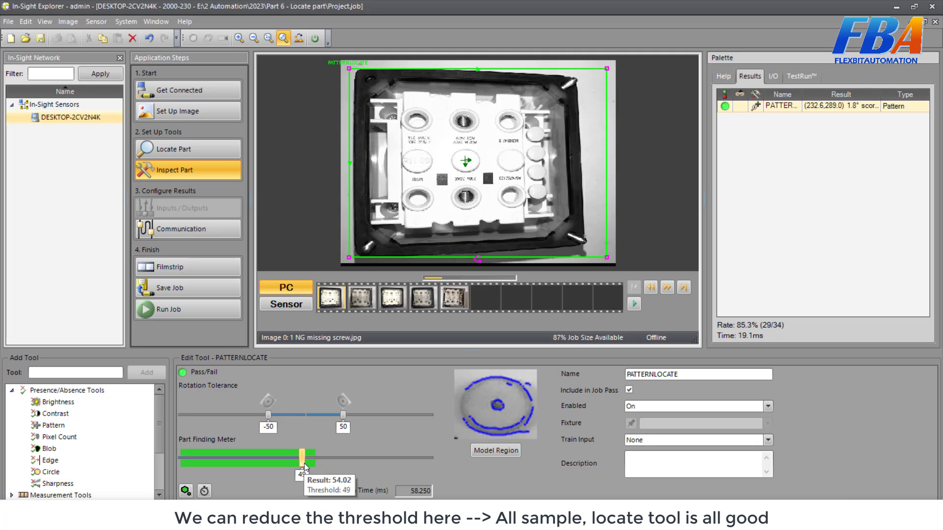
Step: Check the threshold-49 locate result on the first sample image
click(391, 297)
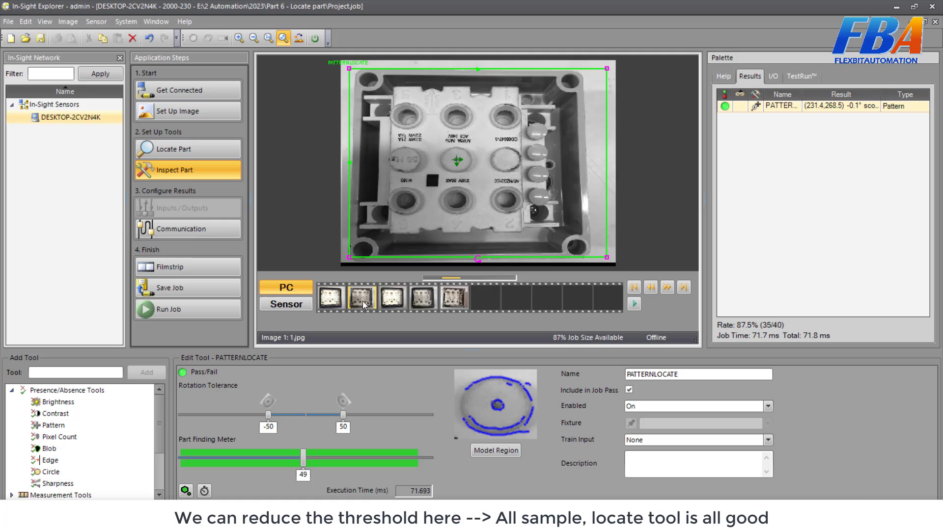
mouse_move(400, 302)
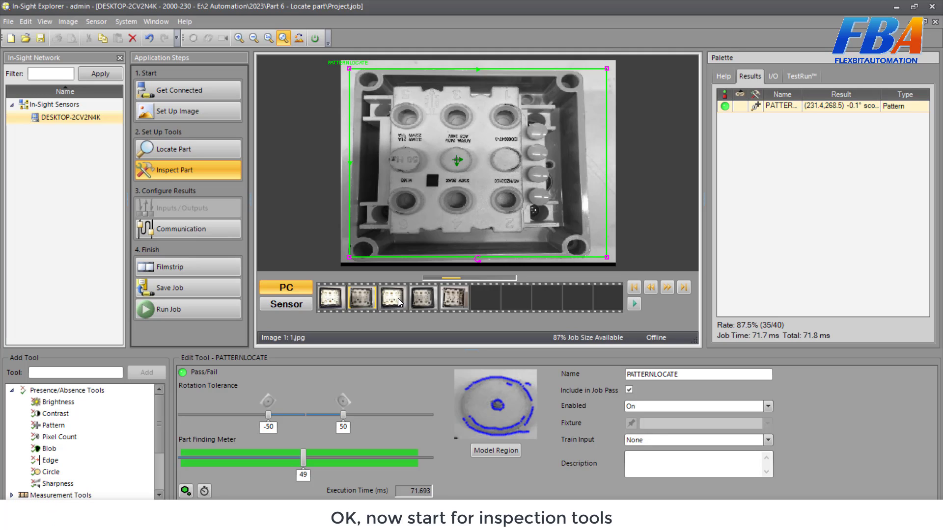
mouse_move(300, 161)
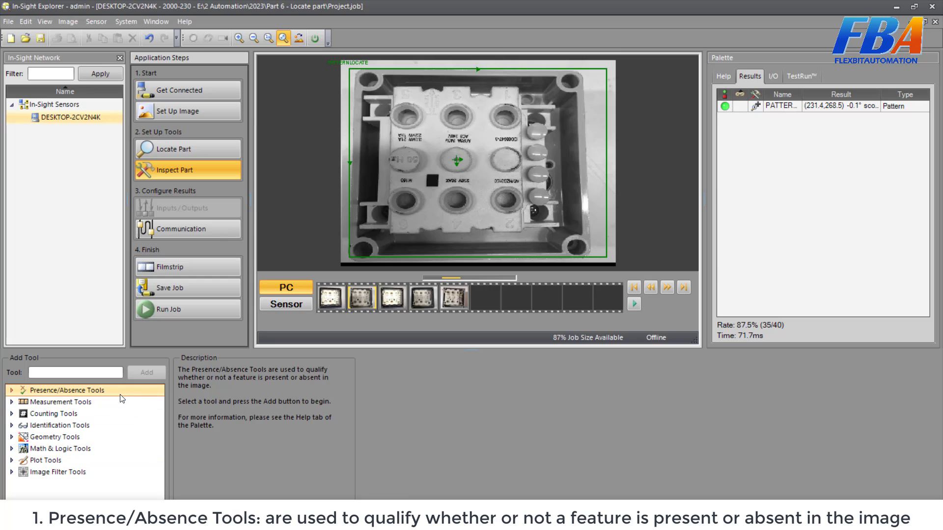
mouse_move(126, 396)
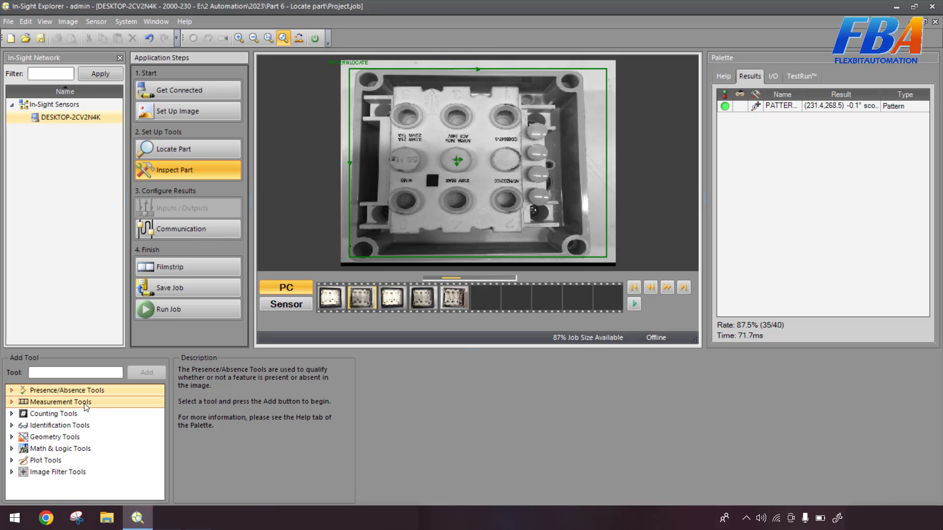
Step: Read the Measurement, Counting, Identification, Geometry, Math & Logic, Plot and Image Filter descriptions
click(61, 402)
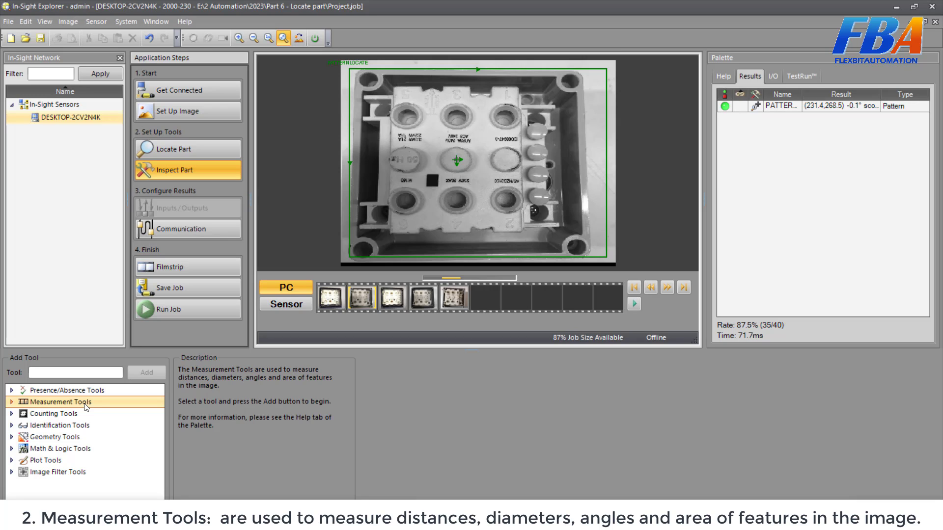
click(54, 413)
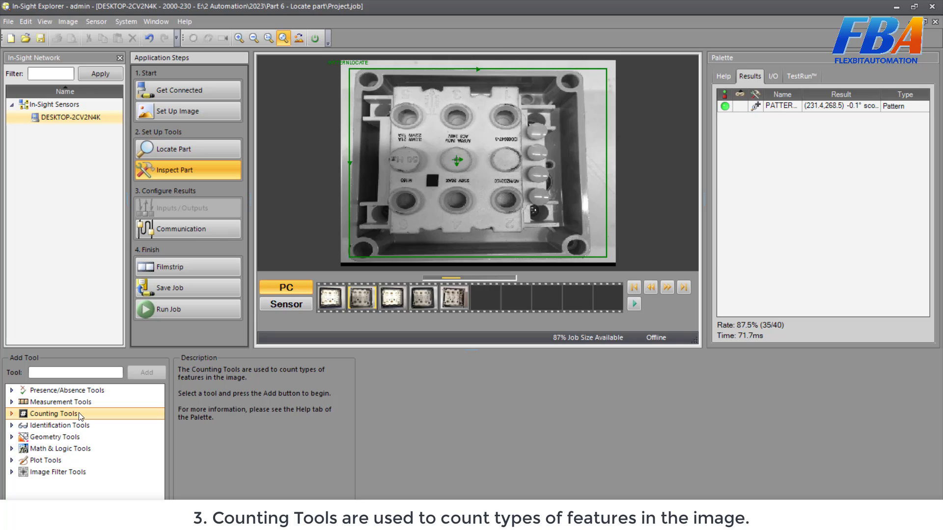
click(60, 425)
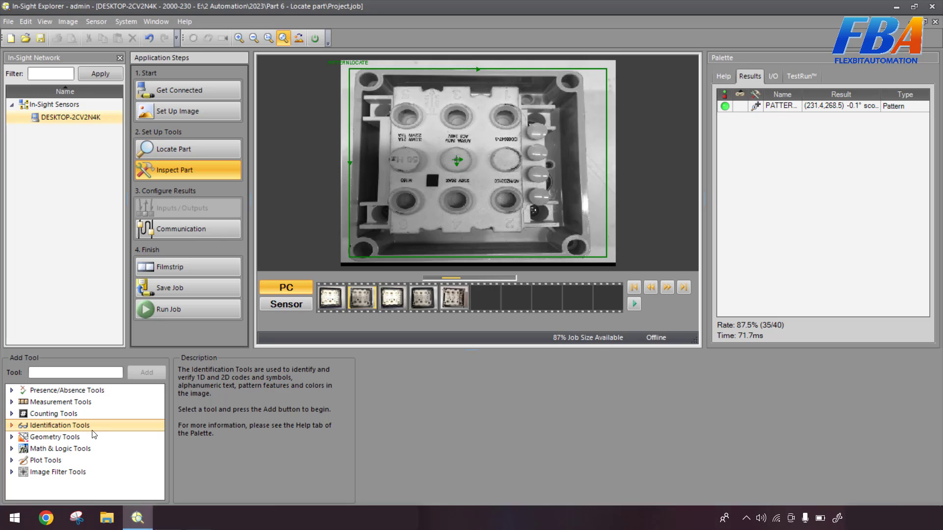
click(54, 436)
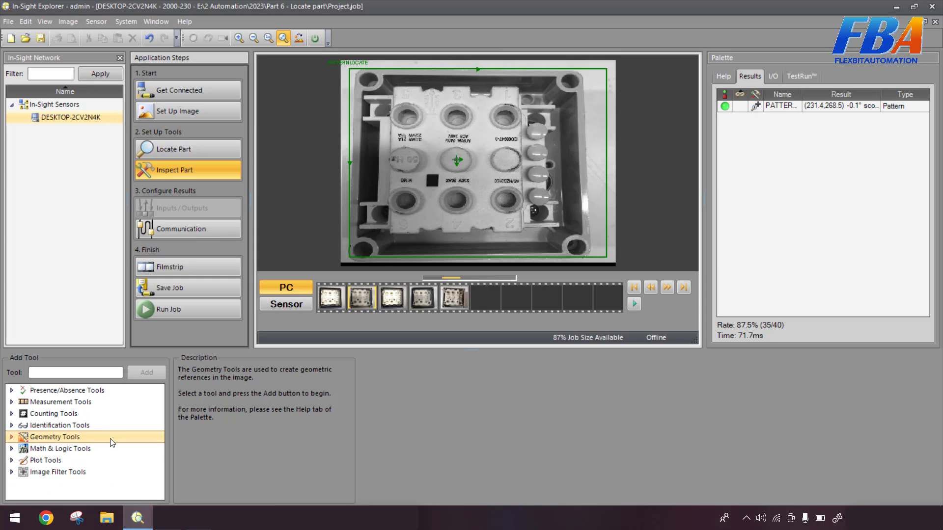
click(59, 448)
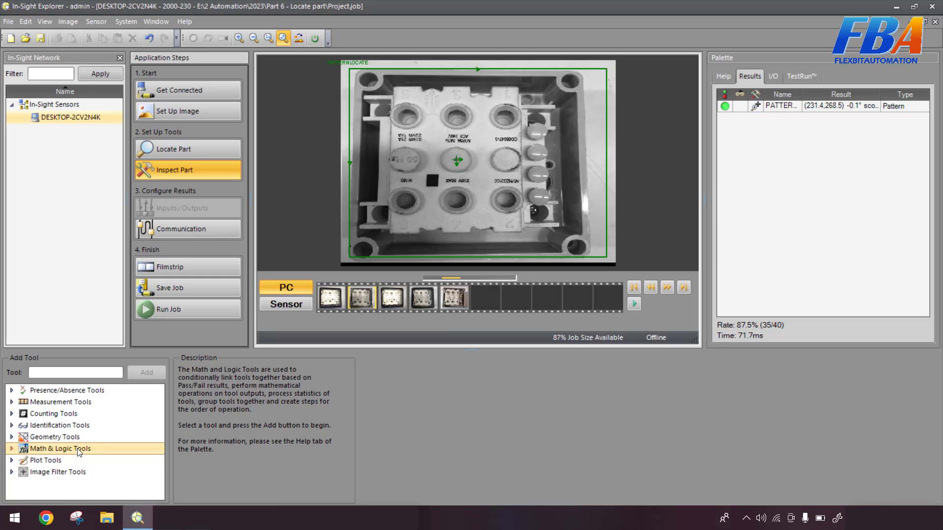
click(45, 460)
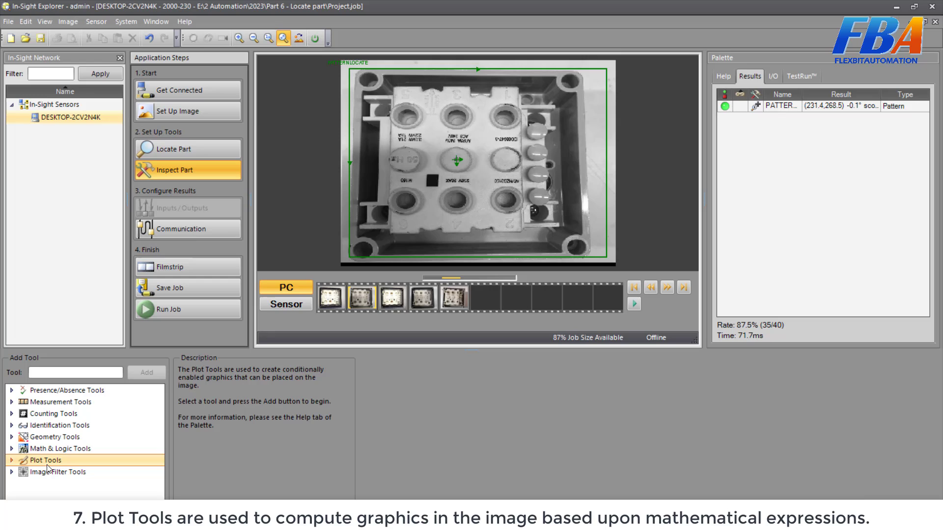
click(62, 472)
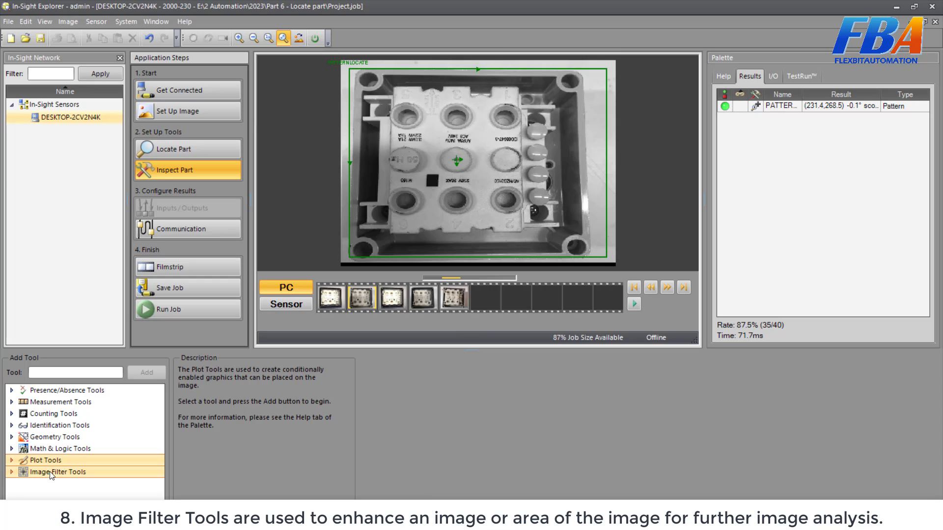
click(57, 472)
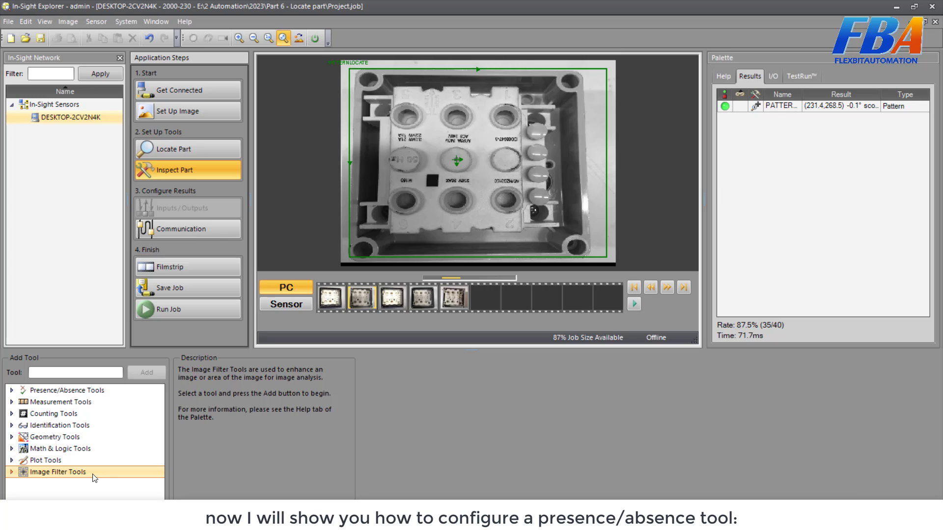
mouse_move(54, 485)
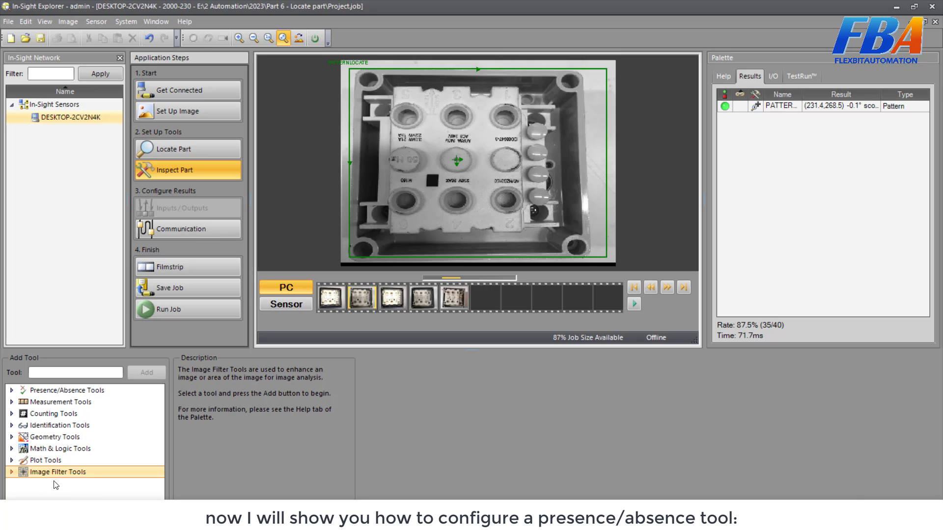
Step: Expand Presence/Absence Tools and read the Brightness and Pattern tool descriptions
click(67, 389)
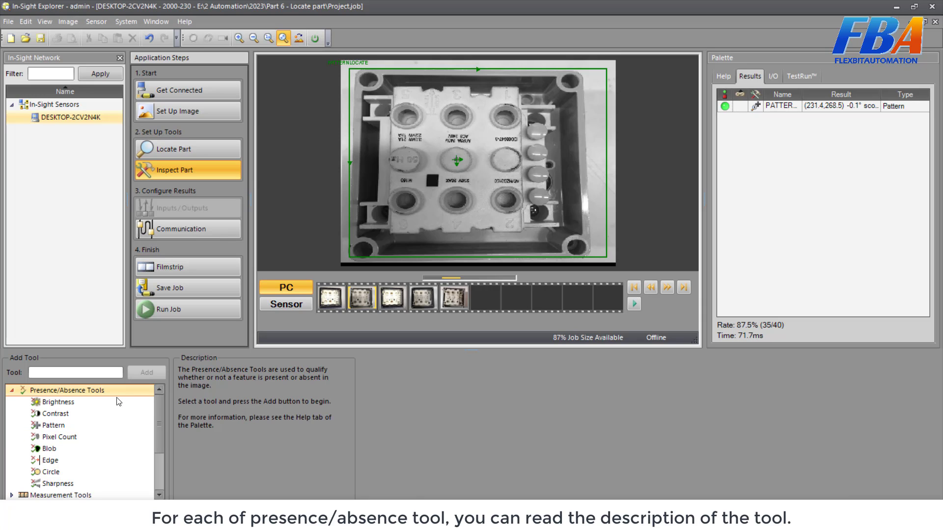
click(58, 401)
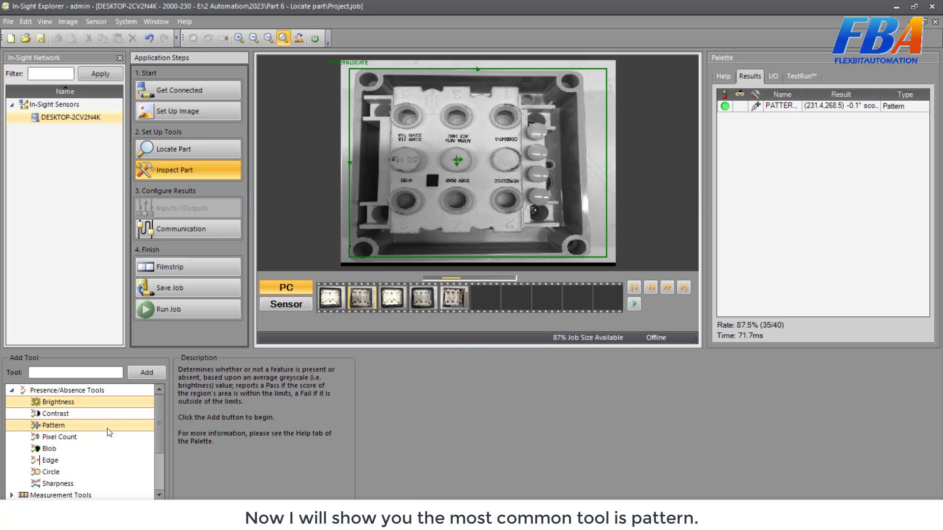
click(53, 426)
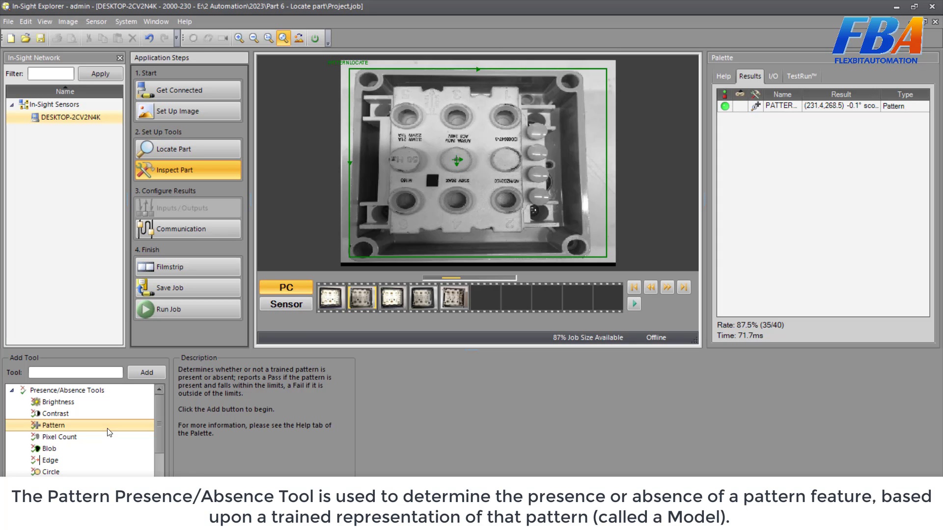
scroll(down, 3)
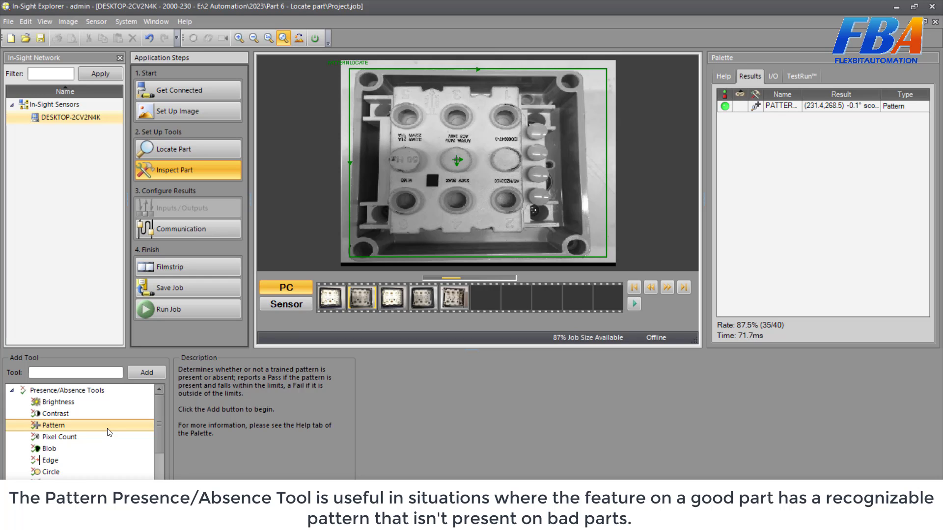
scroll(down, 3)
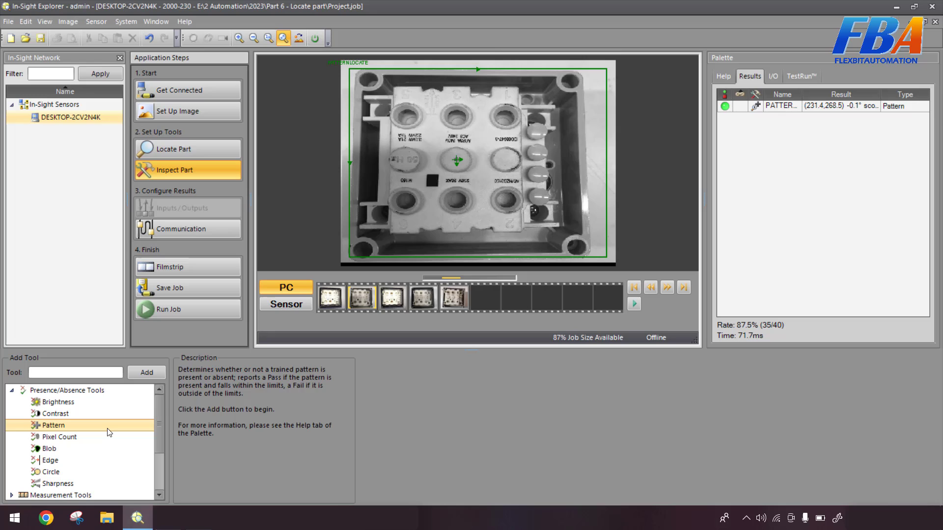
Step: Add a Pattern tool and verify its screw-hole search region on the third, fourth and other samples
click(146, 372)
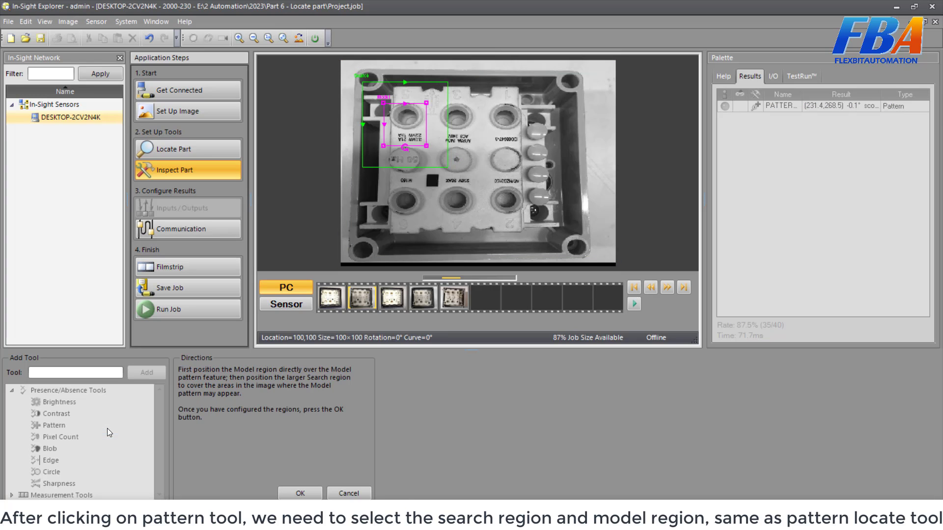
mouse_move(309, 389)
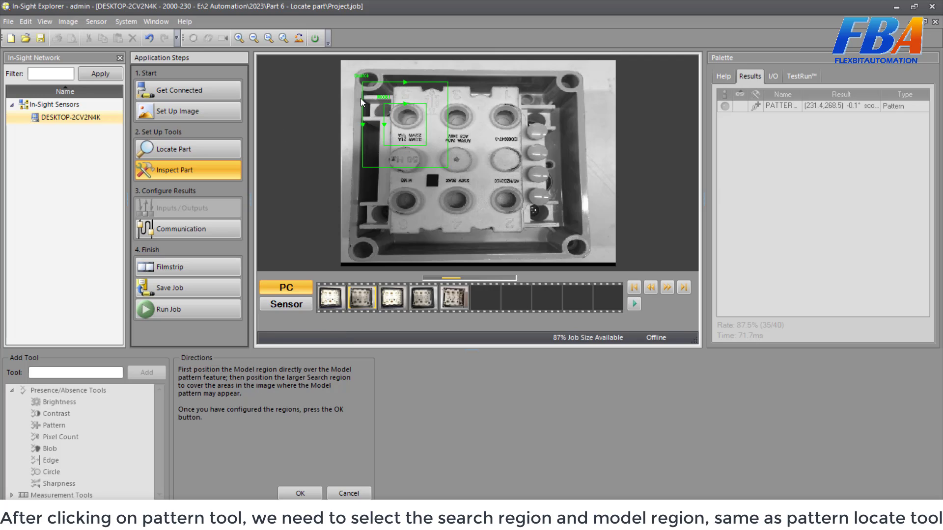
mouse_move(362, 101)
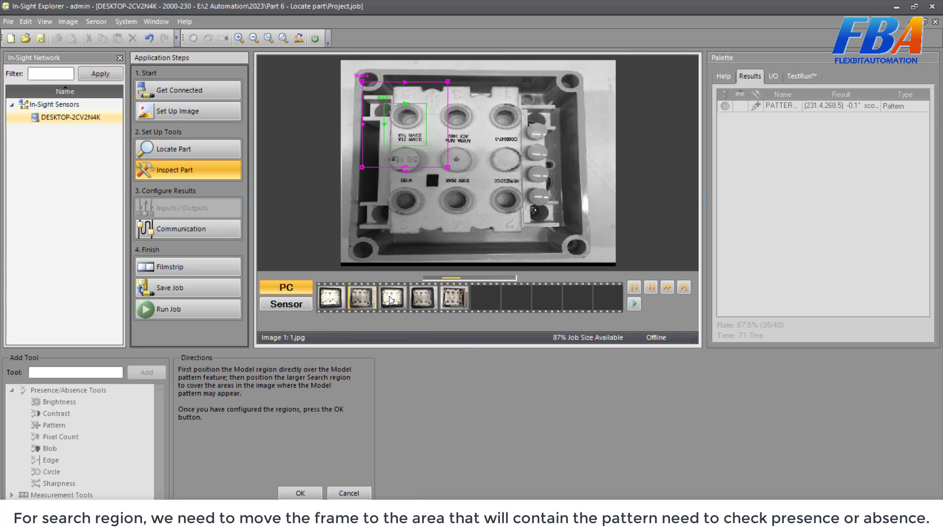
click(423, 297)
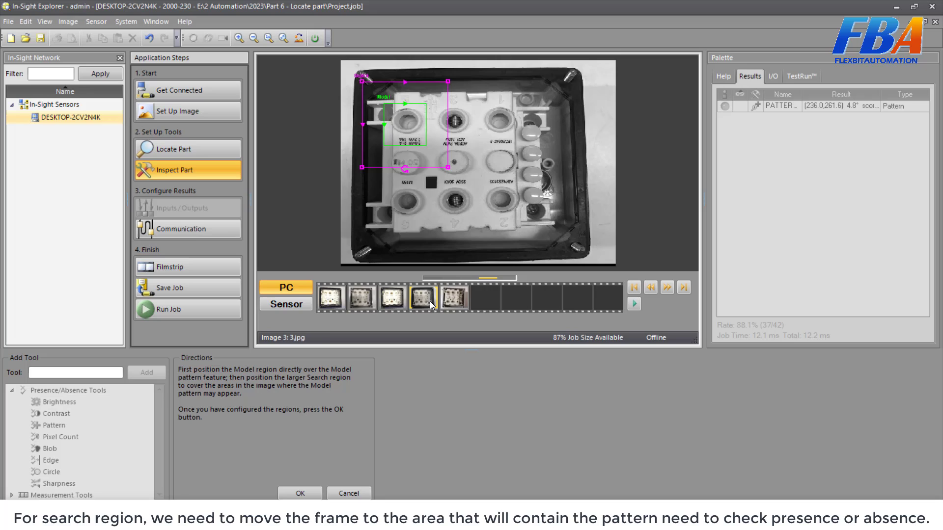
mouse_move(428, 166)
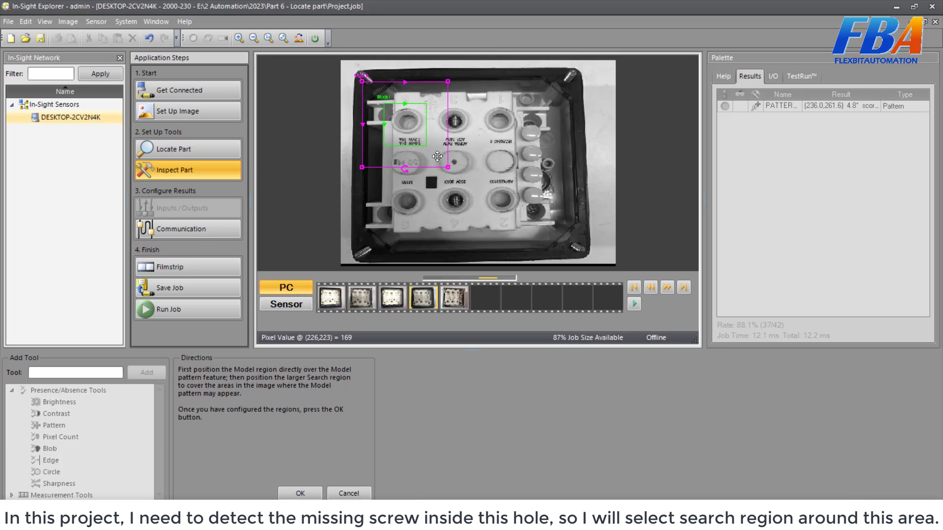
mouse_move(458, 129)
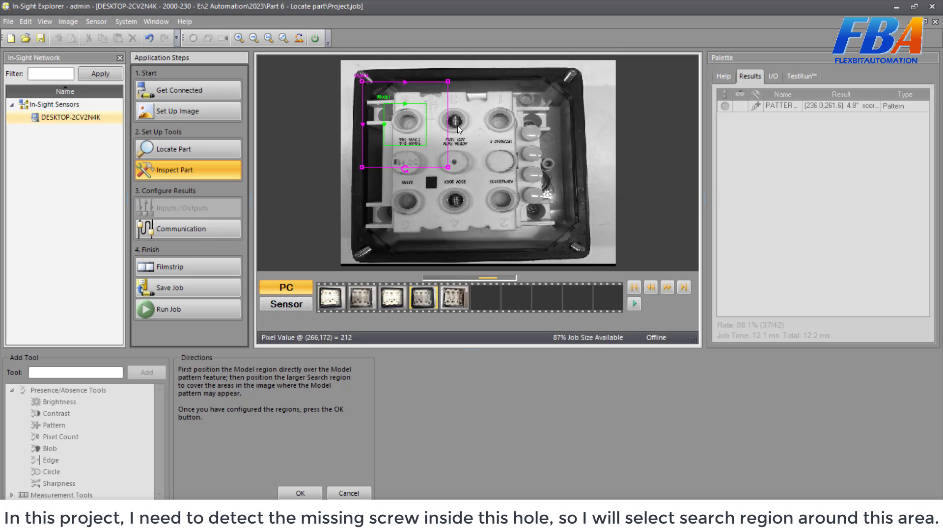
mouse_move(455, 142)
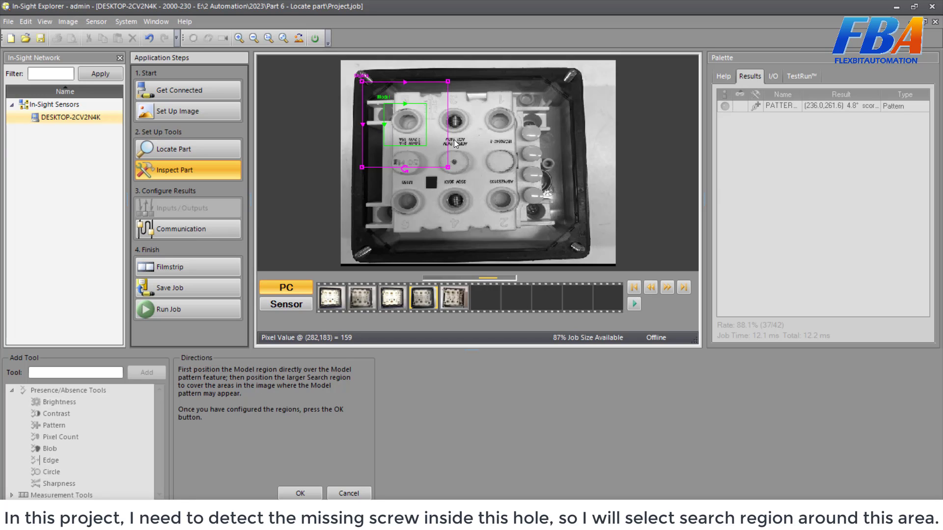
mouse_move(451, 118)
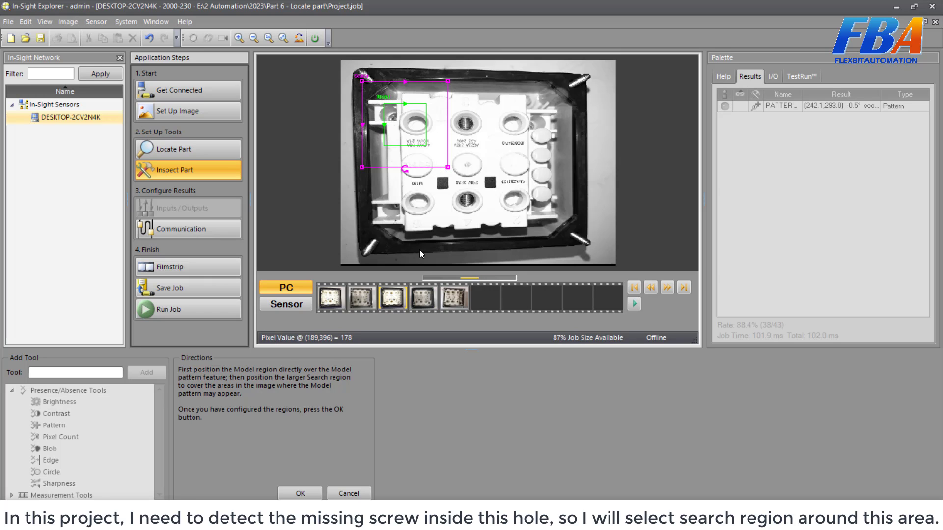
click(361, 297)
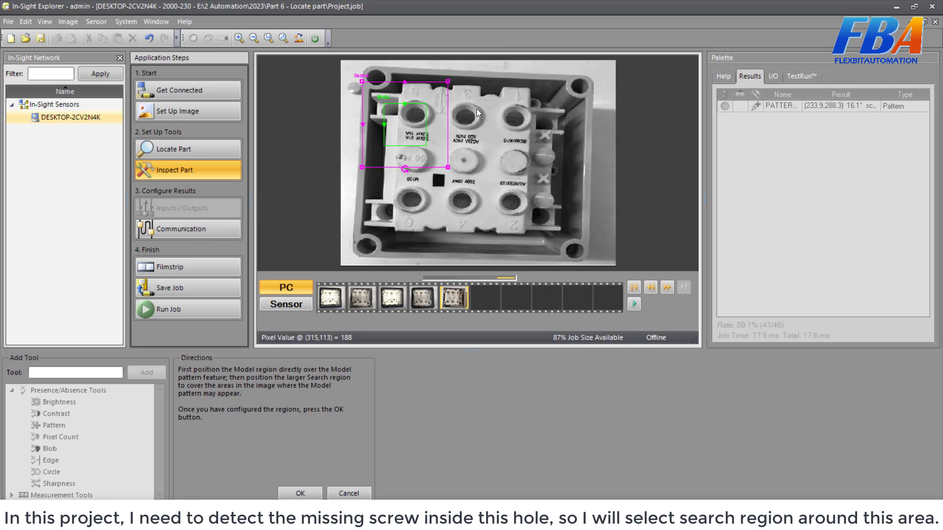
mouse_move(469, 137)
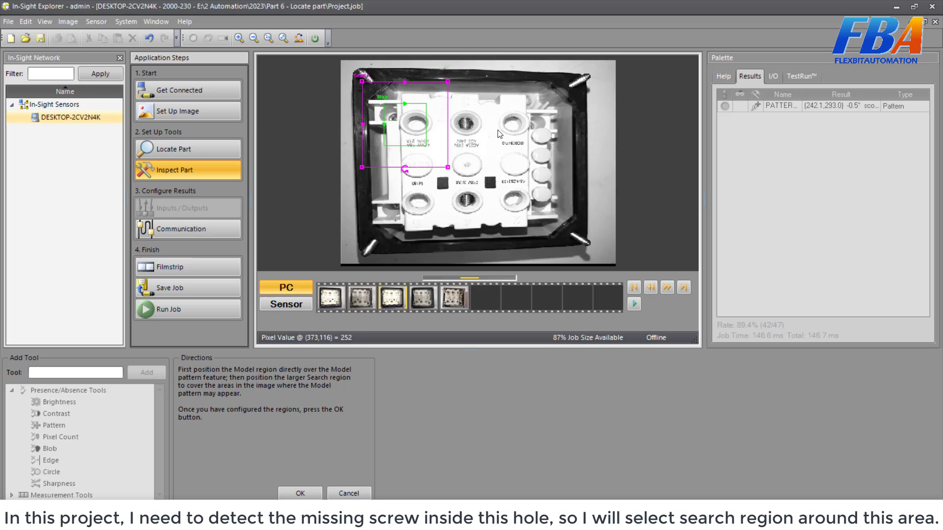
mouse_move(481, 123)
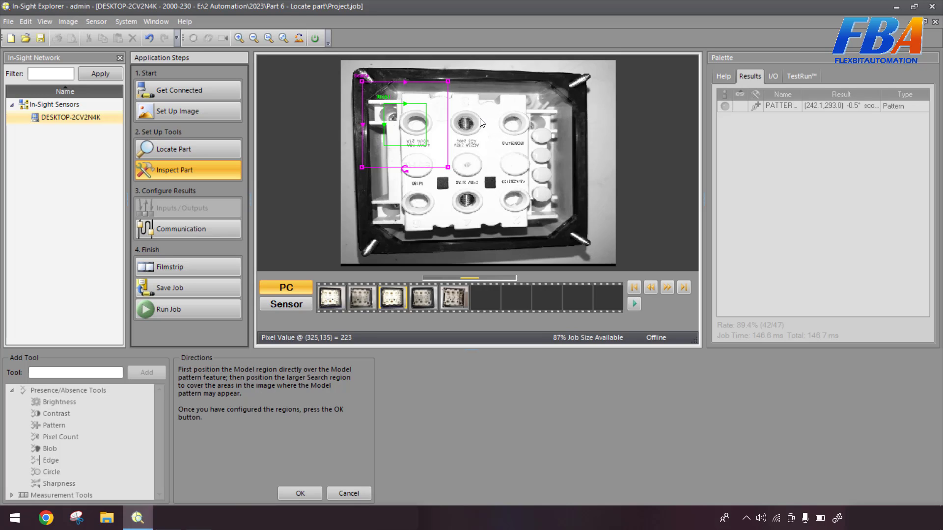
mouse_move(446, 131)
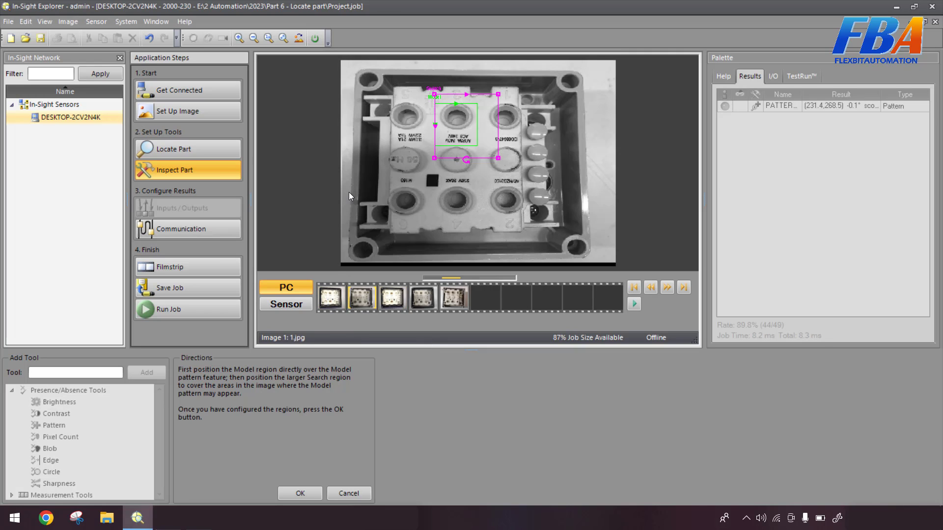
mouse_move(460, 123)
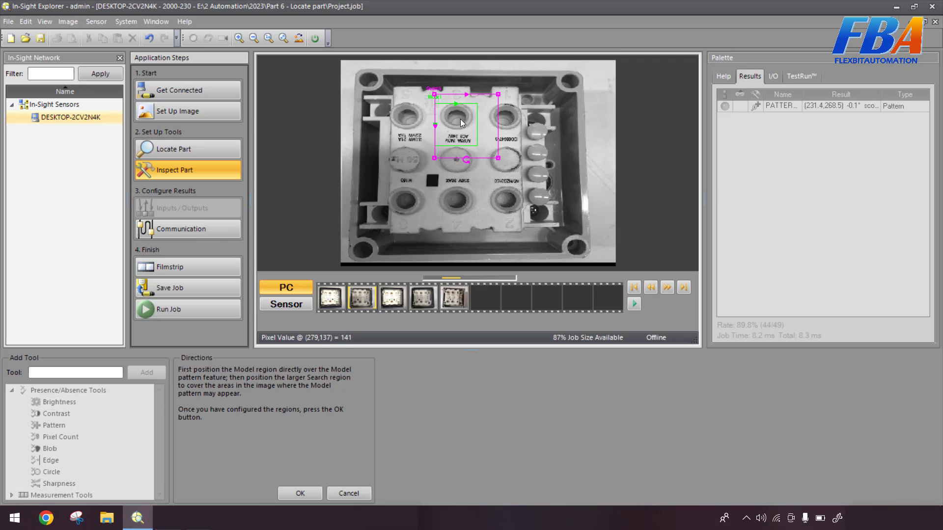
mouse_move(475, 118)
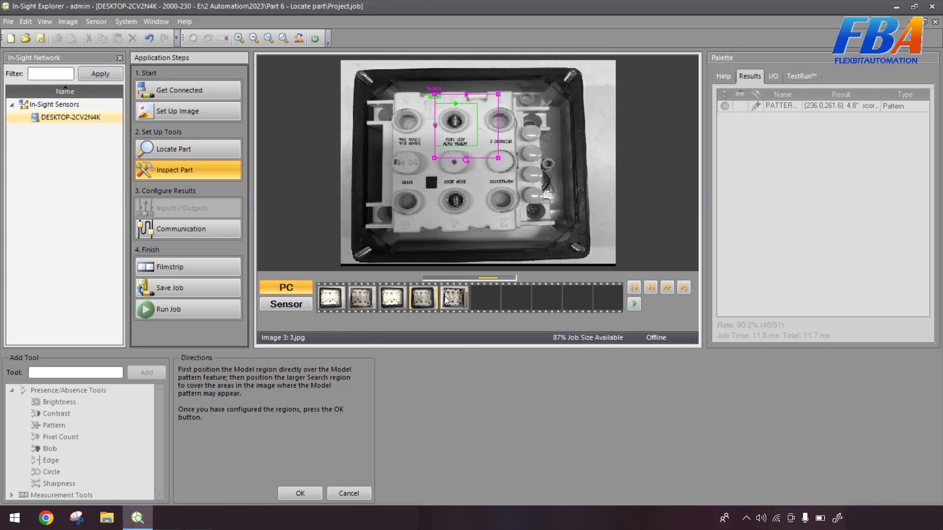
click(453, 298)
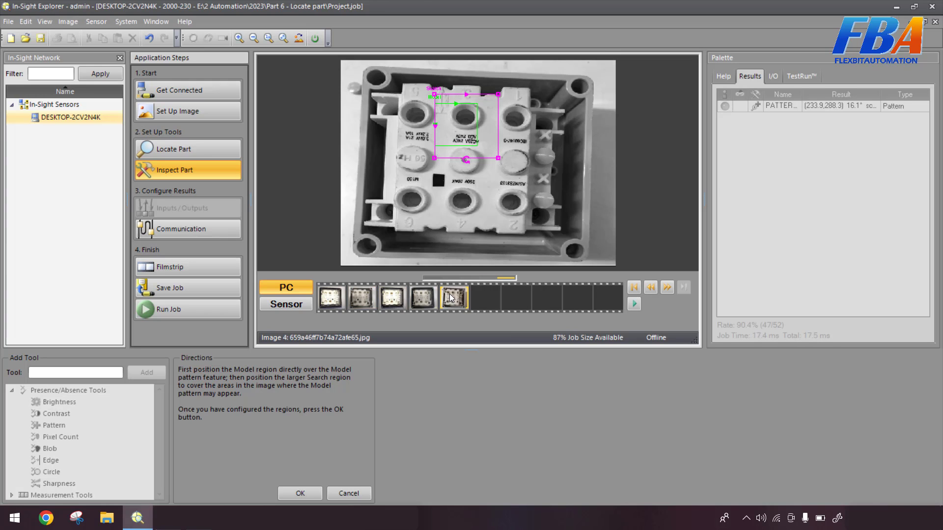
mouse_move(416, 299)
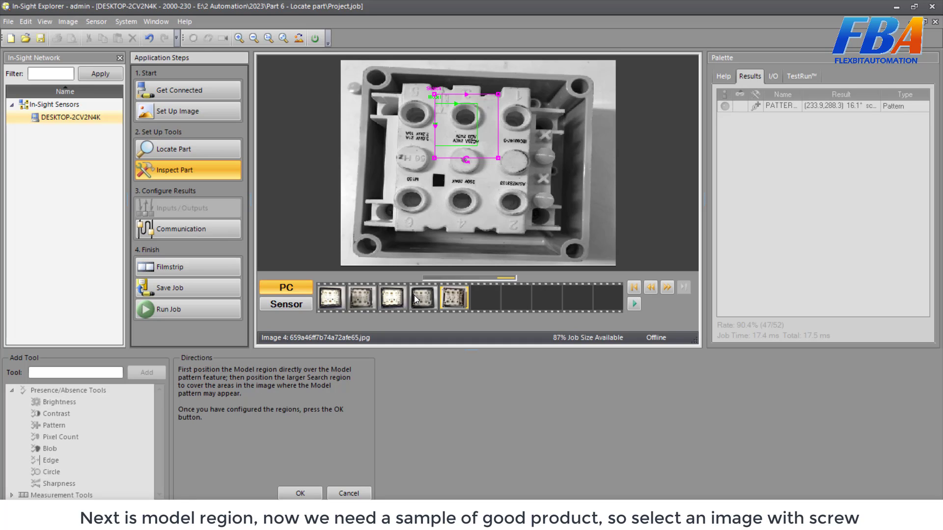
mouse_move(421, 310)
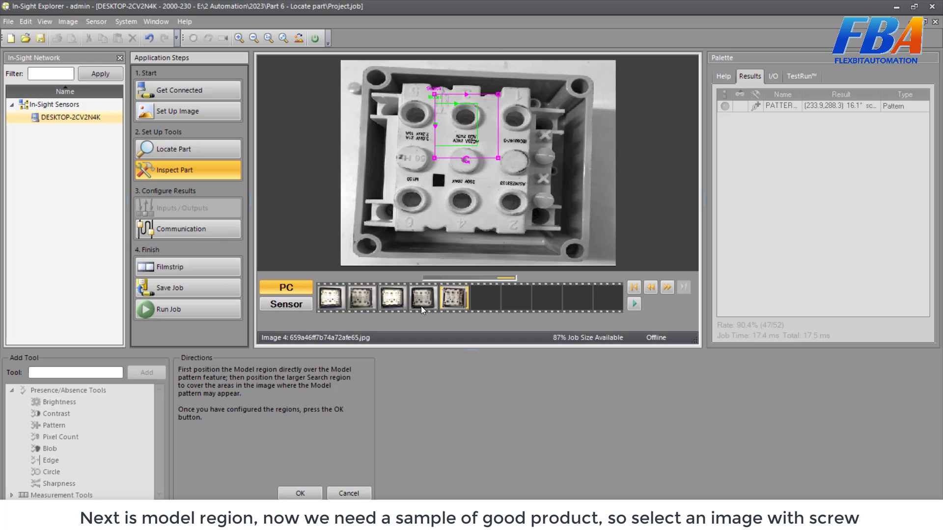
Step: Fit the model region to the screw on a good sample and confirm, training Pattern_1
click(420, 298)
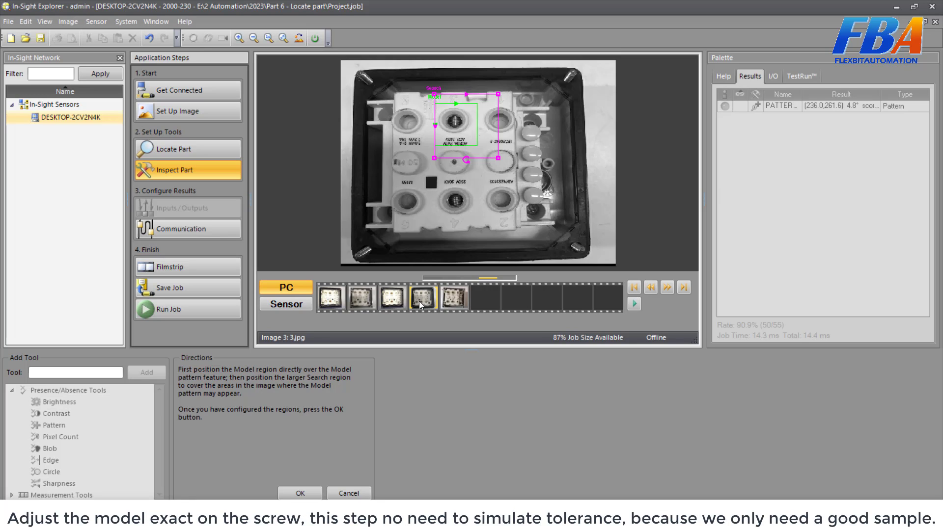
mouse_move(456, 117)
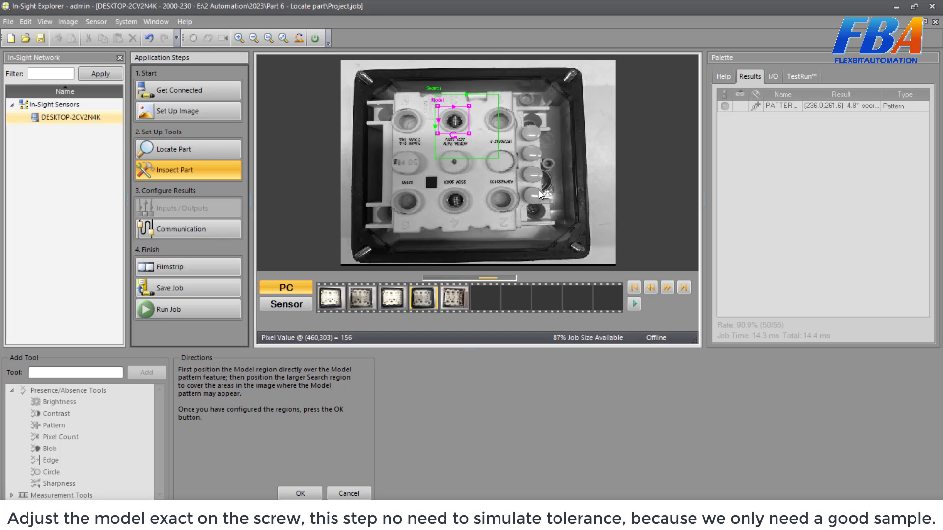
mouse_move(454, 366)
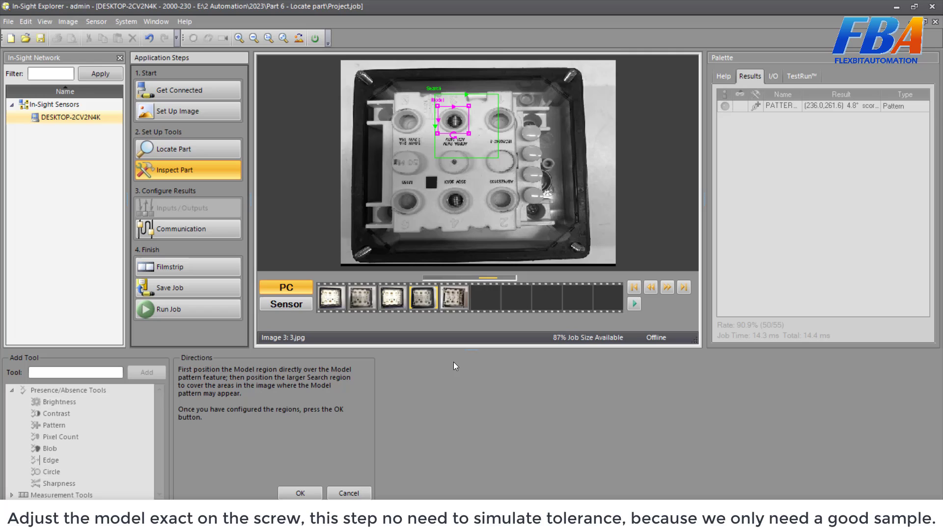
click(300, 493)
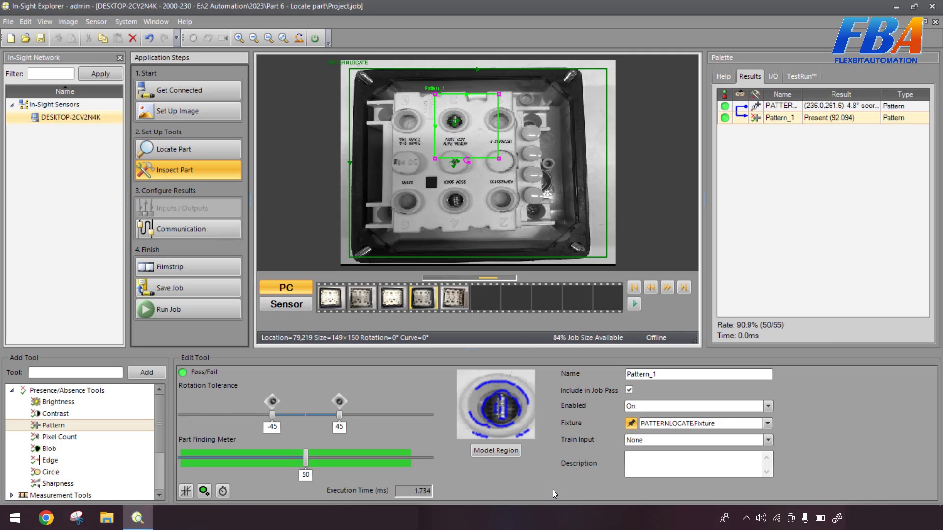
mouse_move(504, 495)
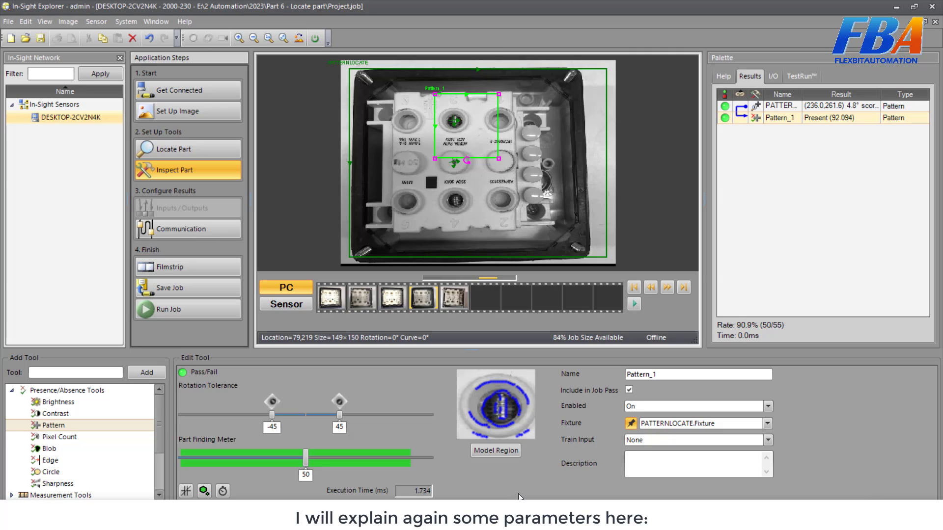
mouse_move(329, 469)
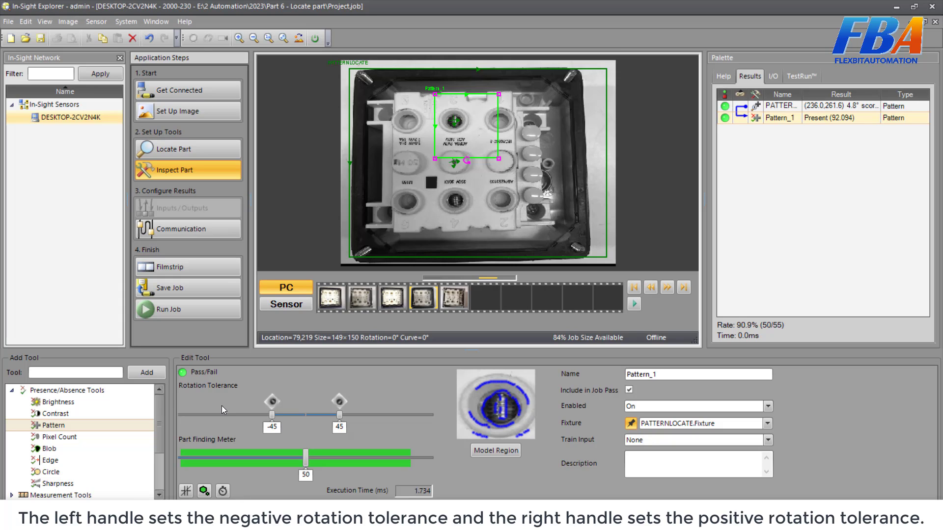
mouse_move(338, 401)
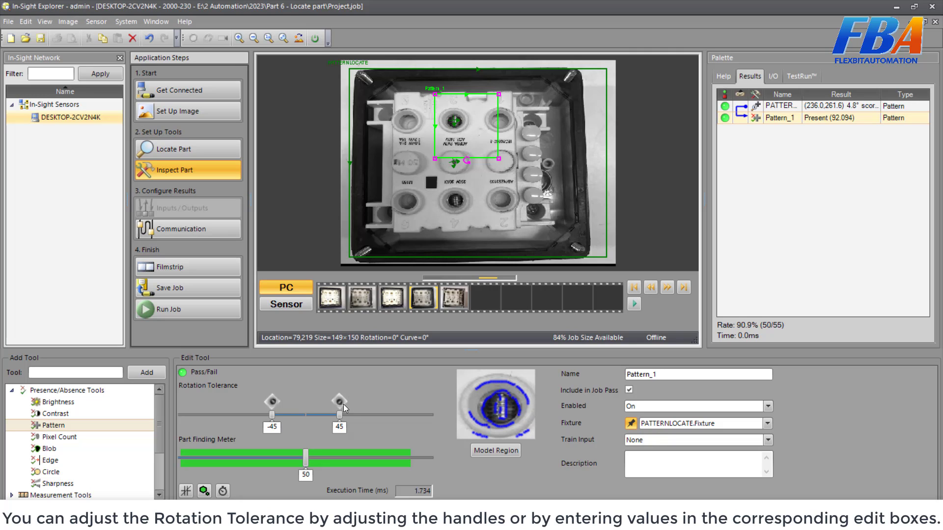
mouse_move(353, 398)
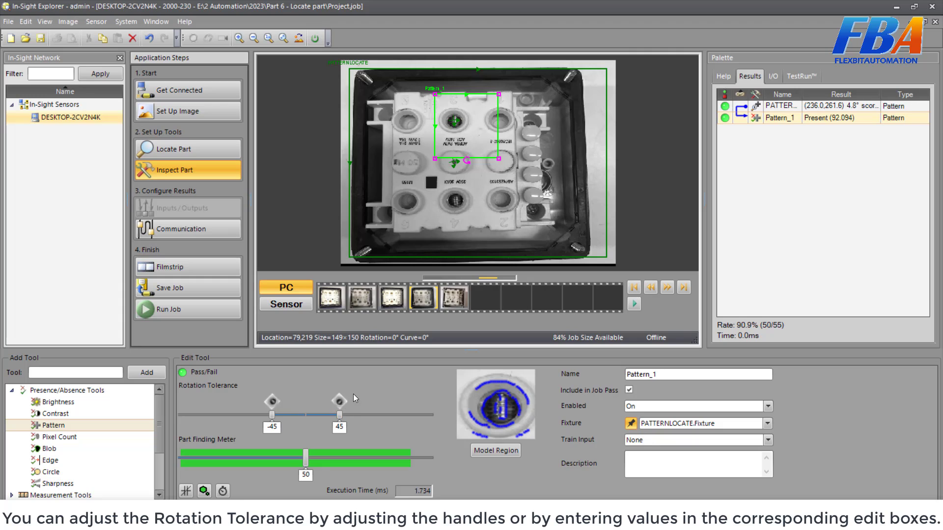
mouse_move(353, 412)
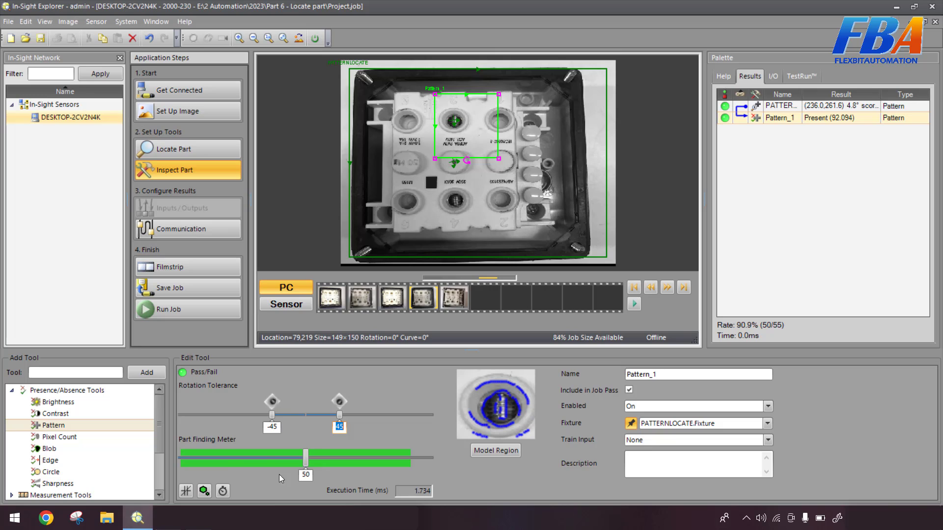
mouse_move(225, 452)
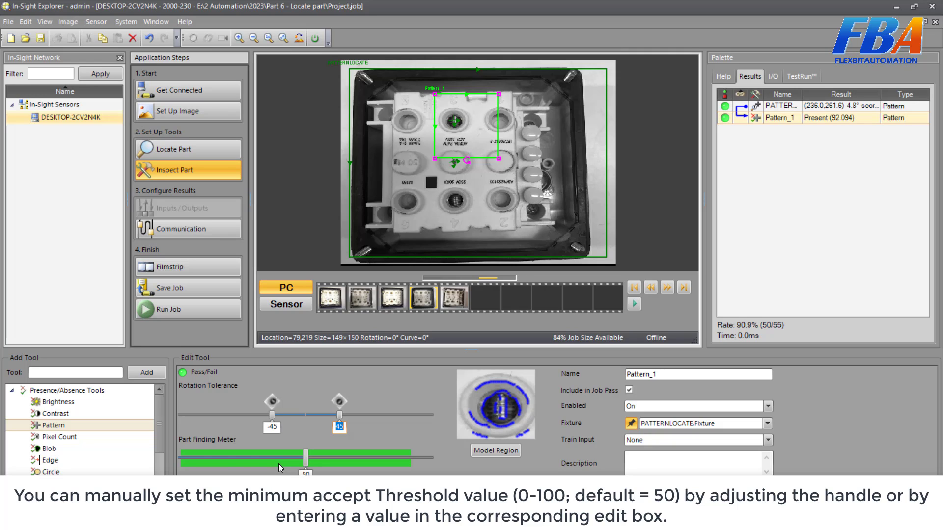
mouse_move(438, 463)
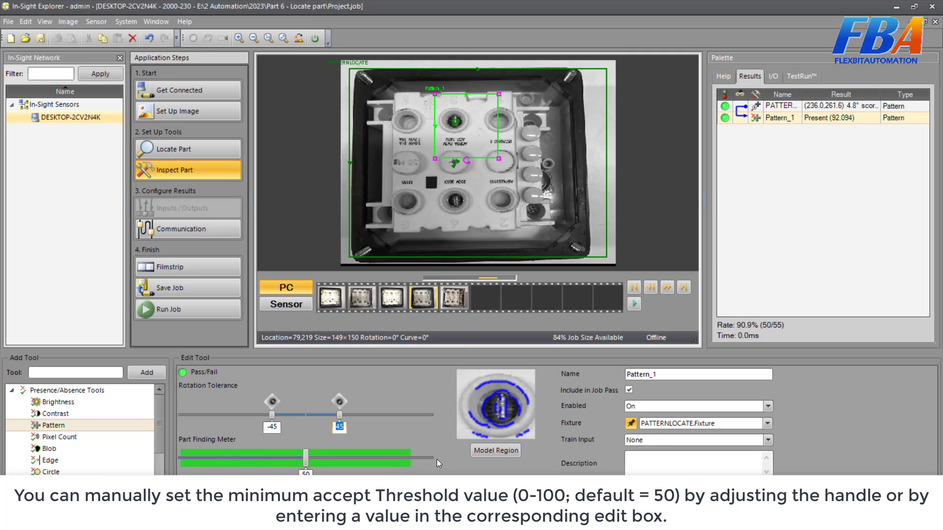
mouse_move(316, 470)
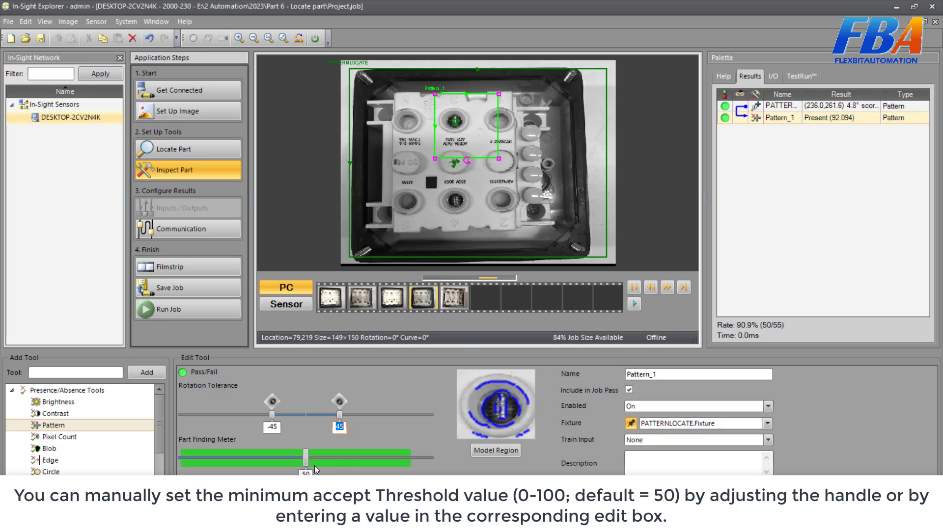
mouse_move(306, 460)
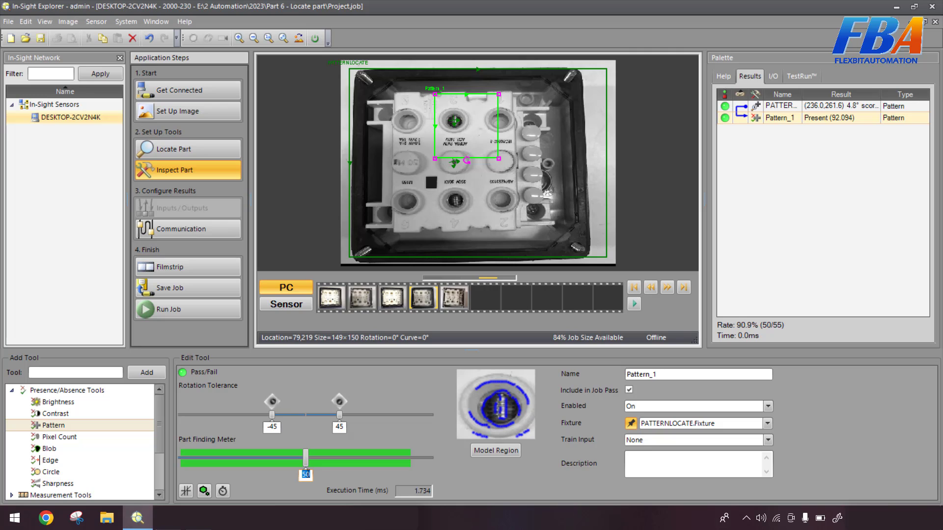
mouse_move(375, 472)
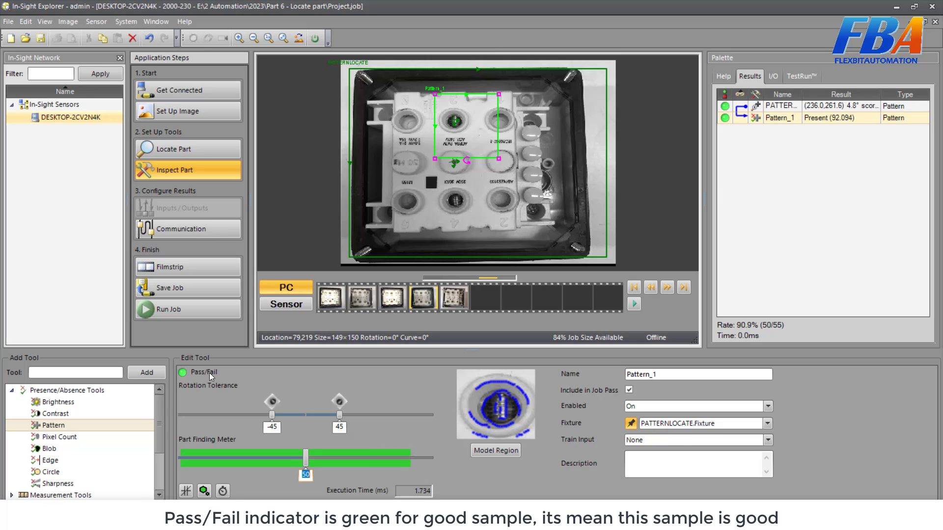
mouse_move(450, 165)
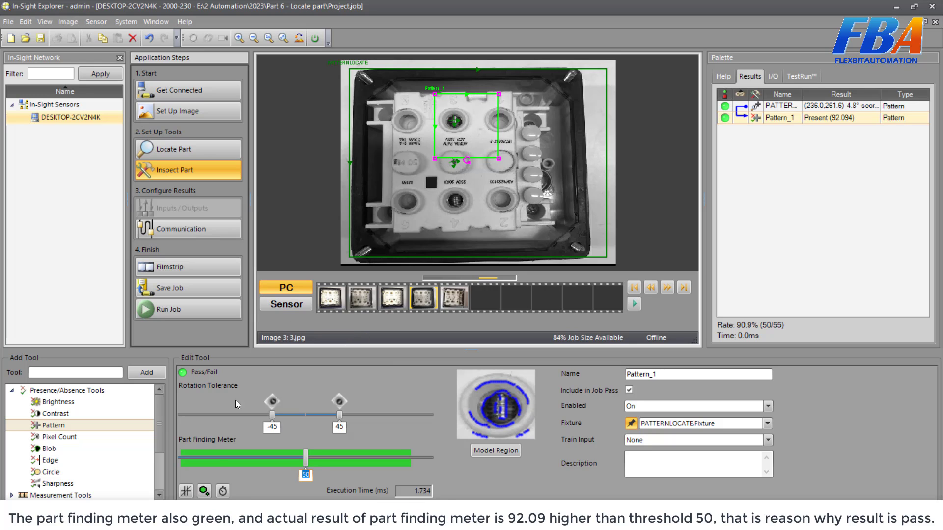
mouse_move(256, 472)
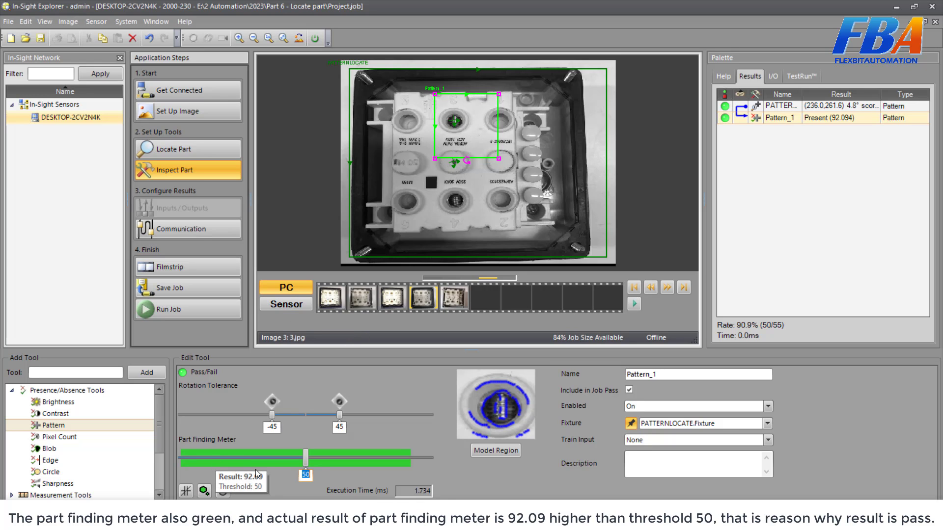
mouse_move(263, 474)
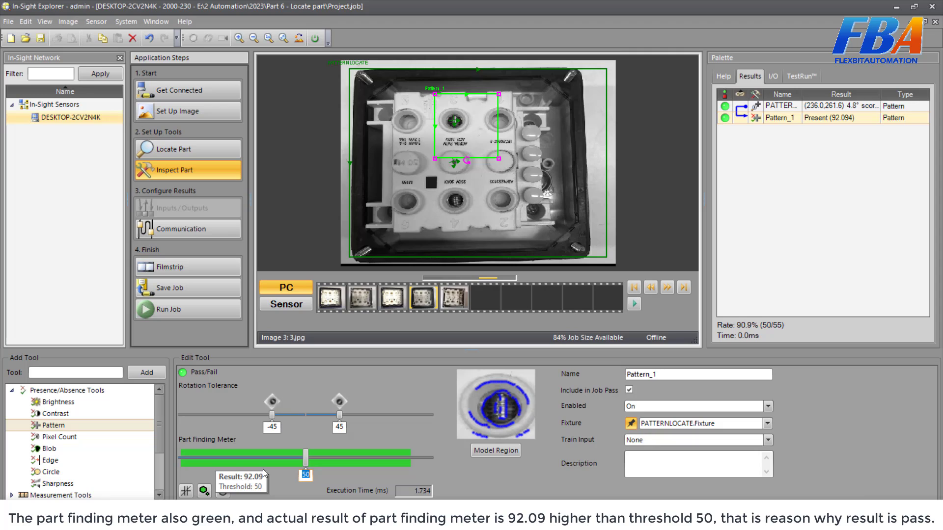
mouse_move(263, 475)
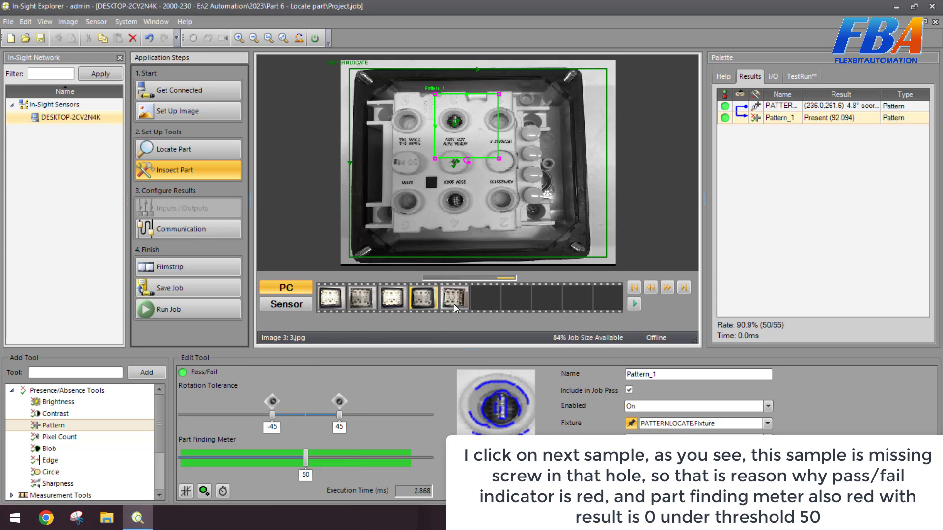
Step: Test Pattern_1 on the missing-screw sample and another sample image
click(682, 286)
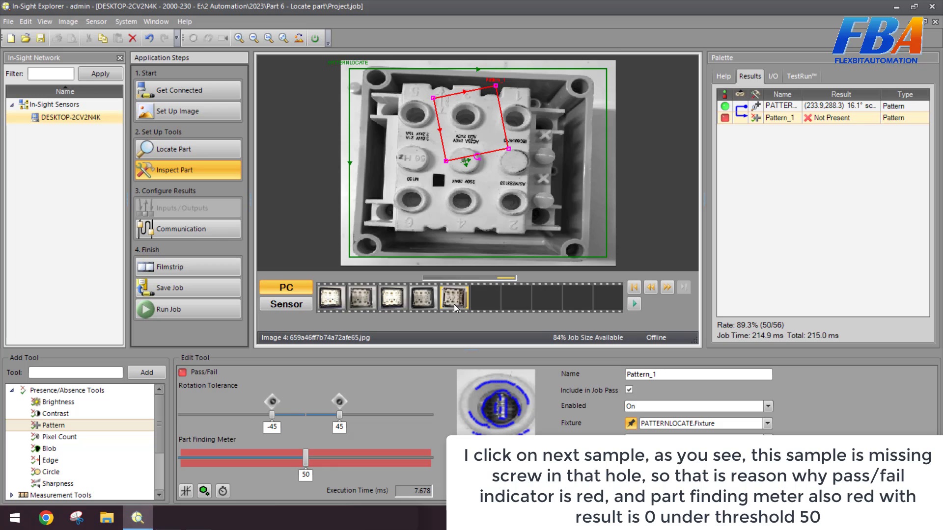
mouse_move(474, 124)
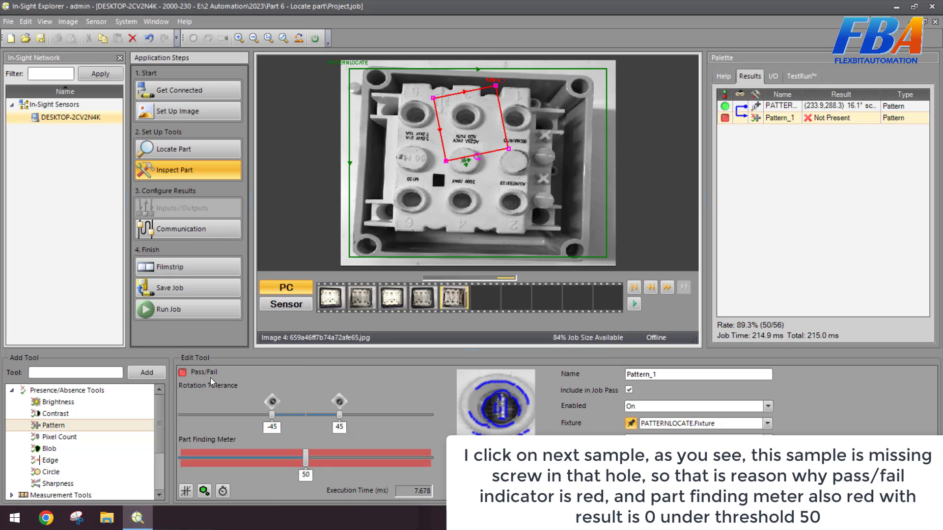
mouse_move(224, 476)
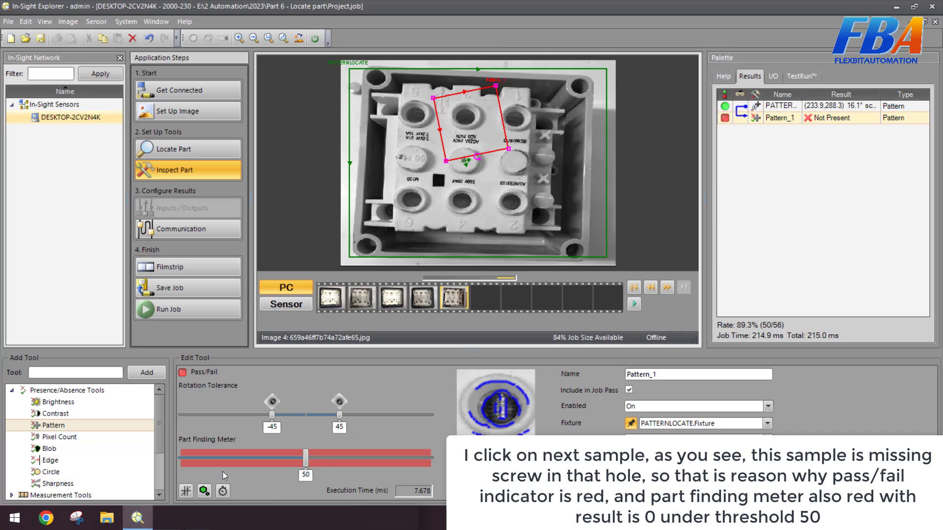
mouse_move(234, 470)
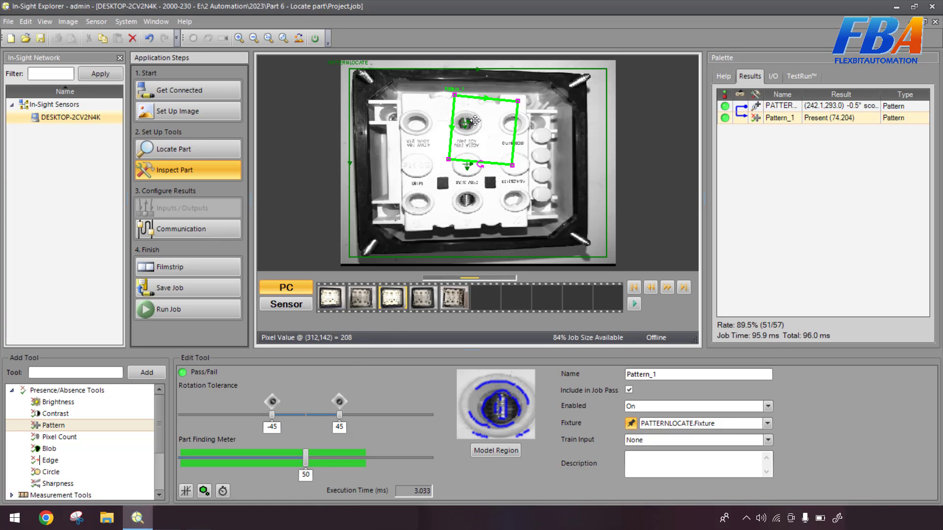
mouse_move(469, 128)
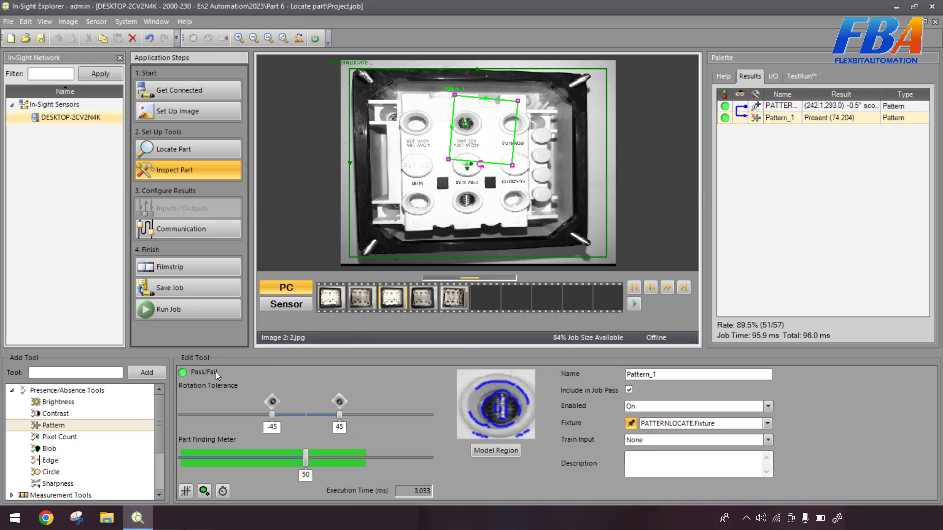
mouse_move(338, 468)
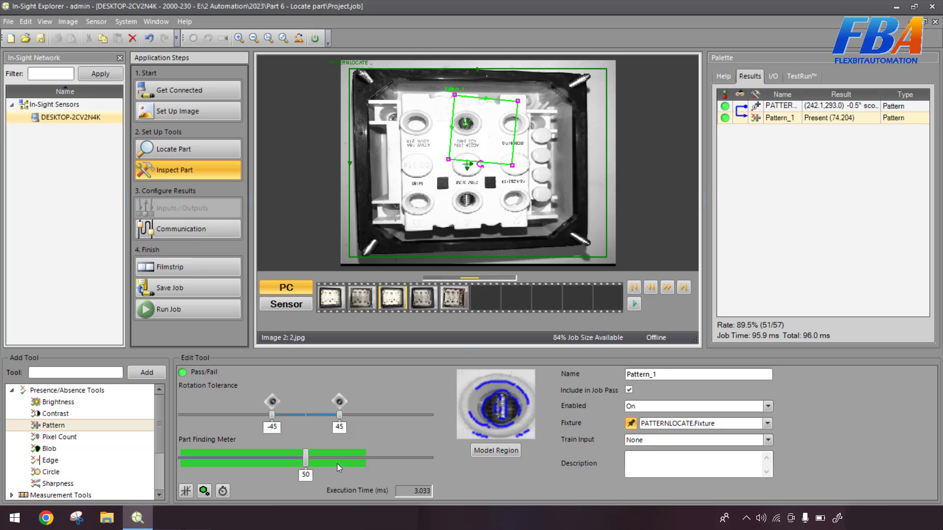
mouse_move(358, 308)
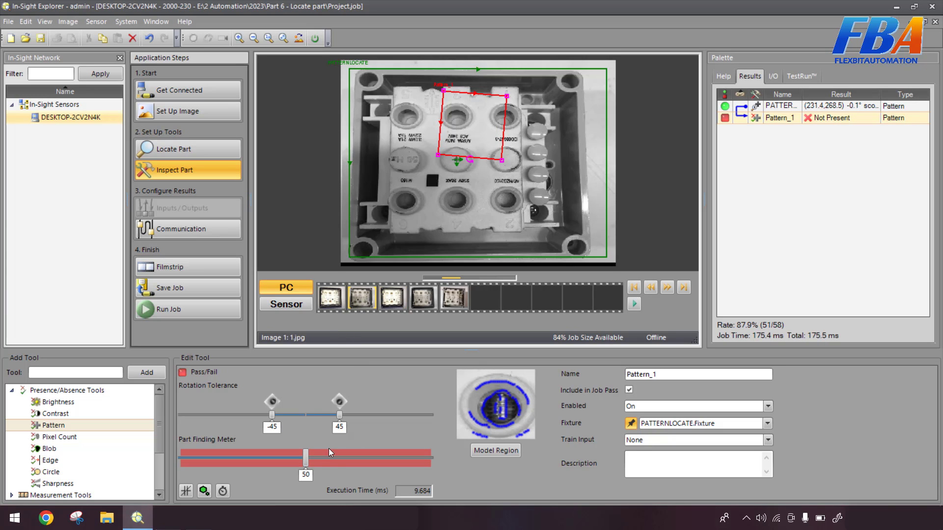
click(330, 297)
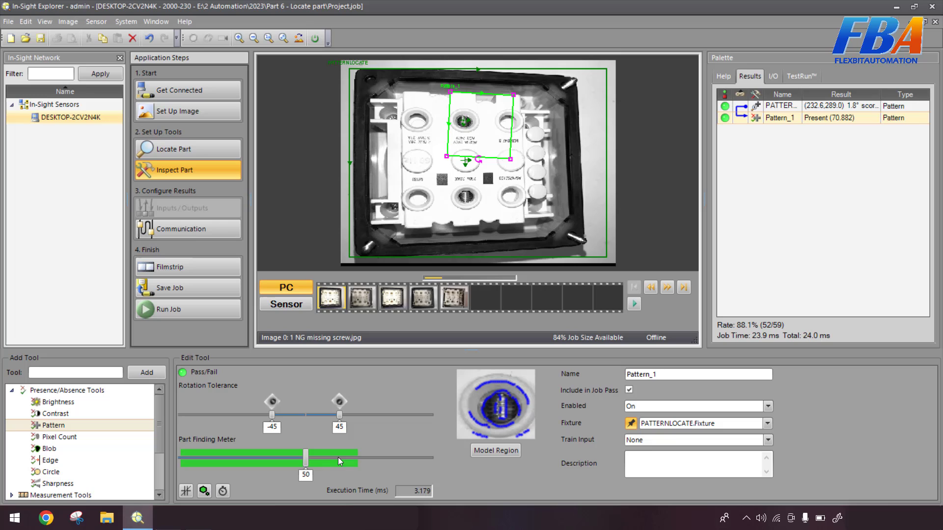
mouse_move(337, 468)
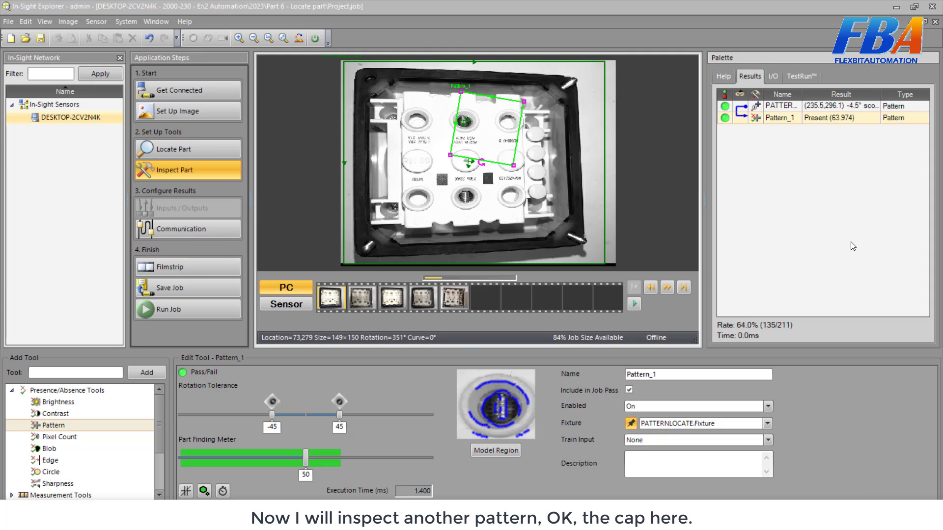
mouse_move(607, 165)
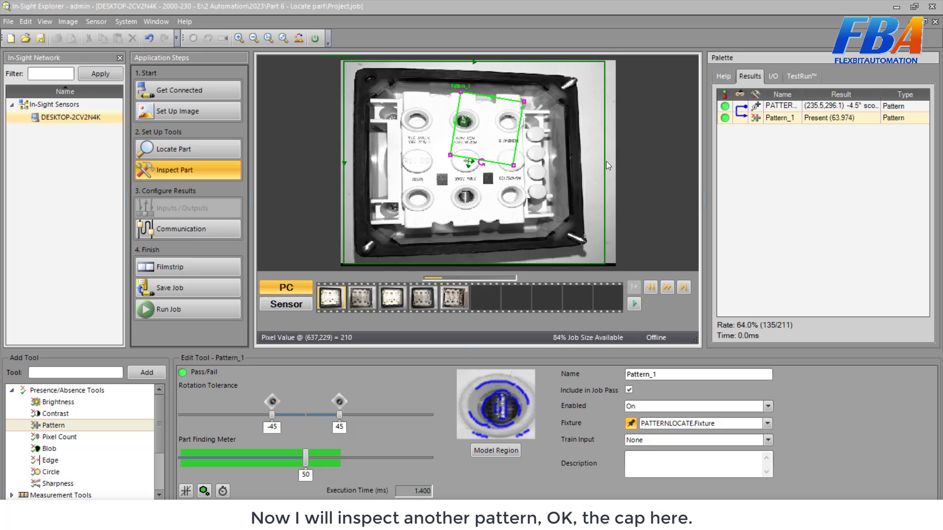
mouse_move(541, 154)
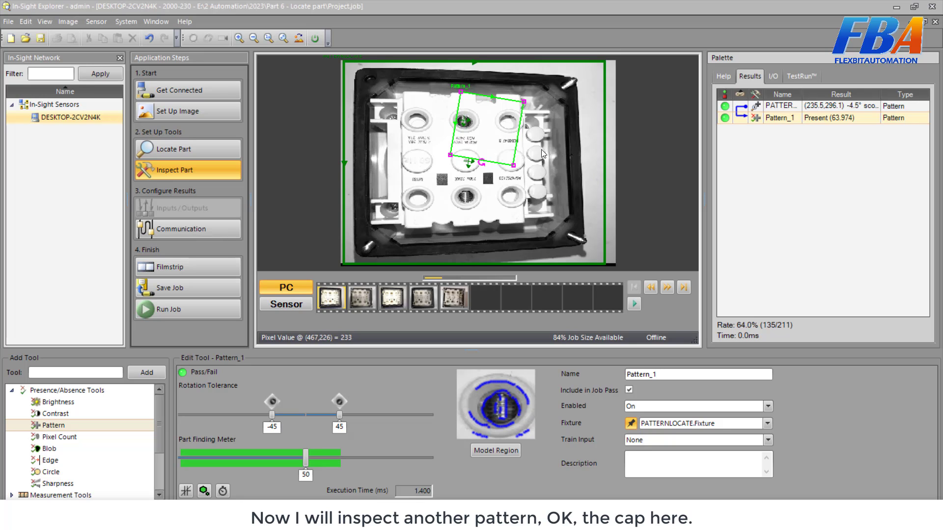
mouse_move(548, 171)
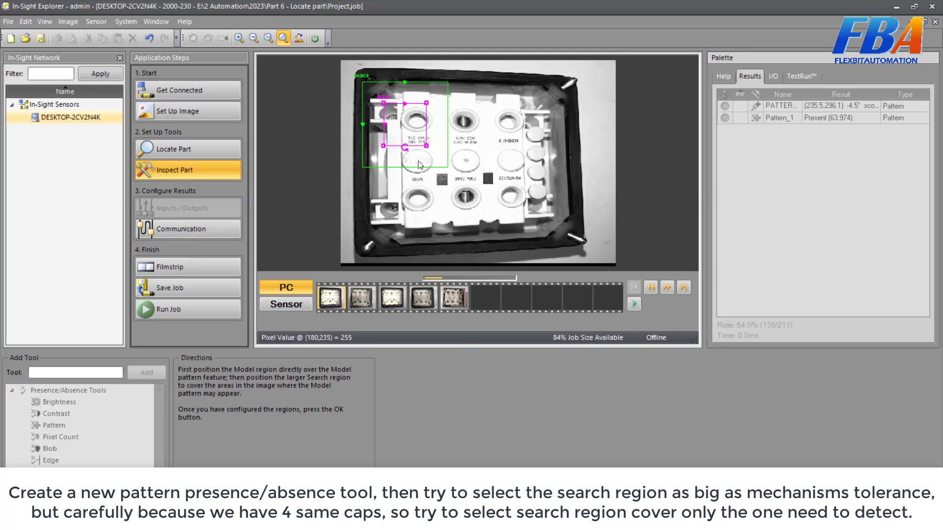
mouse_move(444, 147)
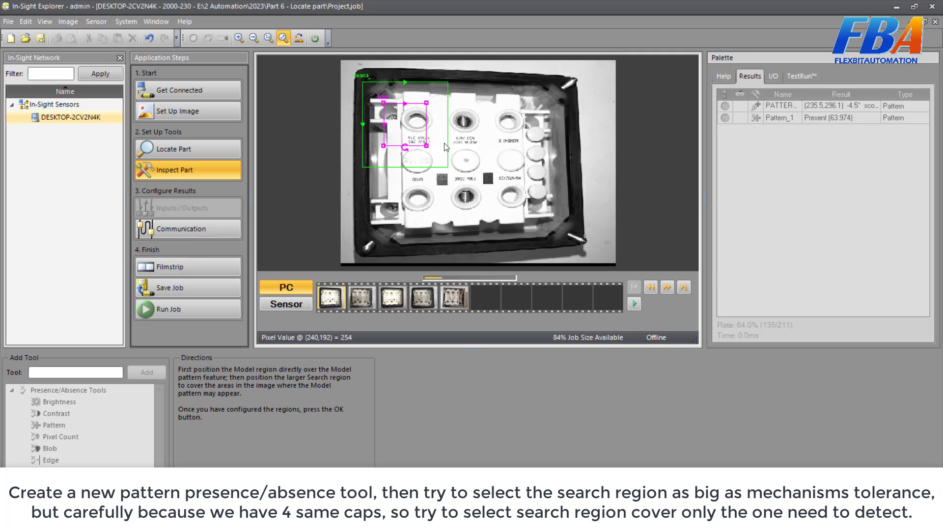
mouse_move(564, 101)
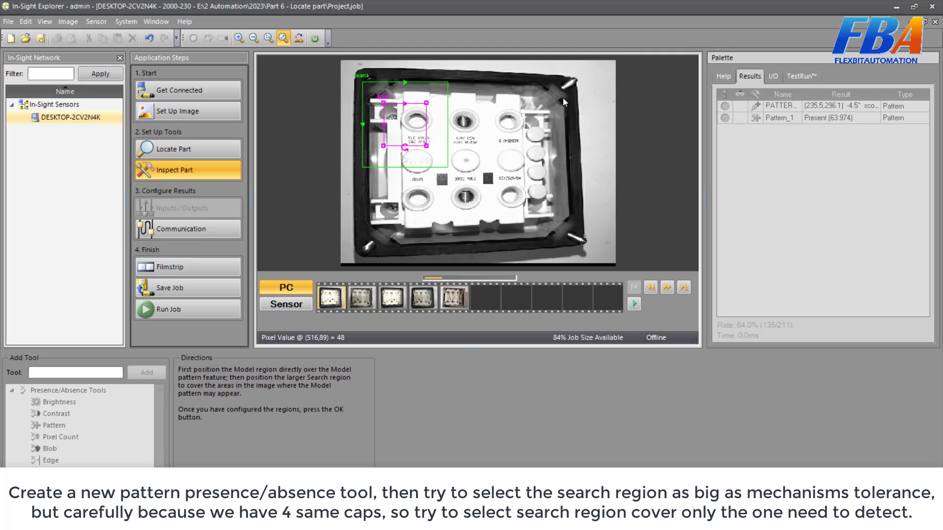
mouse_move(527, 143)
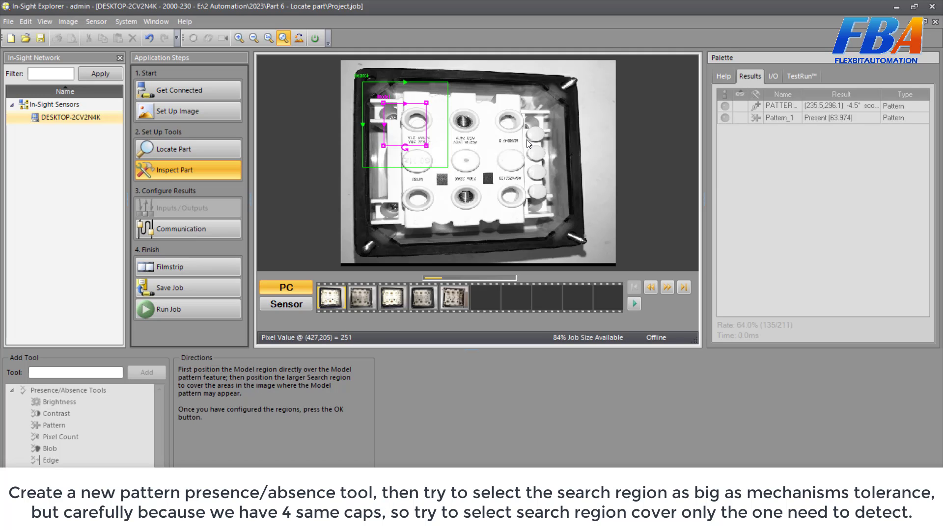
mouse_move(534, 129)
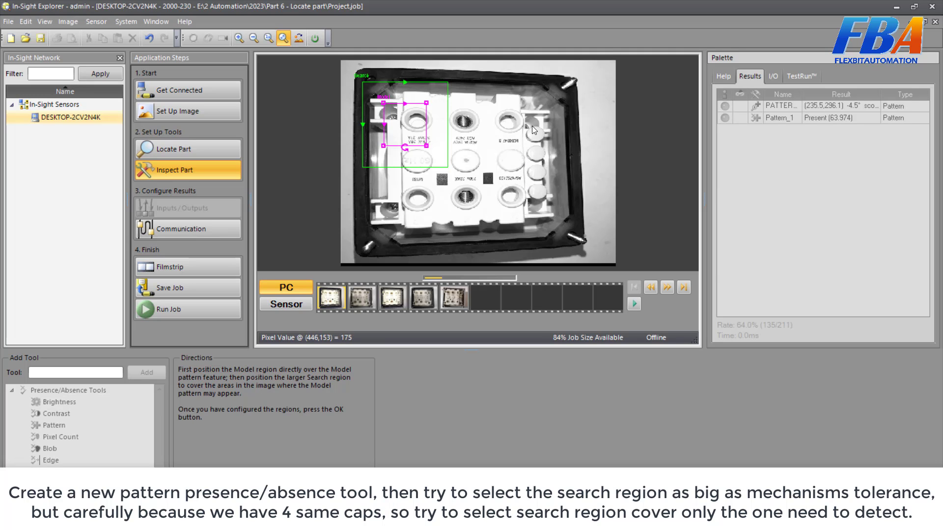
mouse_move(541, 180)
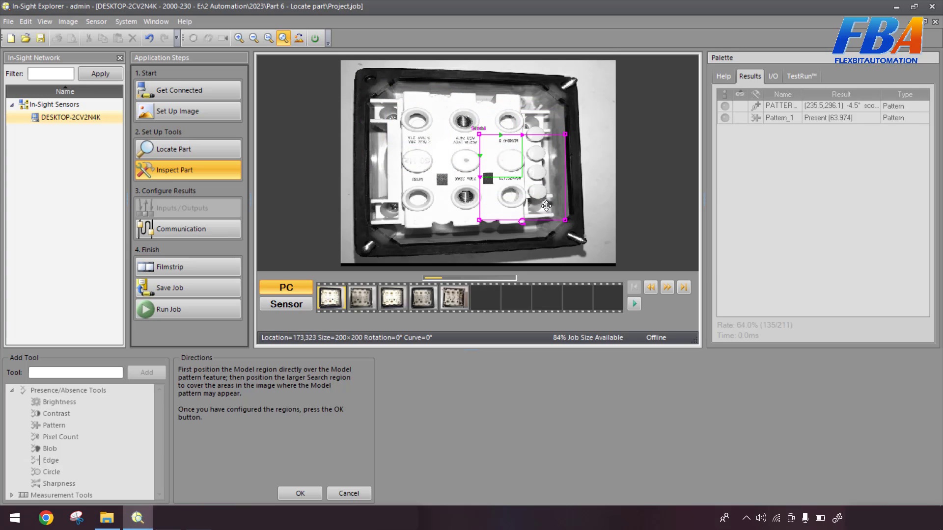
mouse_move(537, 177)
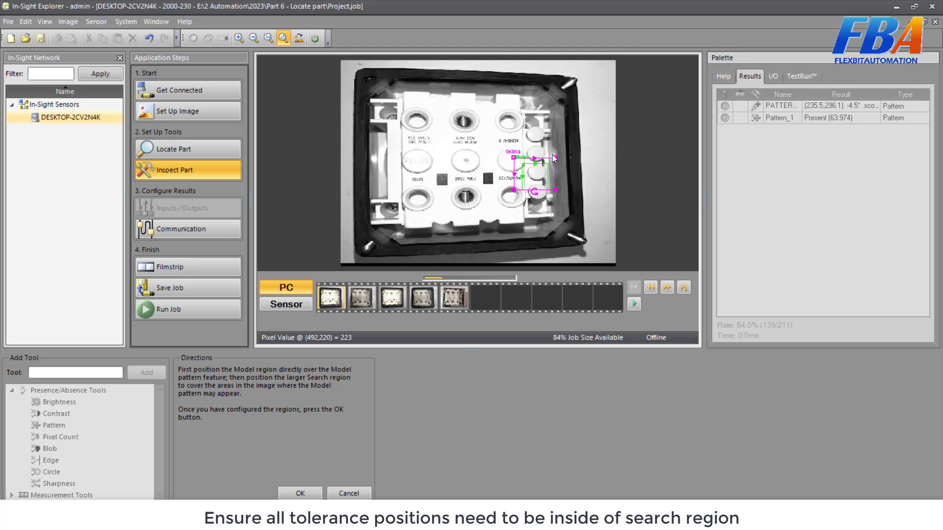
mouse_move(567, 195)
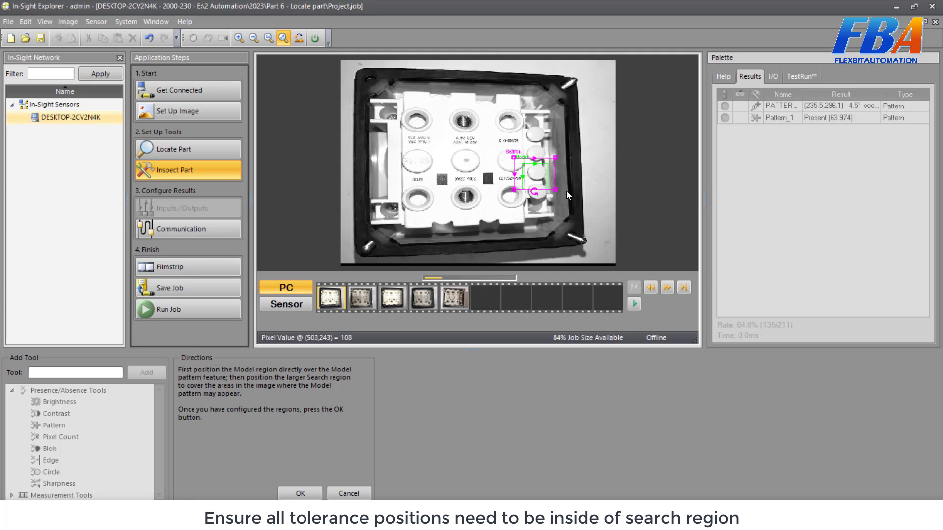
mouse_move(441, 266)
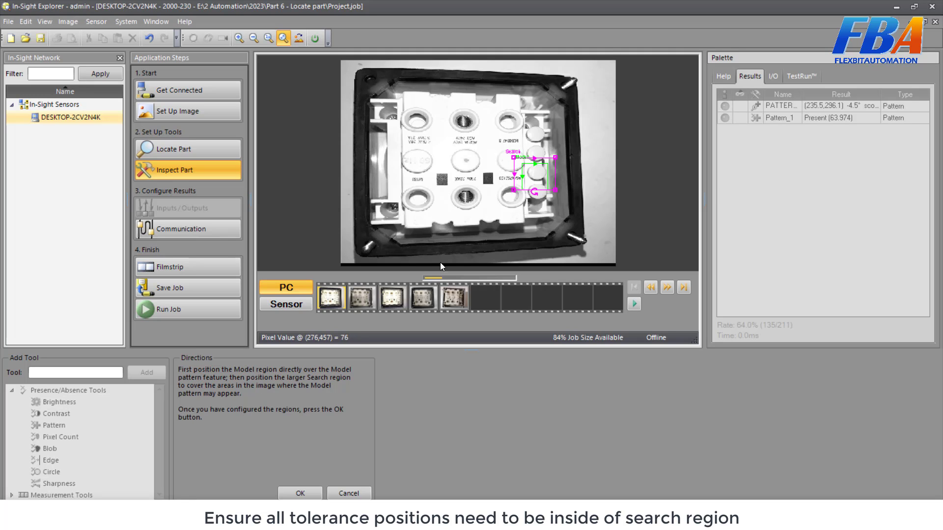
Step: Check the right-hand cap regions on three samples, including missing-screw, then return to the first
click(391, 297)
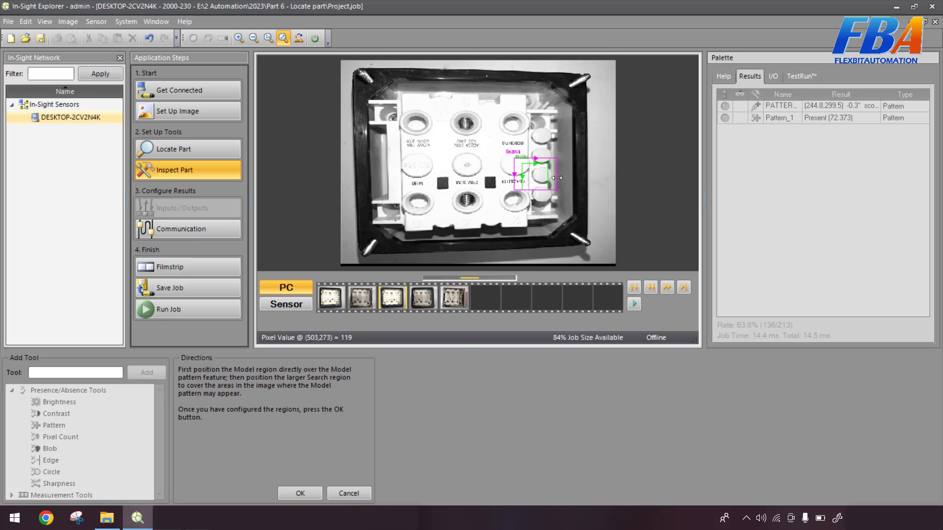
click(421, 298)
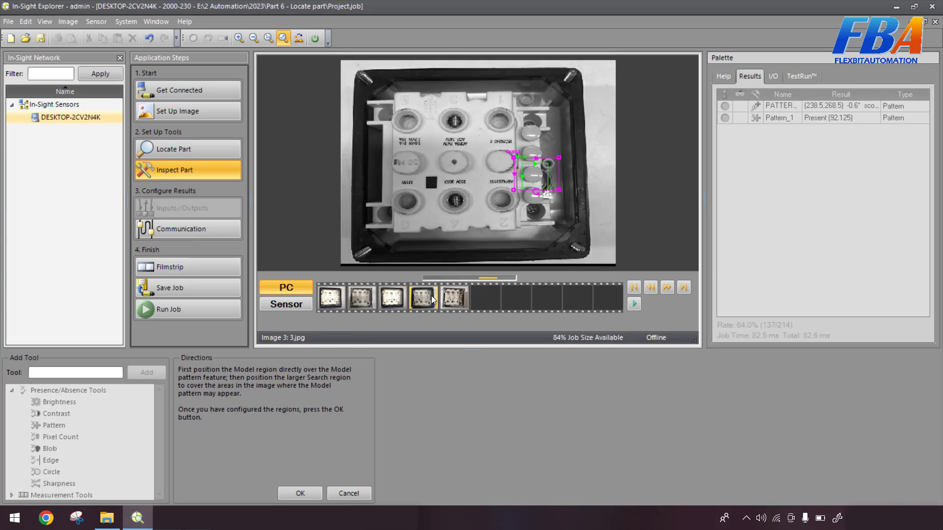
click(455, 299)
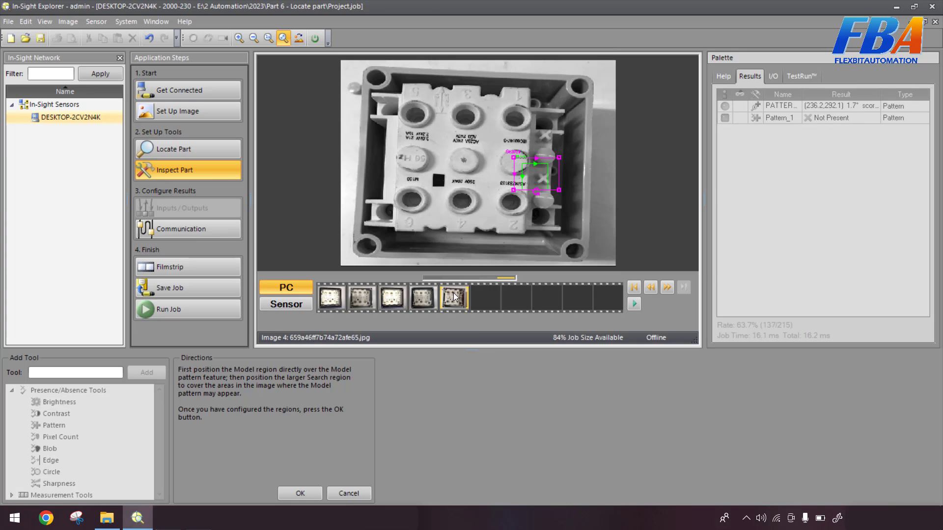
mouse_move(547, 141)
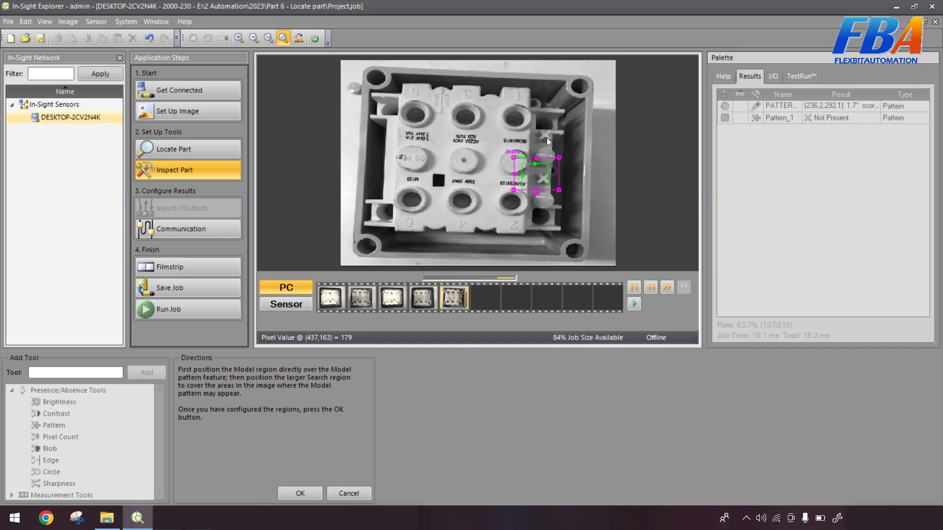
mouse_move(553, 176)
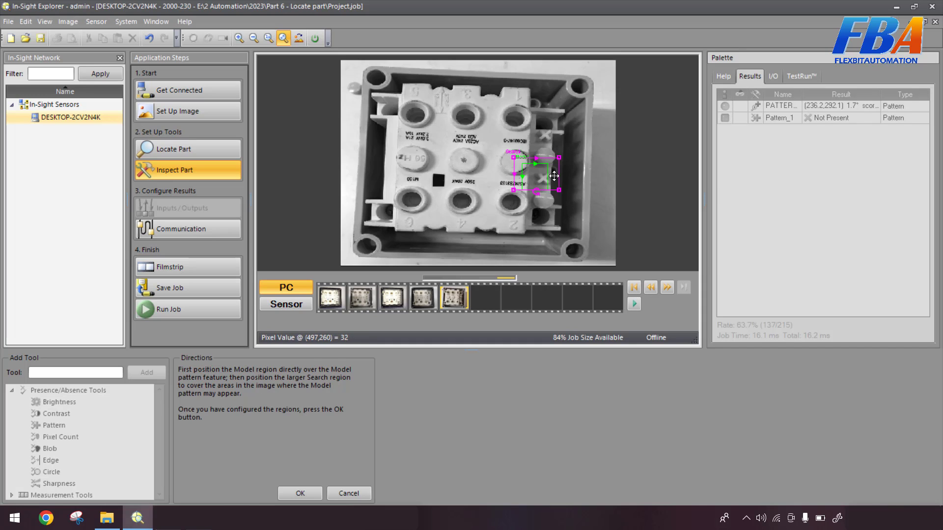
click(633, 287)
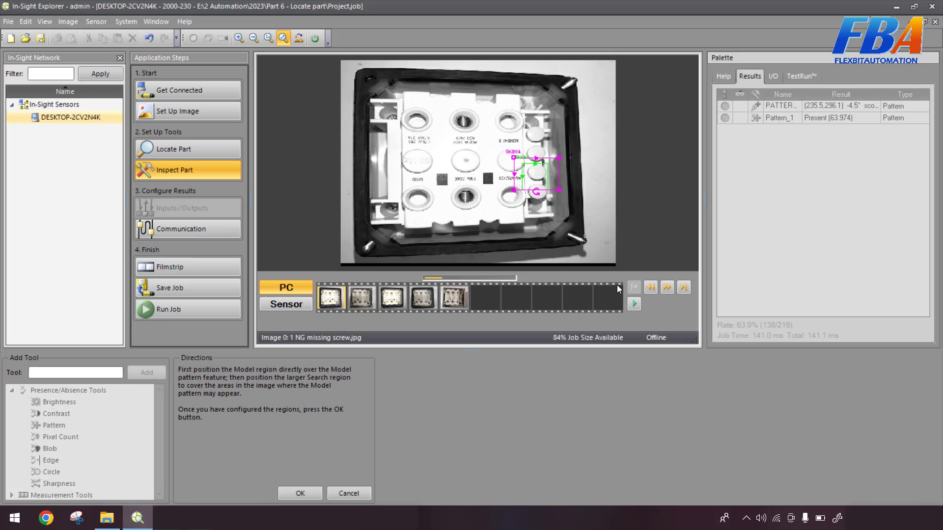
mouse_move(532, 182)
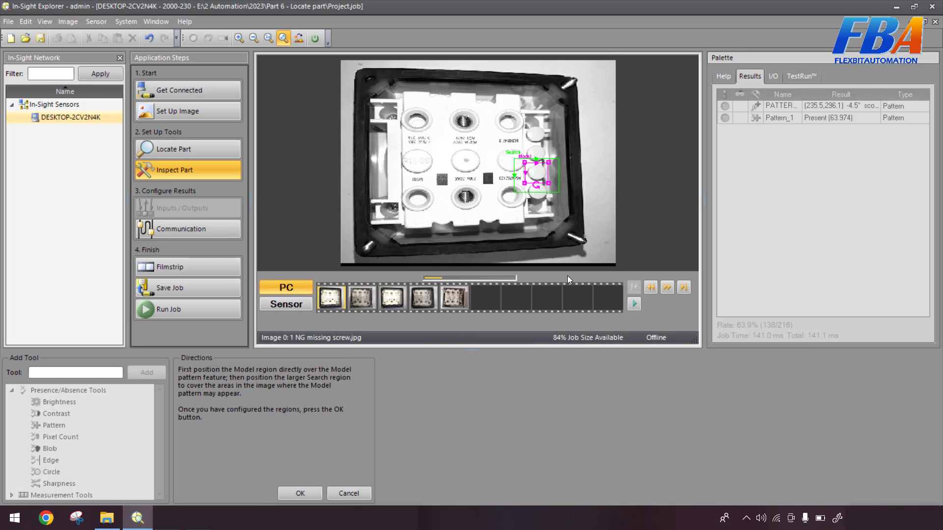
Step: Confirm the cap-fitted model region with OK, creating Pattern_2
click(300, 492)
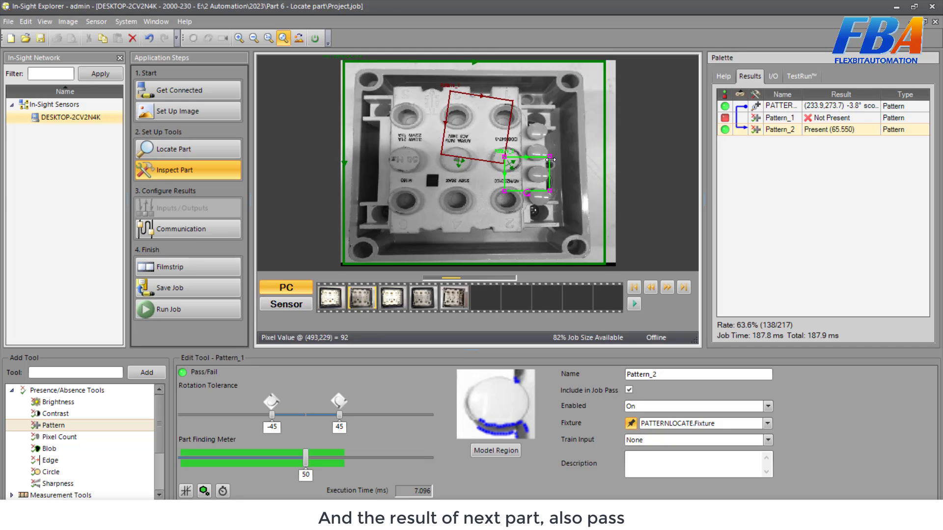
Step: Compare Pattern_2 results on images 2, 3 and 4: Present 97.063, Not Present, Present 52.112
click(421, 297)
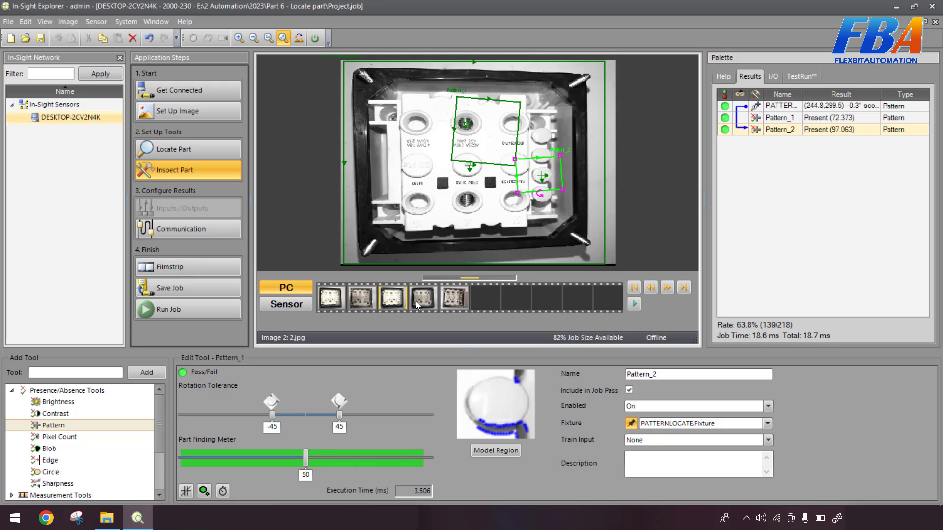
click(422, 297)
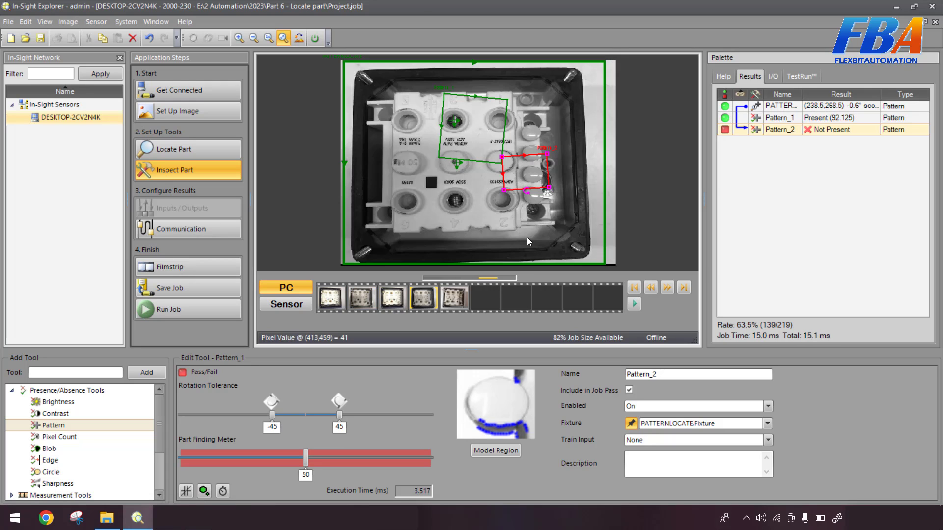
mouse_move(351, 278)
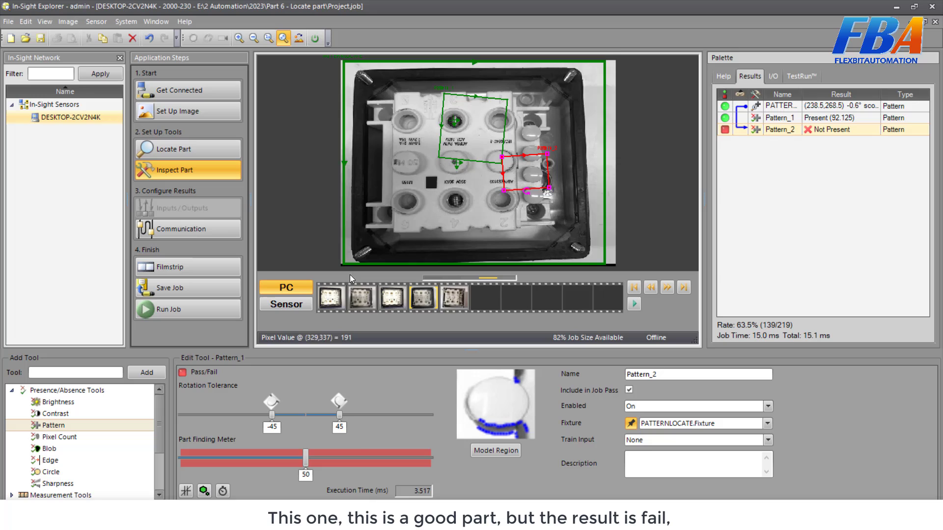
mouse_move(401, 465)
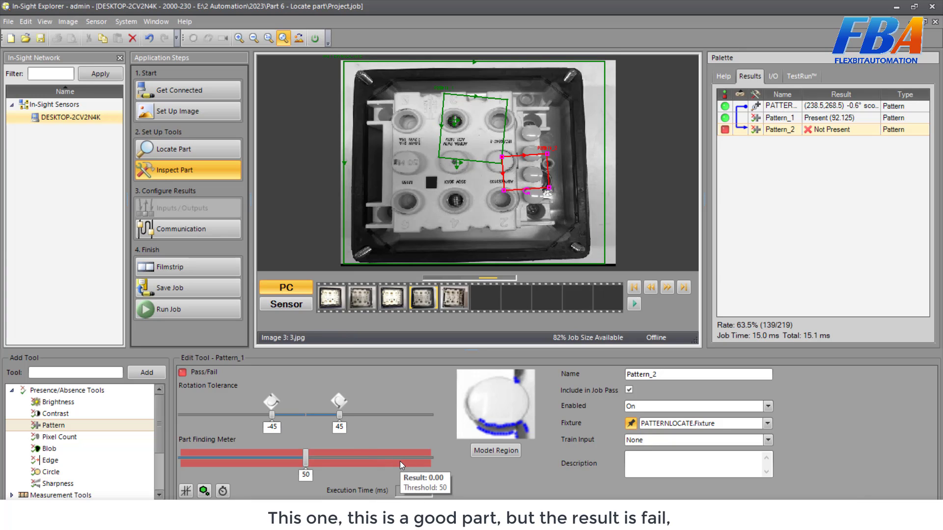
click(454, 297)
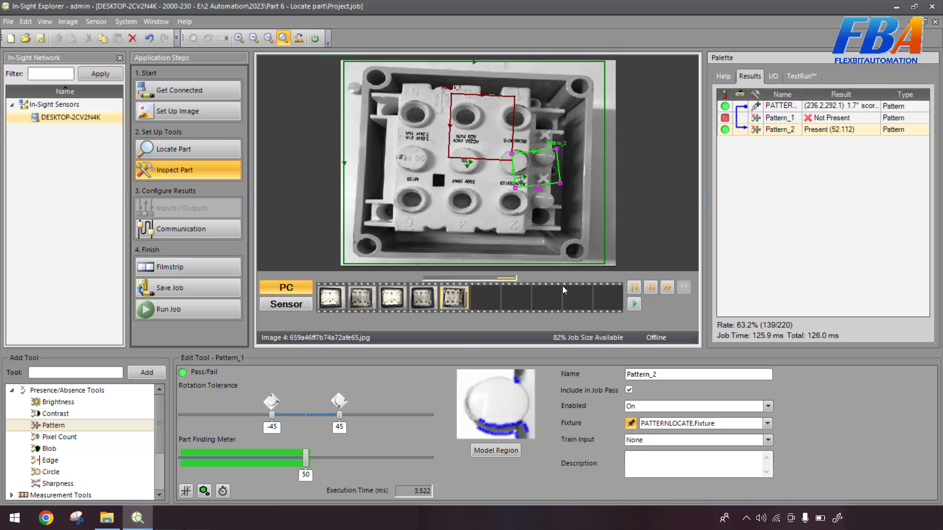
mouse_move(446, 374)
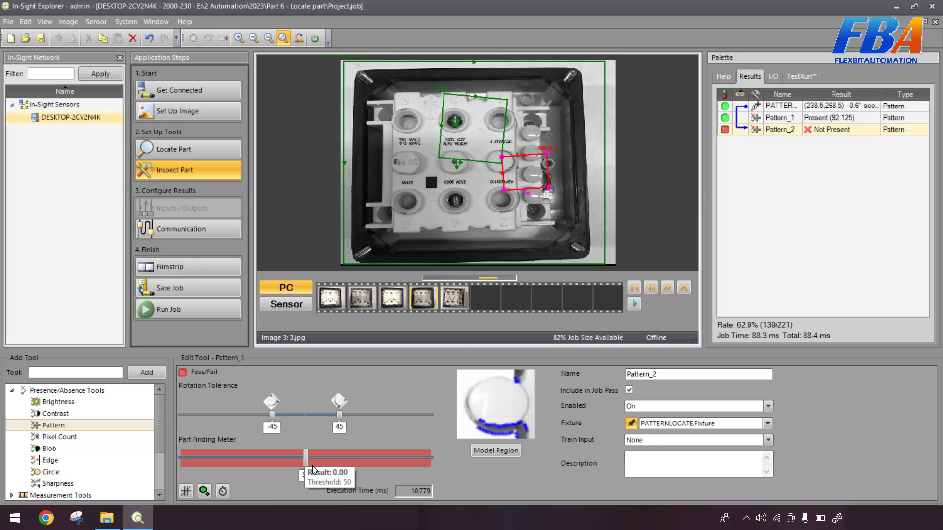
mouse_move(413, 463)
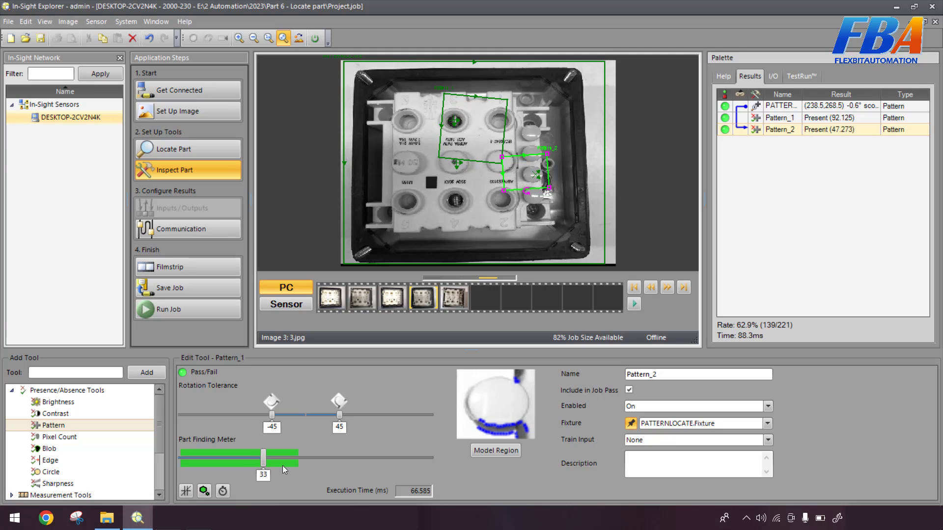
mouse_move(263, 458)
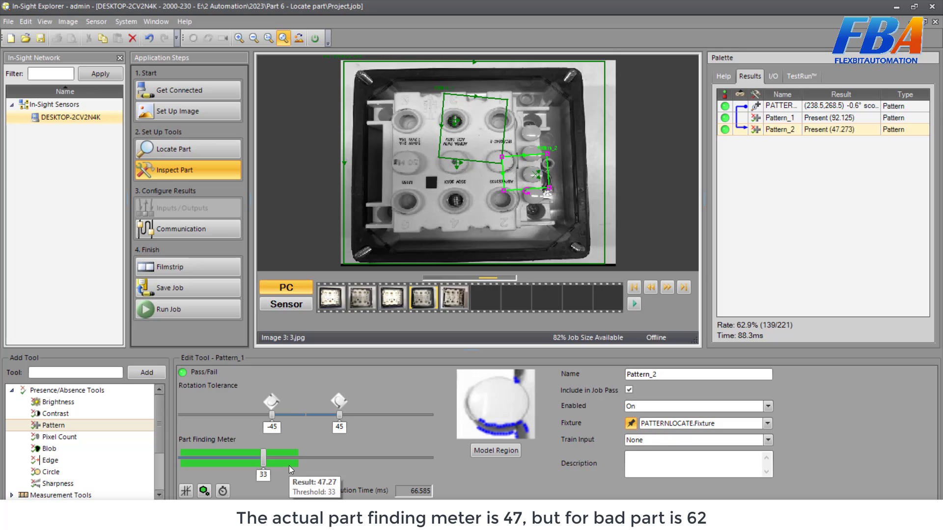
mouse_move(458, 306)
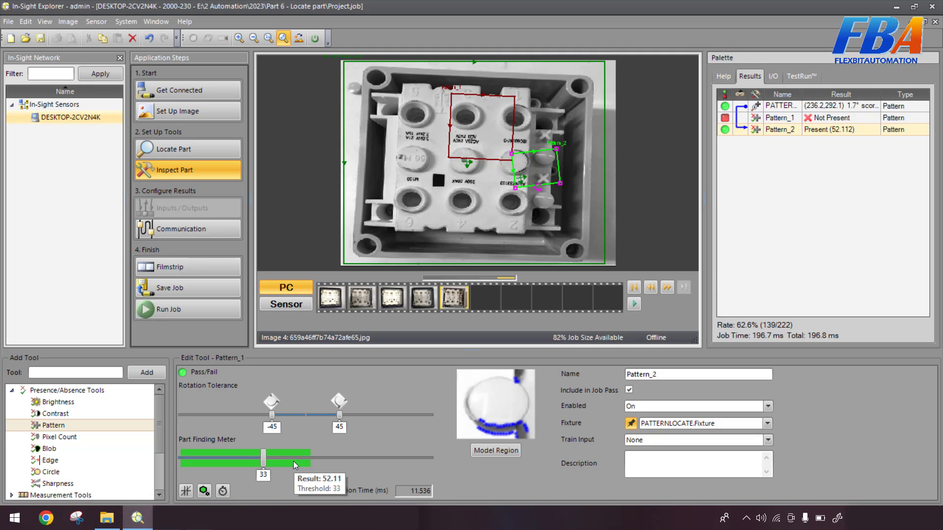
mouse_move(434, 402)
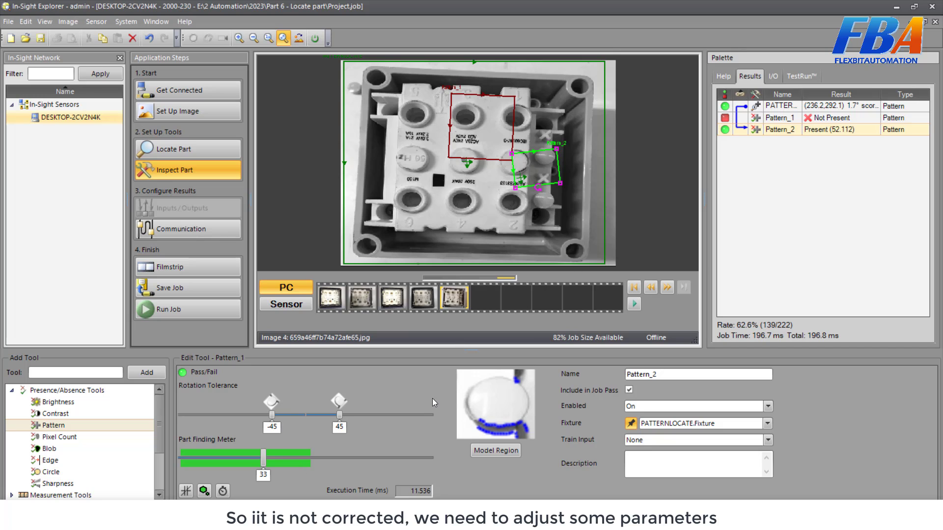
mouse_move(339, 306)
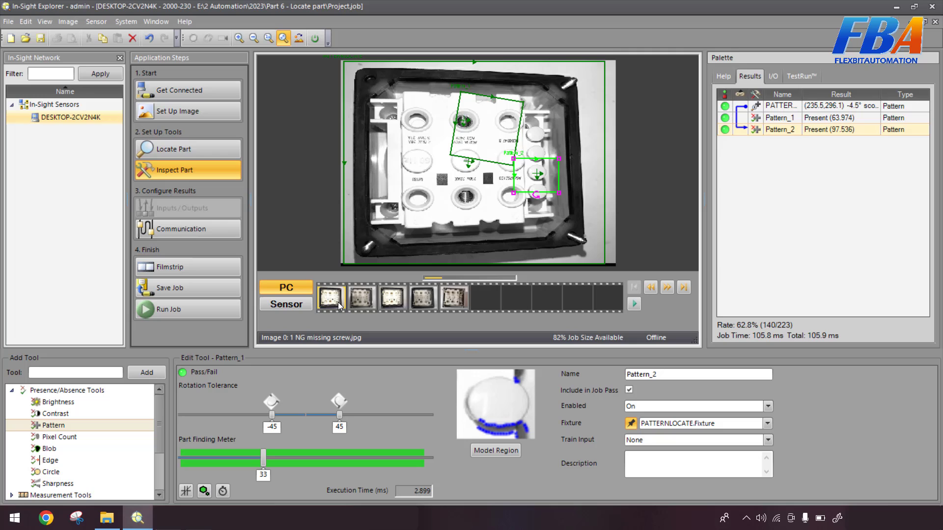
mouse_move(313, 318)
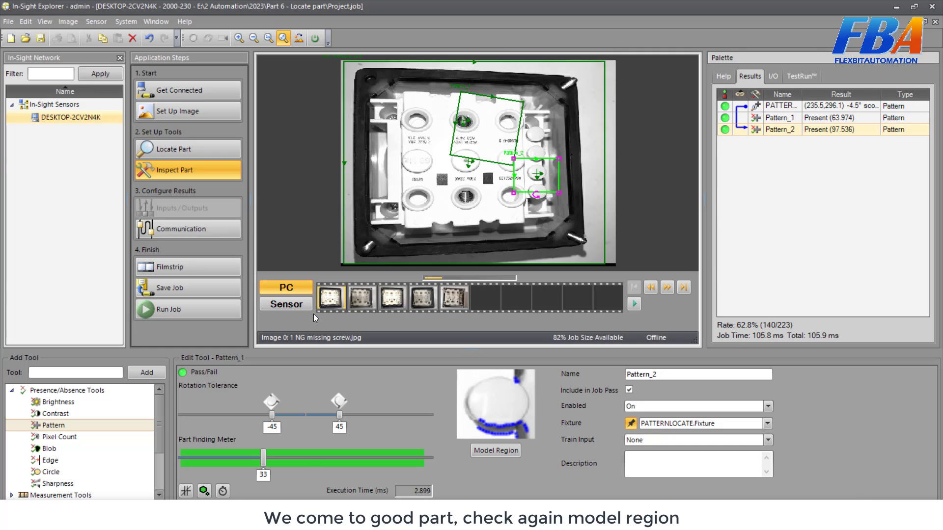
mouse_move(384, 316)
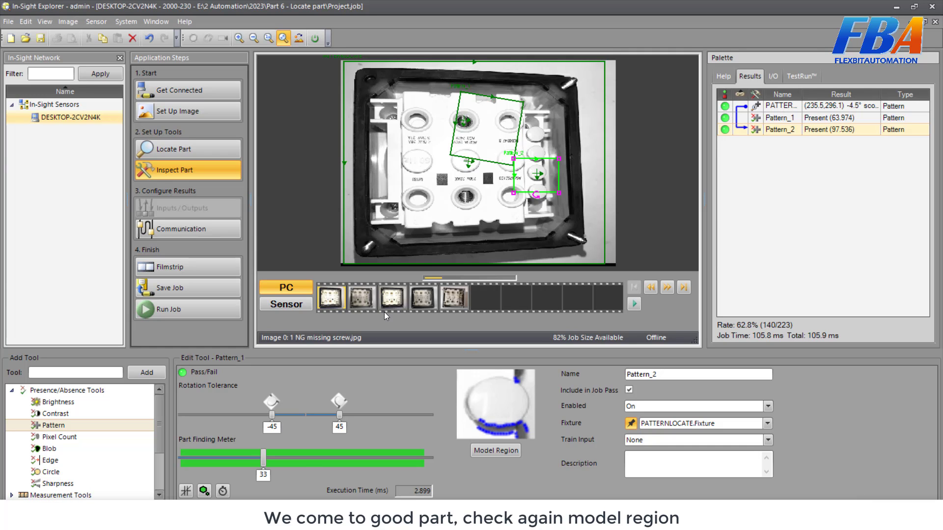
mouse_move(494, 450)
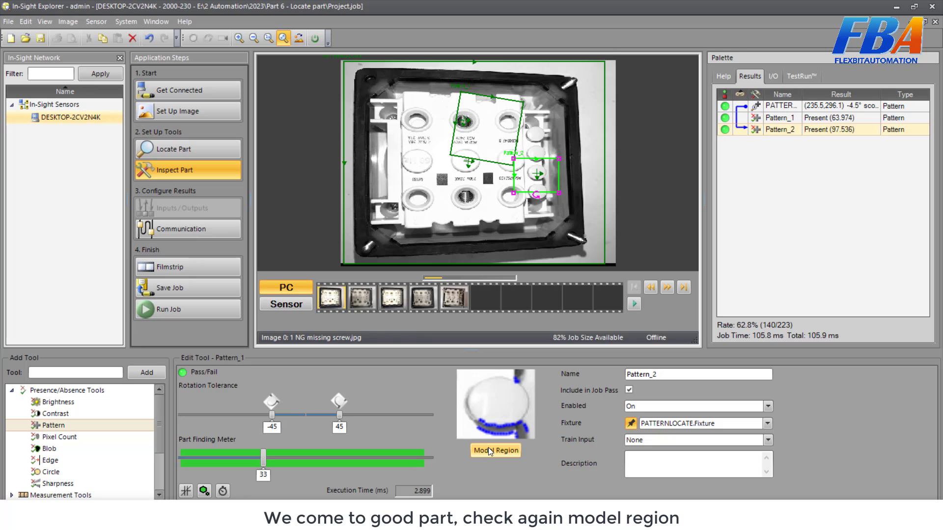
Step: Select Pattern_2's model region and compare the cap across images 3, 4 and 0
click(361, 298)
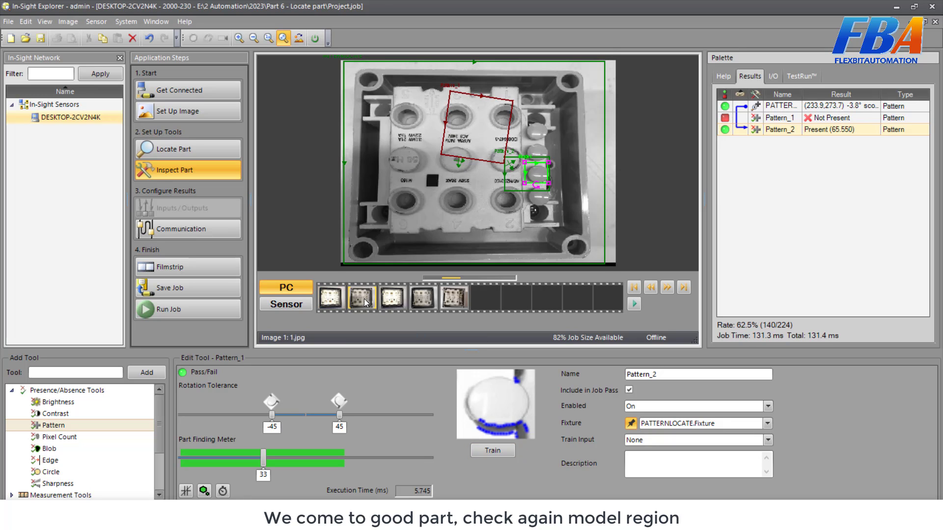
mouse_move(389, 300)
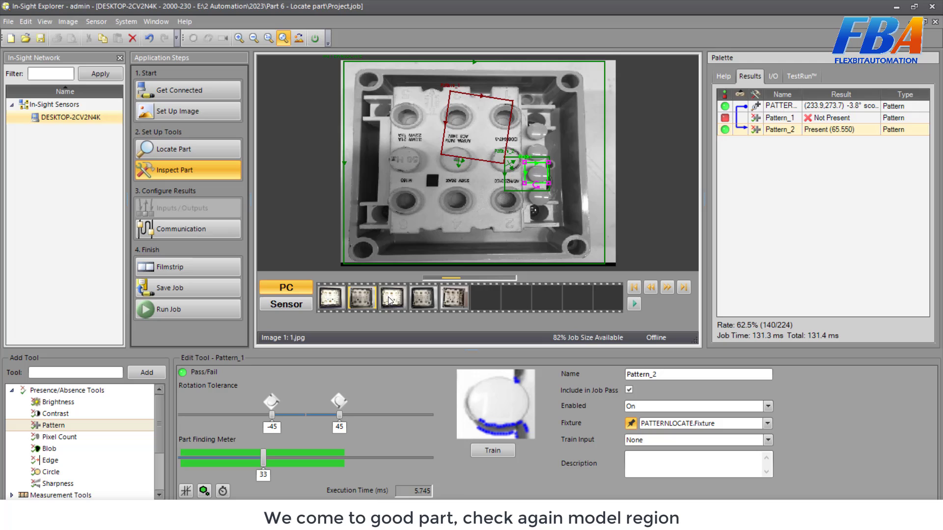
click(422, 297)
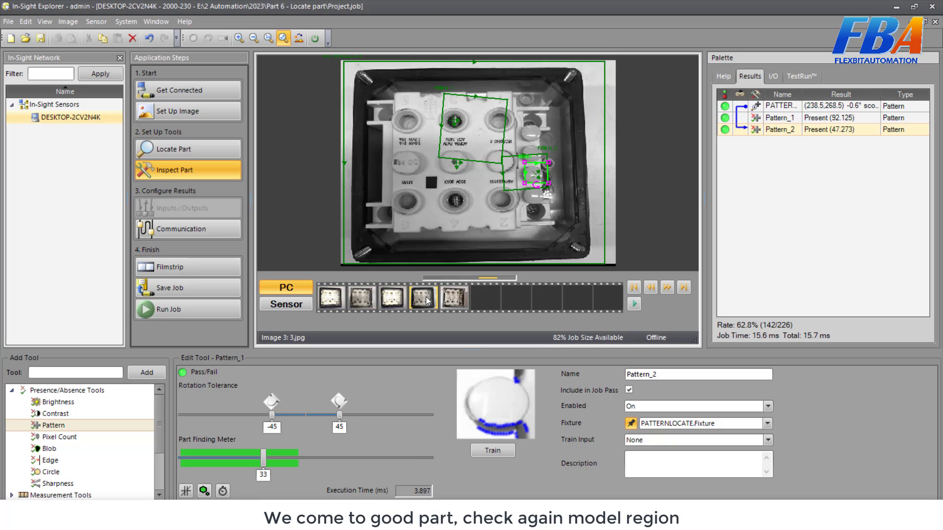
click(454, 297)
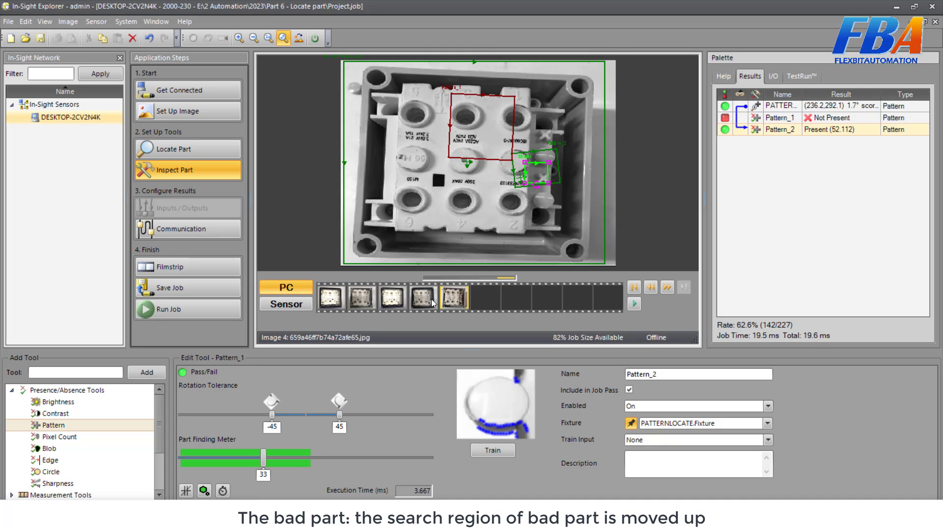
click(330, 298)
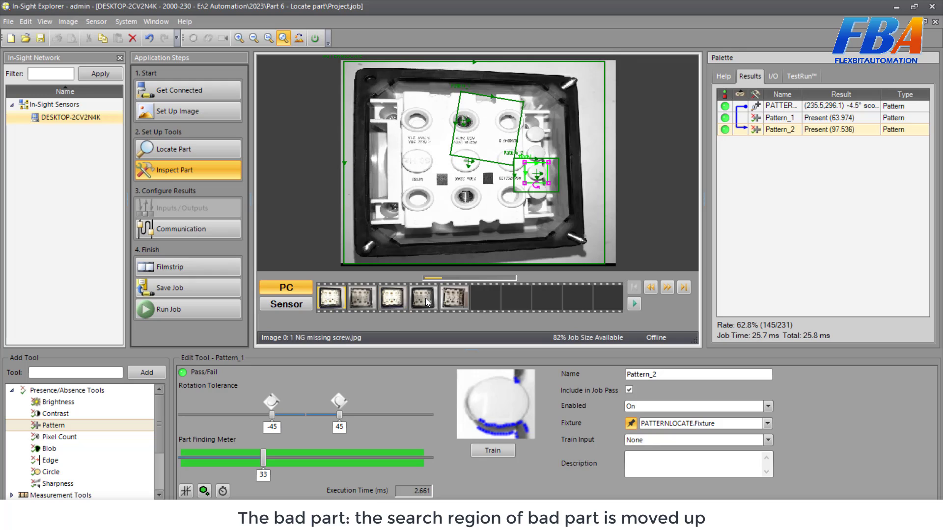
click(454, 297)
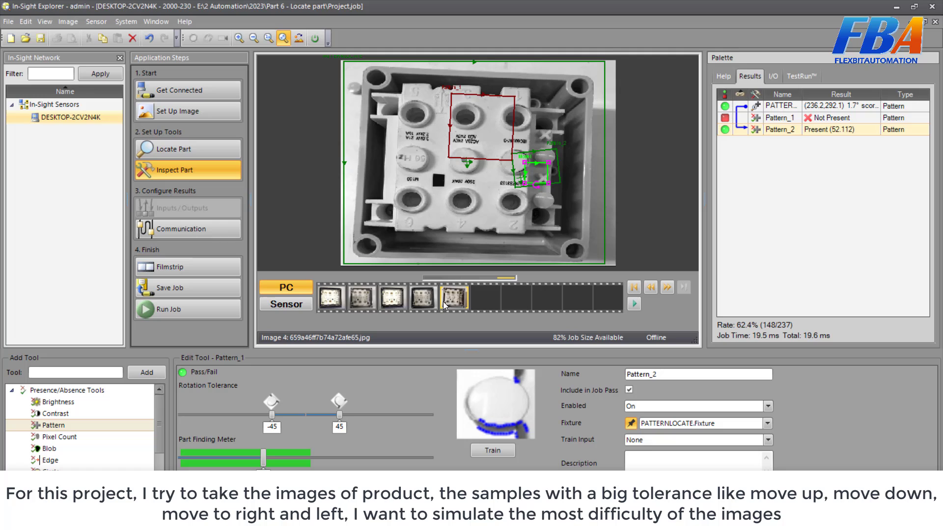
mouse_move(443, 291)
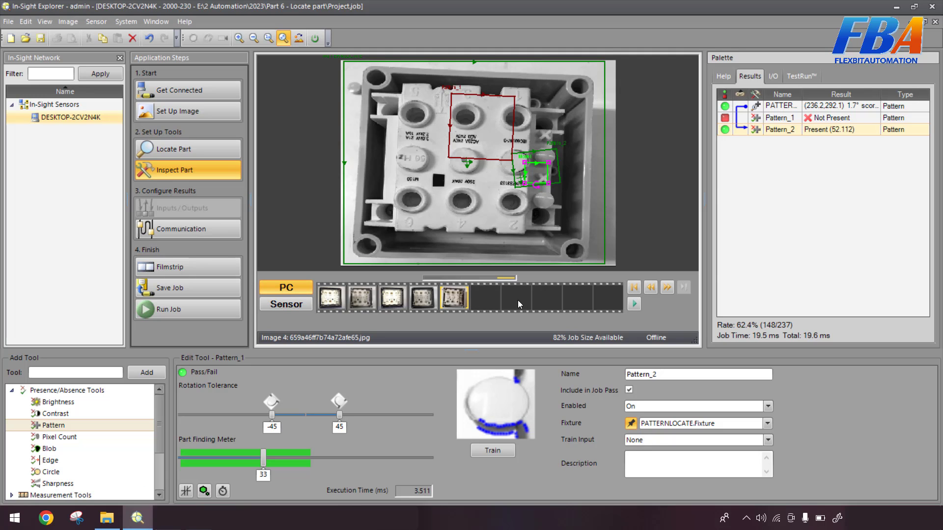
mouse_move(639, 211)
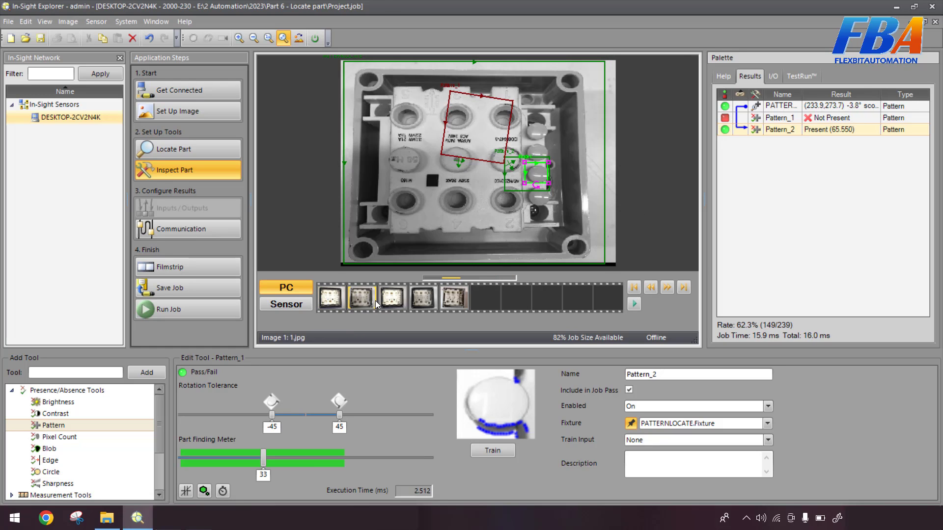
Step: Load the missing-screw image 0, glance at PATTERNLOCATE, then reselect Pattern_2's model region
click(633, 286)
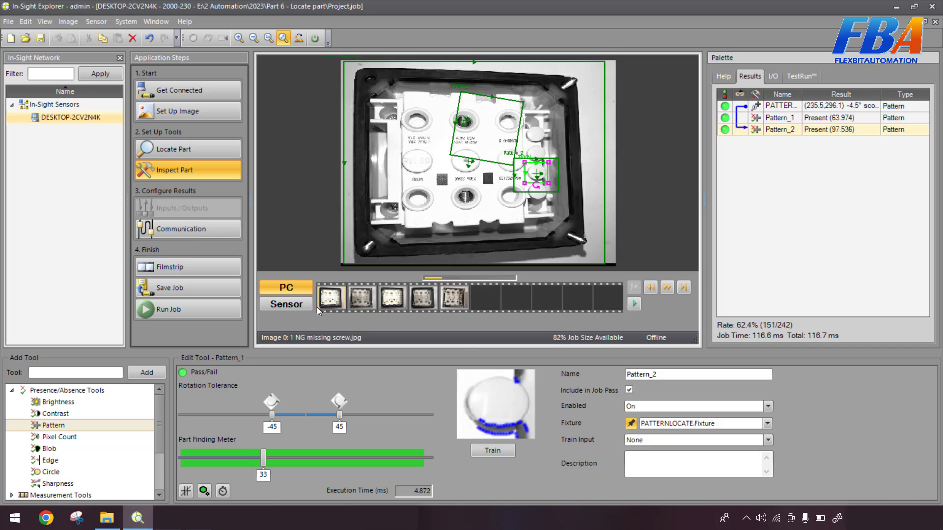
mouse_move(557, 161)
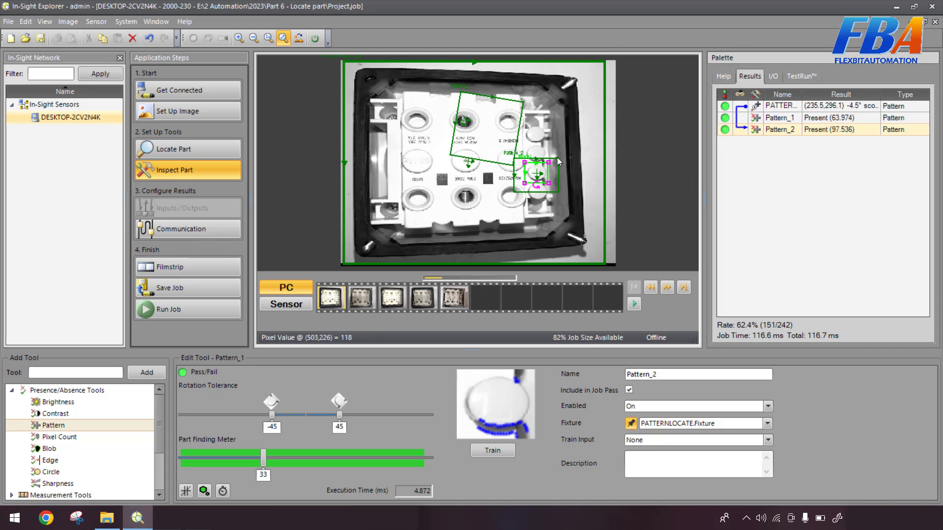
click(779, 106)
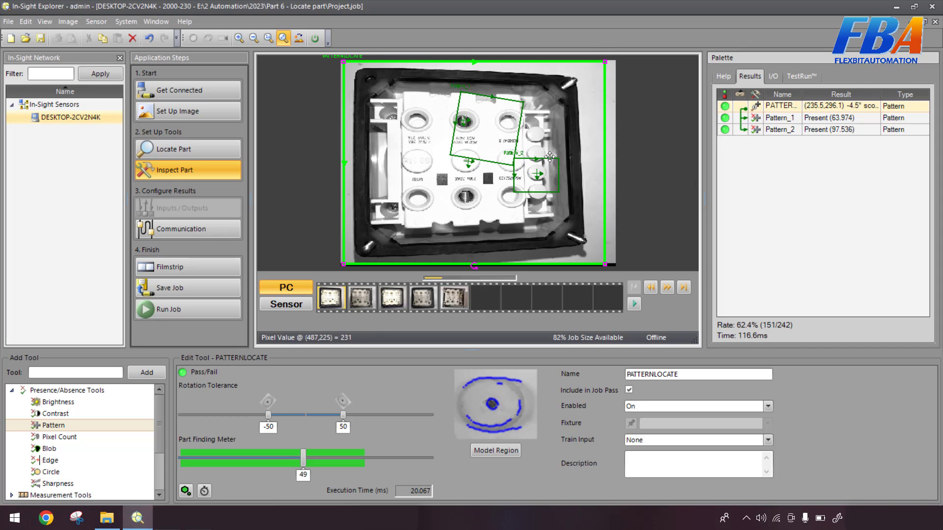
click(781, 129)
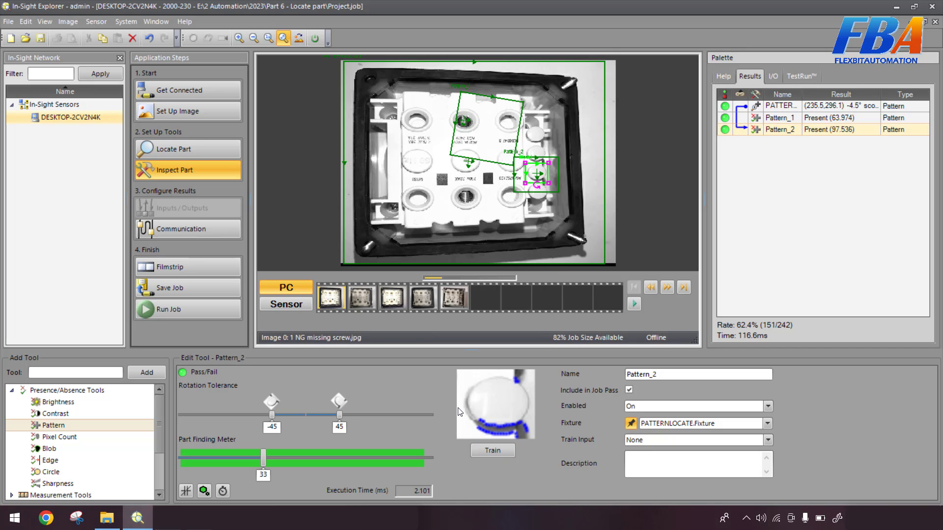
Step: Retrain Pattern_2 and check image 3, which now scores 47.270
click(492, 451)
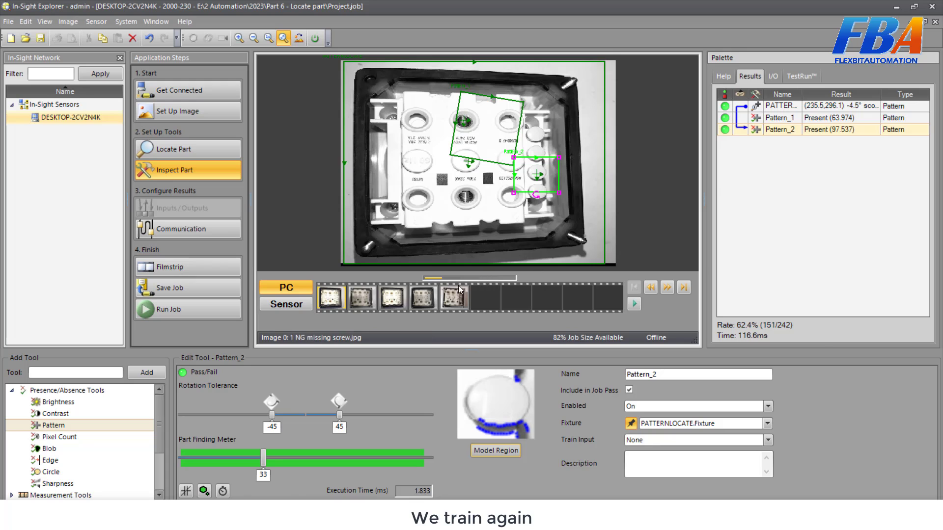
click(454, 298)
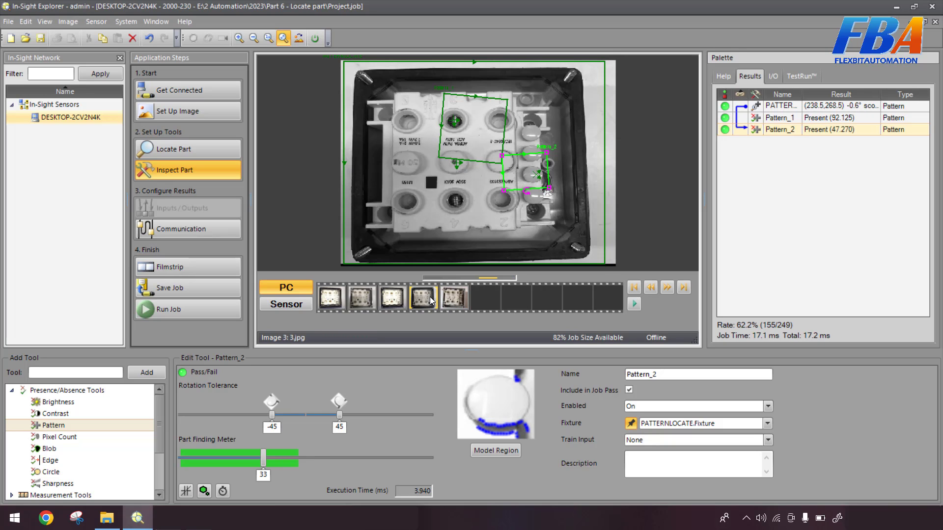
mouse_move(292, 466)
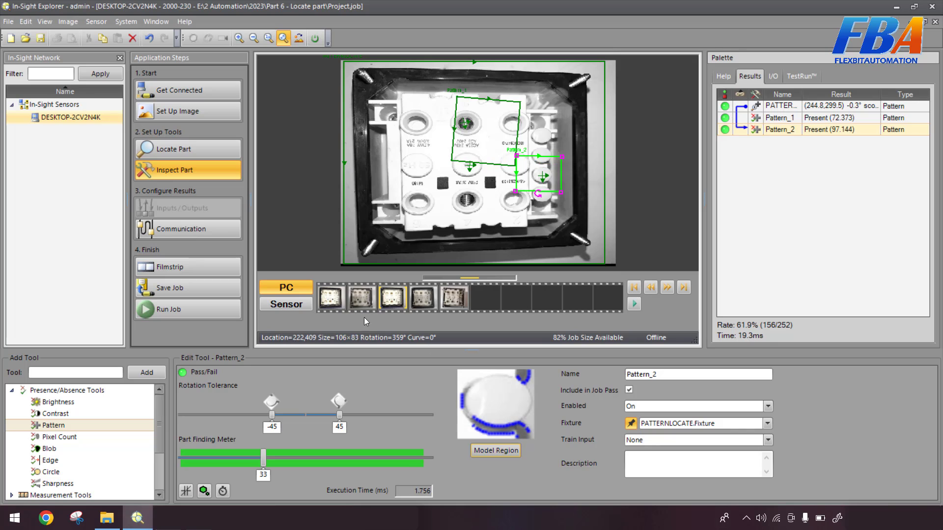
click(390, 297)
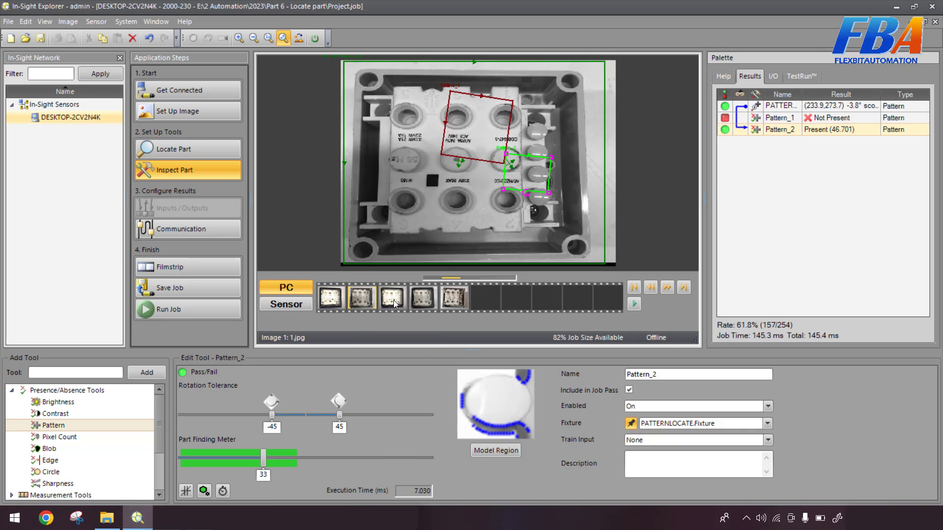
mouse_move(289, 464)
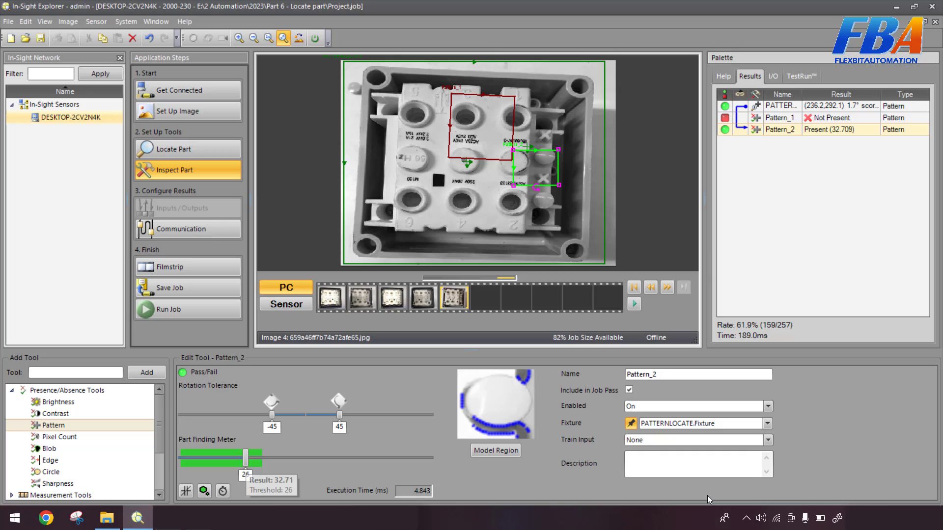
mouse_move(806, 281)
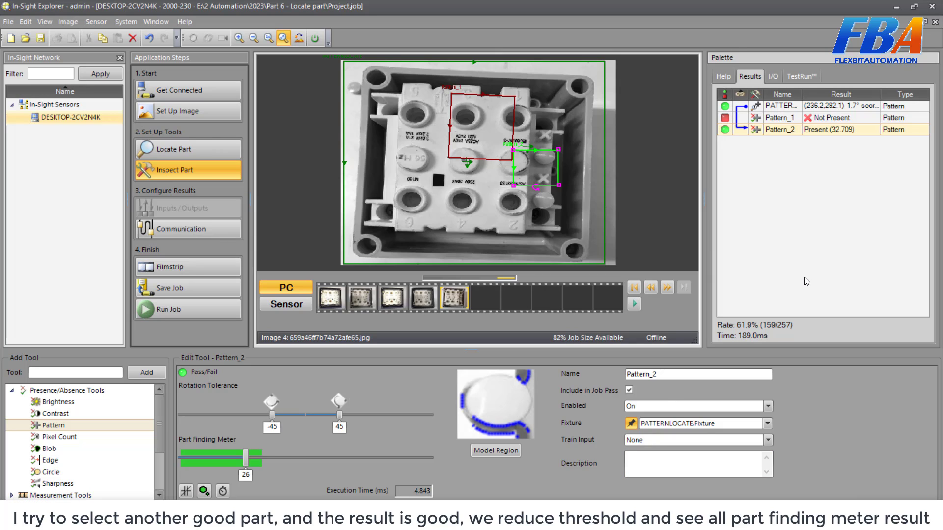
mouse_move(814, 292)
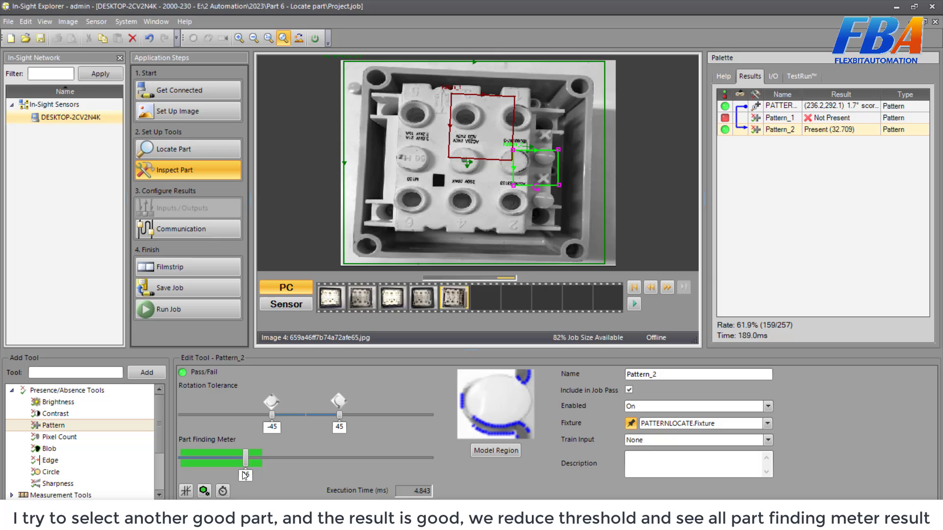
mouse_move(245, 458)
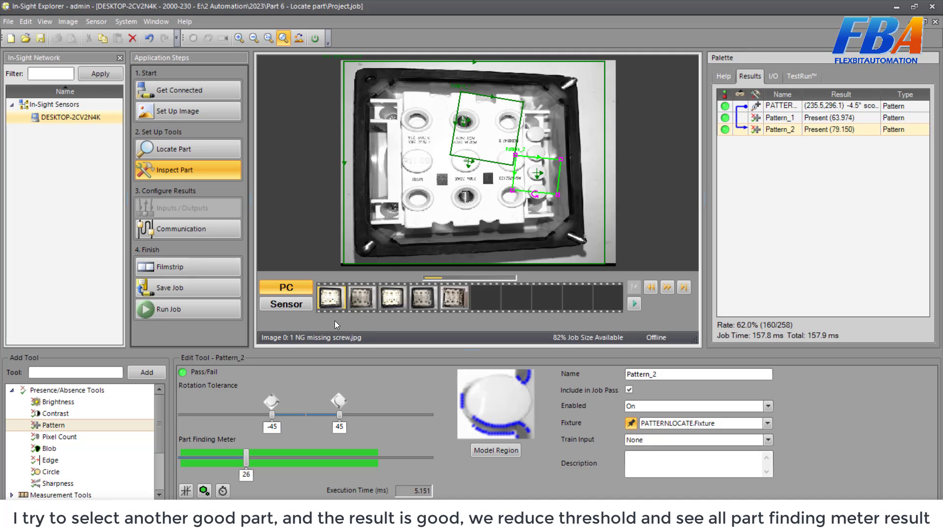
mouse_move(295, 457)
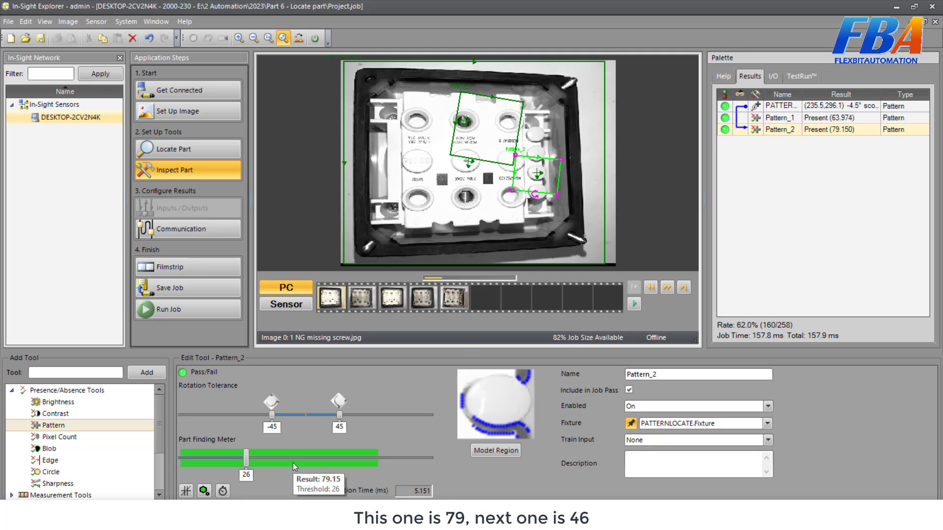
mouse_move(371, 335)
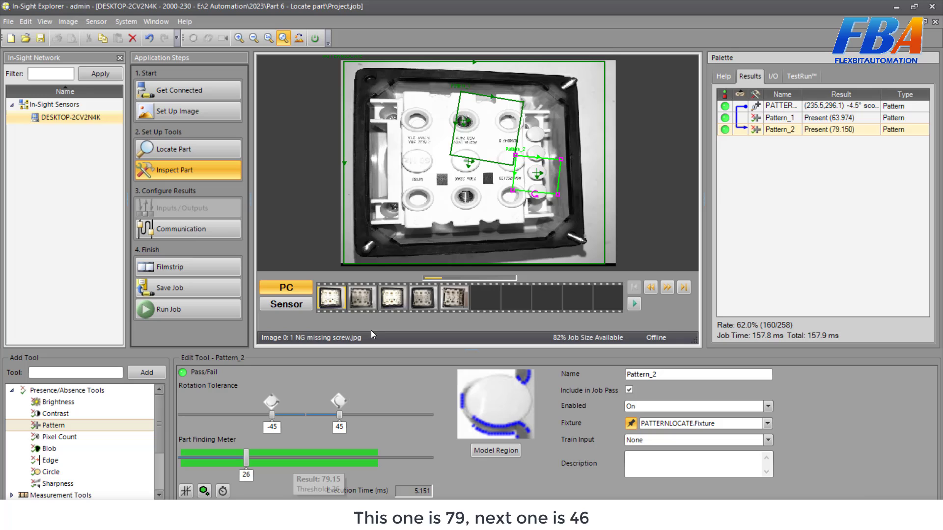
click(667, 287)
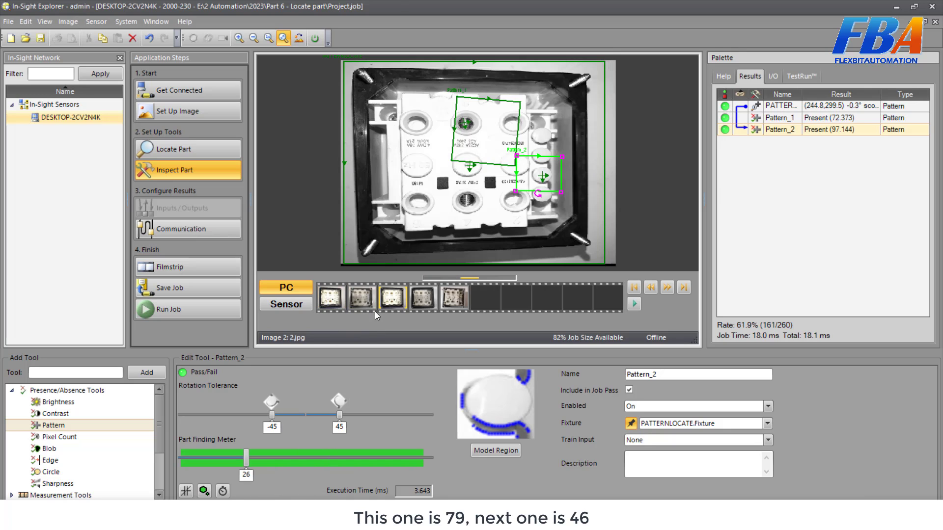
mouse_move(538, 110)
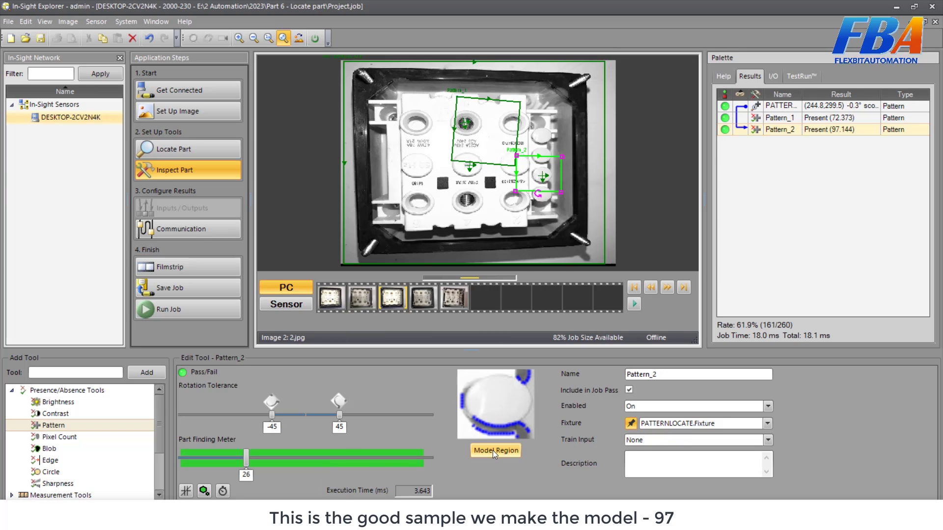
mouse_move(370, 464)
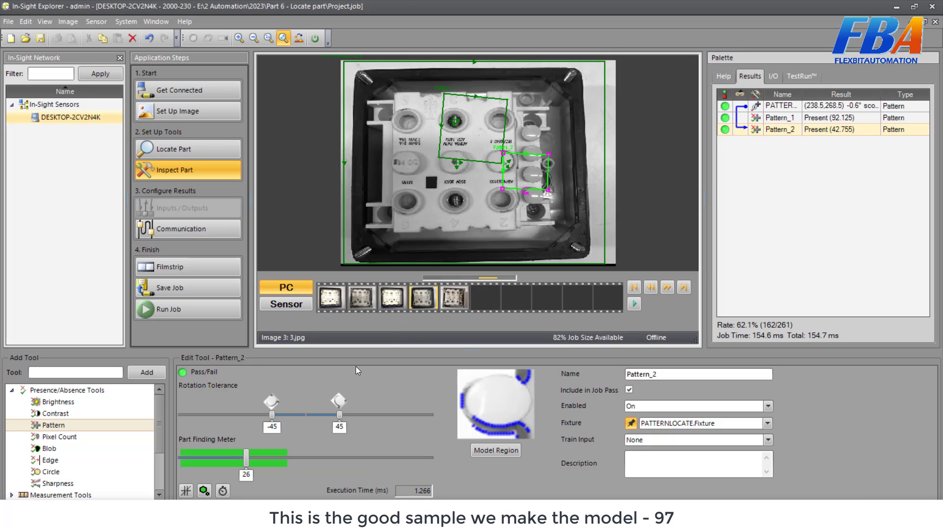
mouse_move(265, 468)
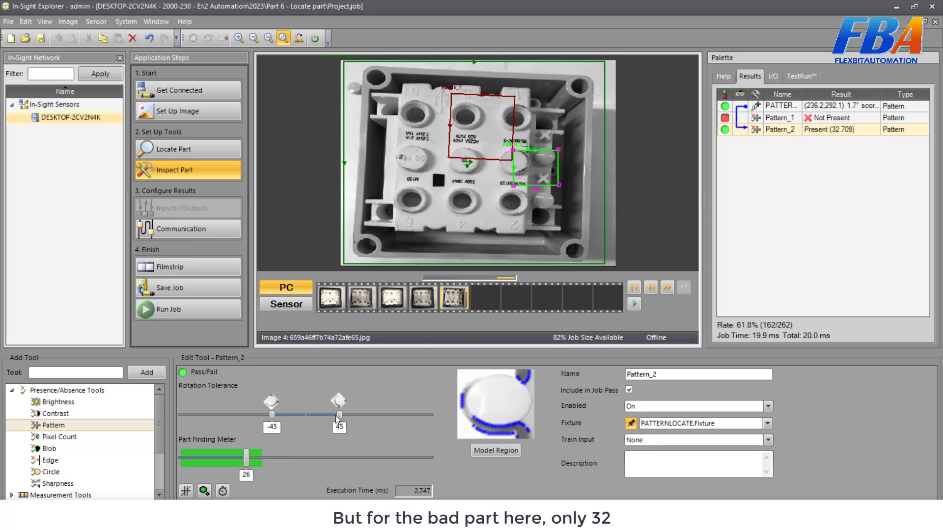
mouse_move(256, 471)
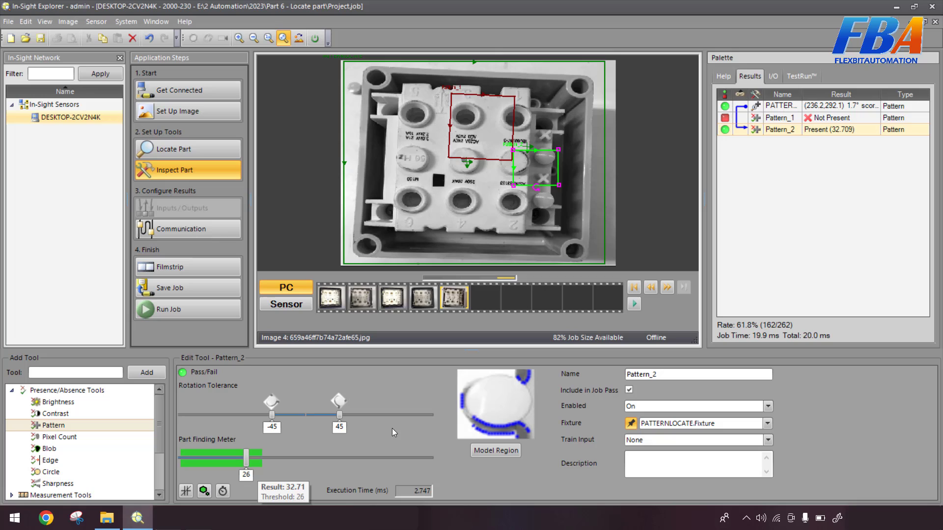
mouse_move(391, 460)
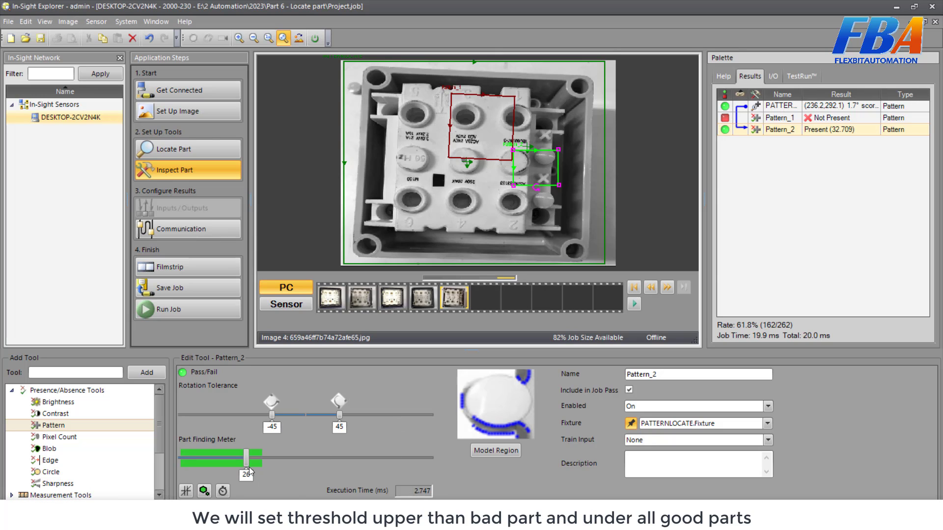
mouse_move(246, 458)
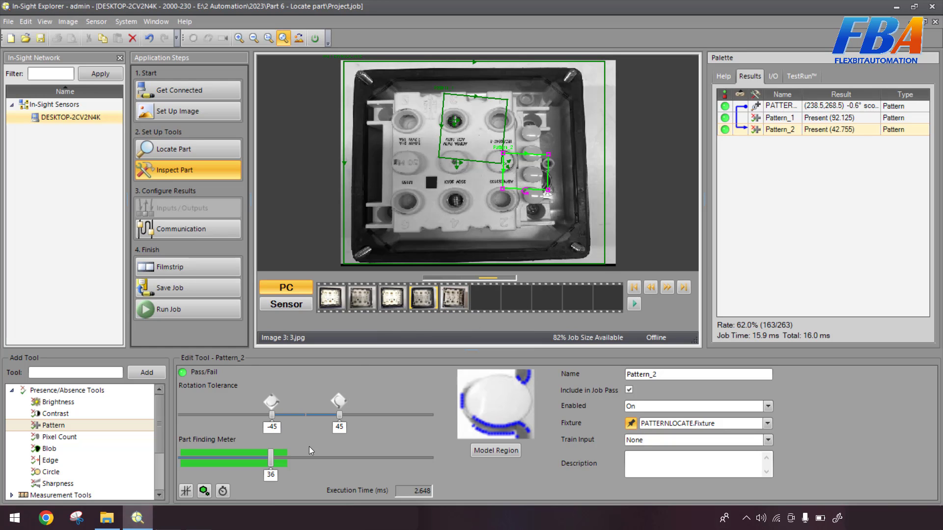
Step: Raise Pattern_2's acceptance threshold toward 37 while image 0 is shown
click(329, 297)
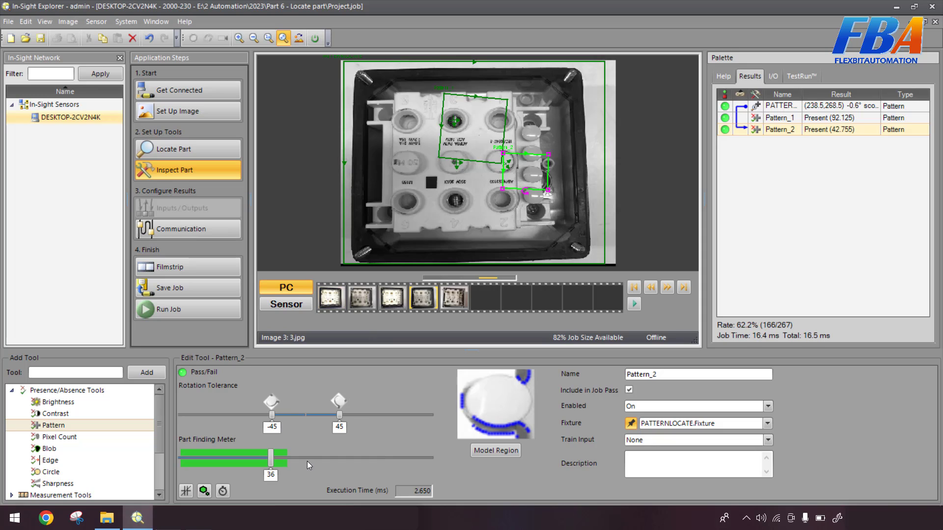
mouse_move(307, 465)
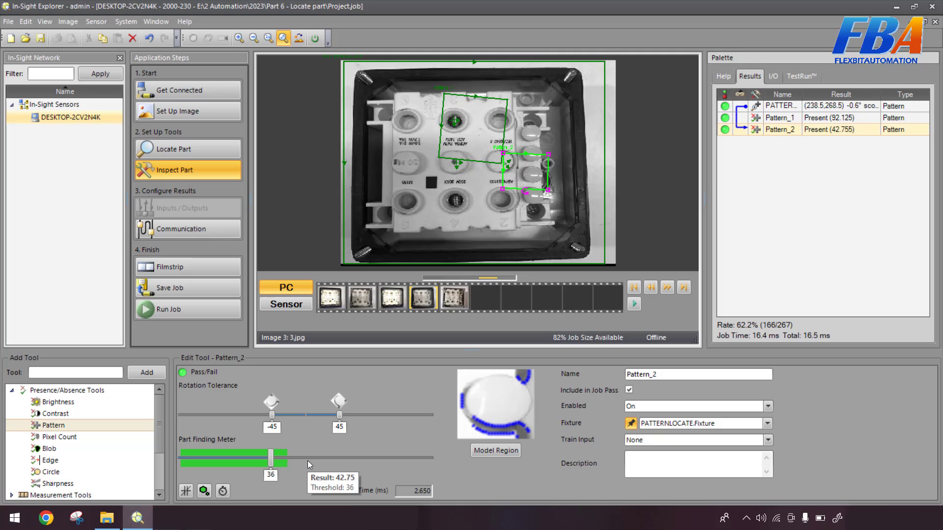
mouse_move(287, 452)
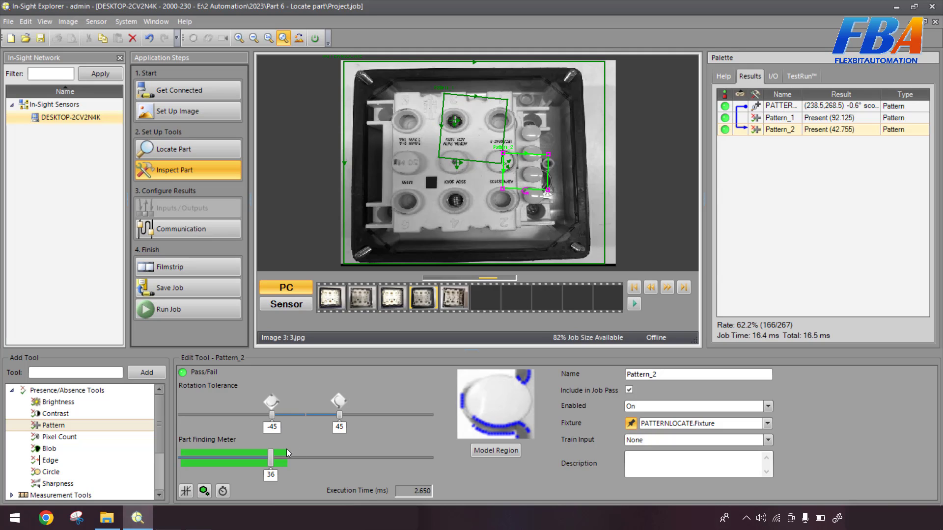
mouse_move(270, 457)
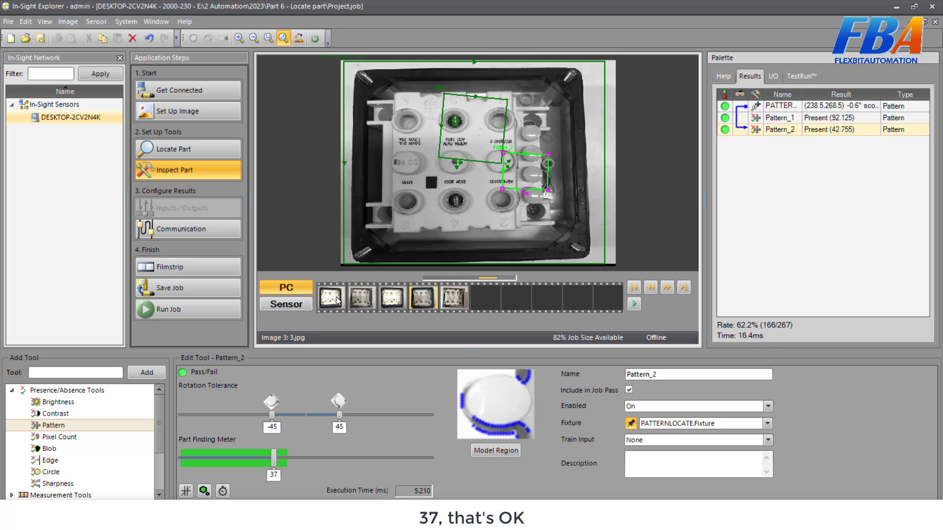
Step: Confirm Pattern_2 passes images 0 (79.150), 1 (46.701) and 2 (97.144) at threshold 37
click(632, 287)
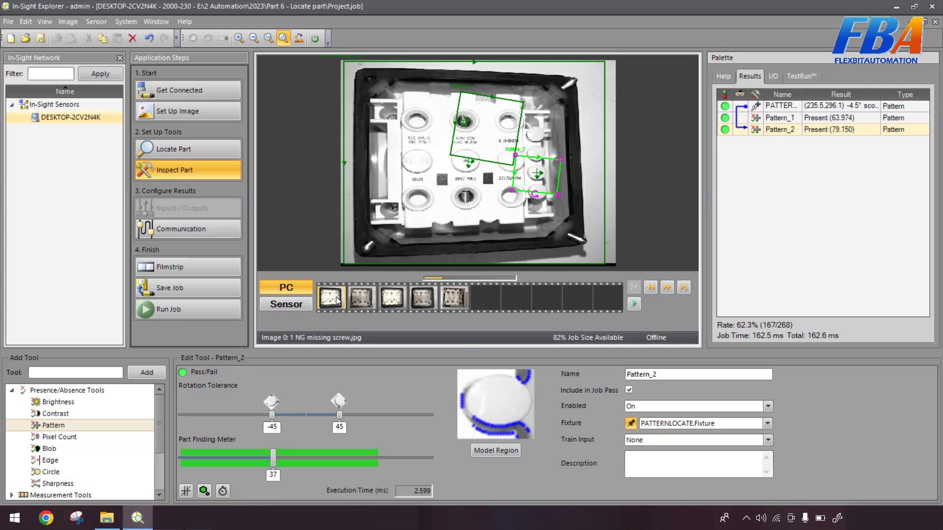
click(361, 298)
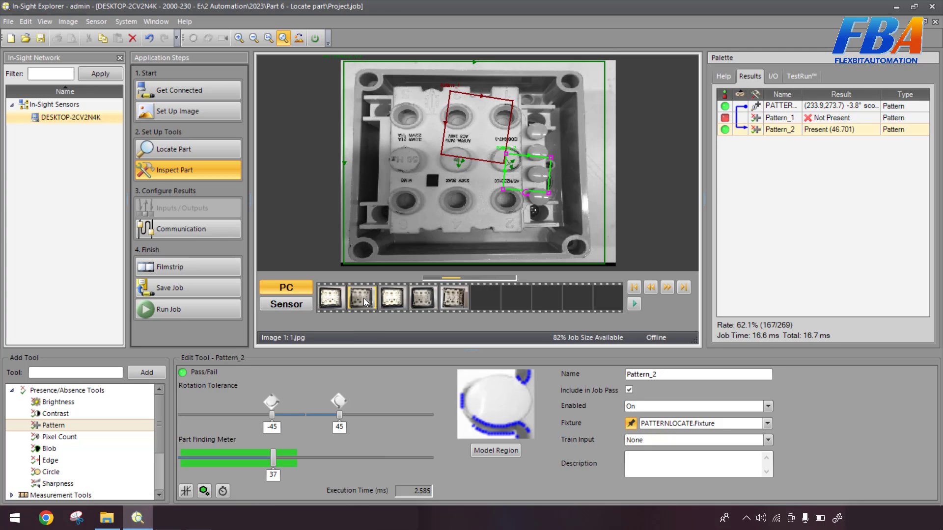
click(362, 298)
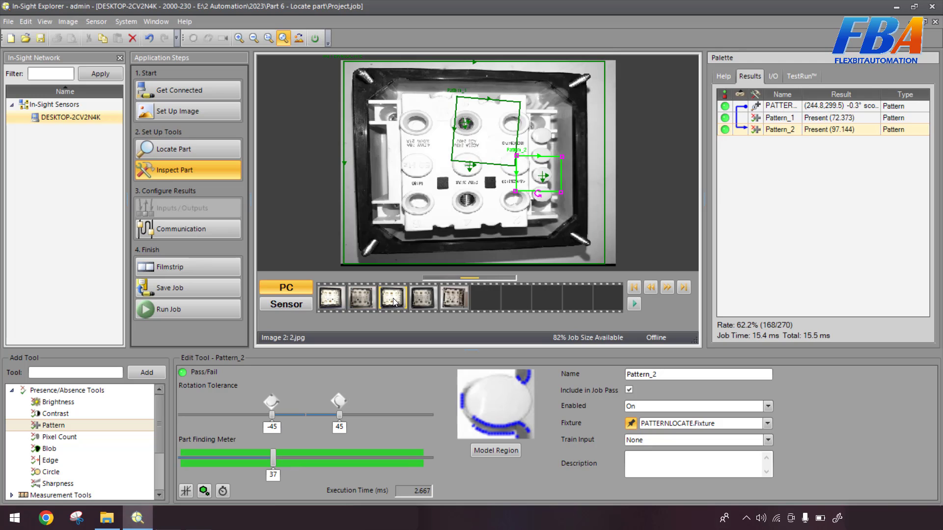
mouse_move(427, 299)
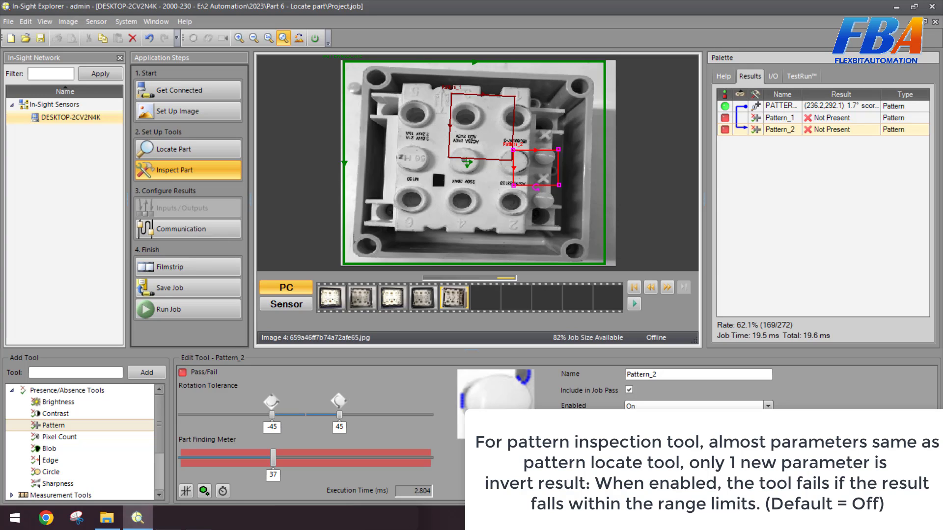
mouse_move(388, 472)
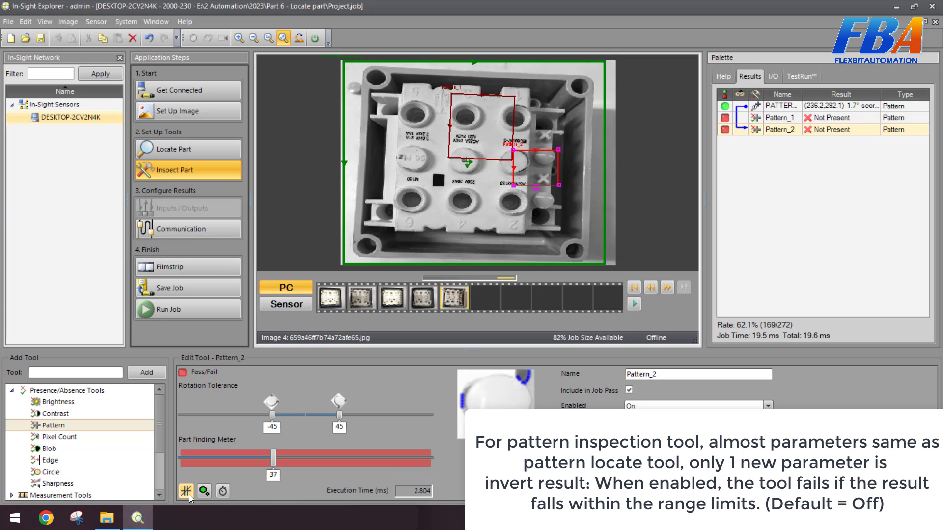
mouse_move(187, 492)
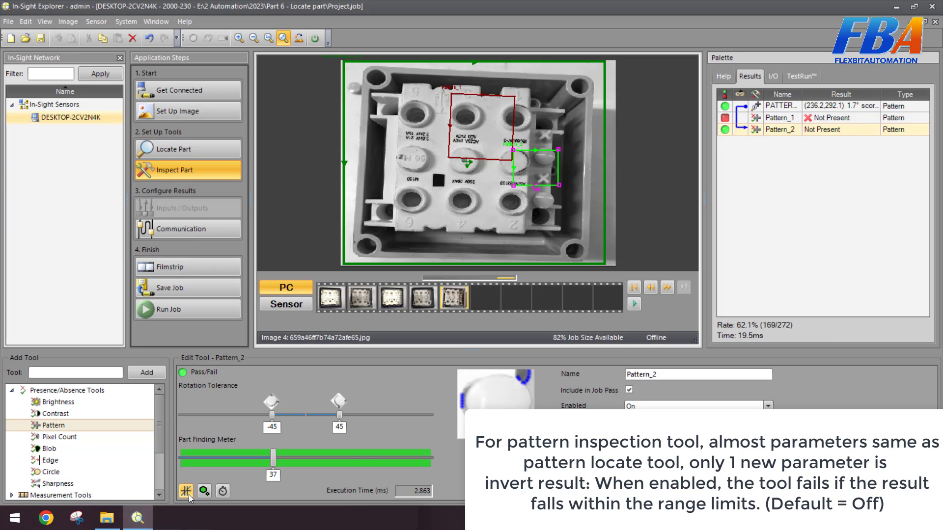
Step: View images 3, 0 and the bad image 4 with Pattern_2's result inverted
click(421, 297)
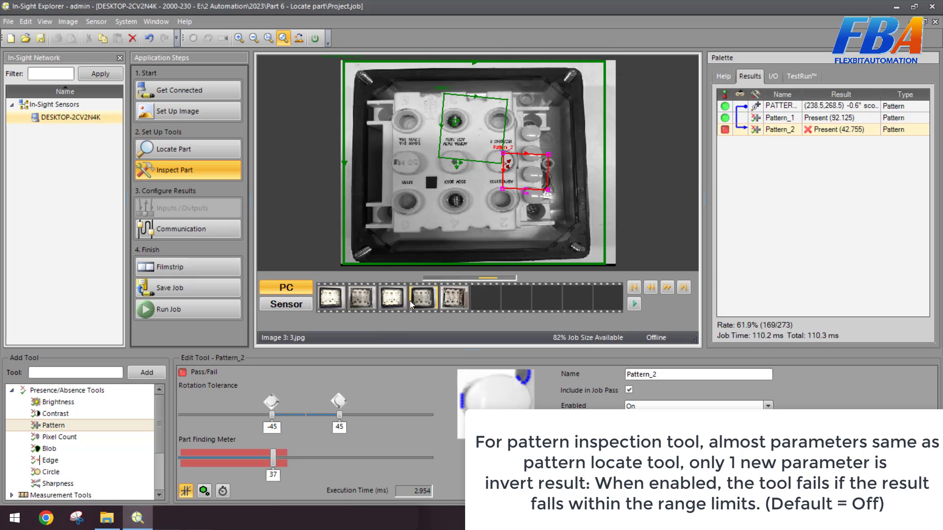
click(329, 297)
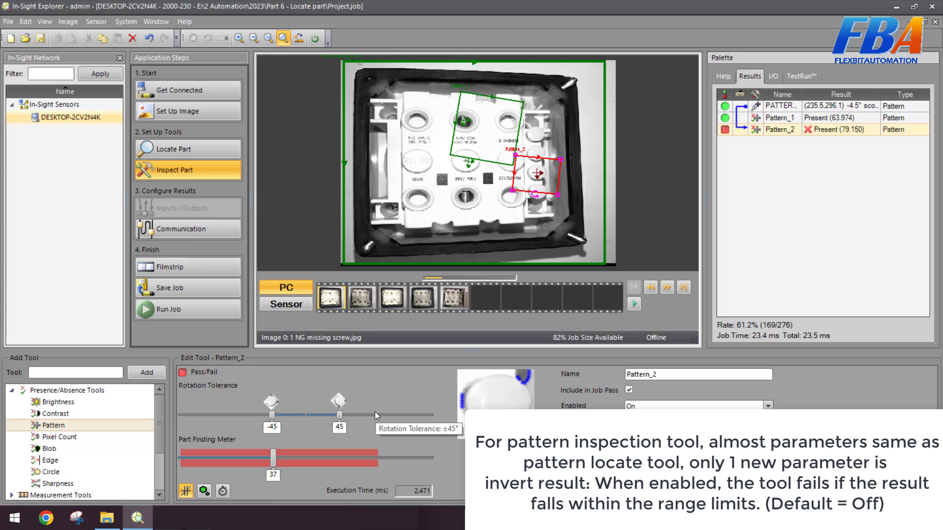
mouse_move(202, 484)
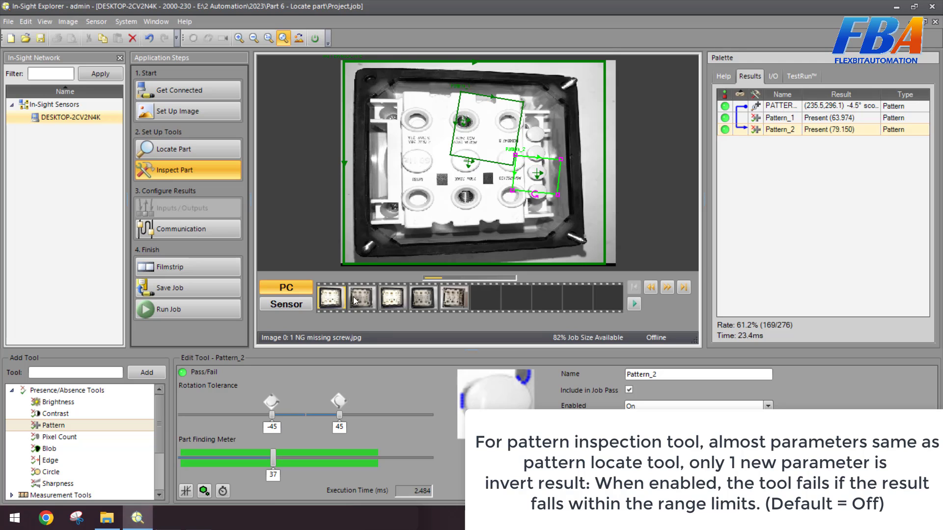
click(453, 297)
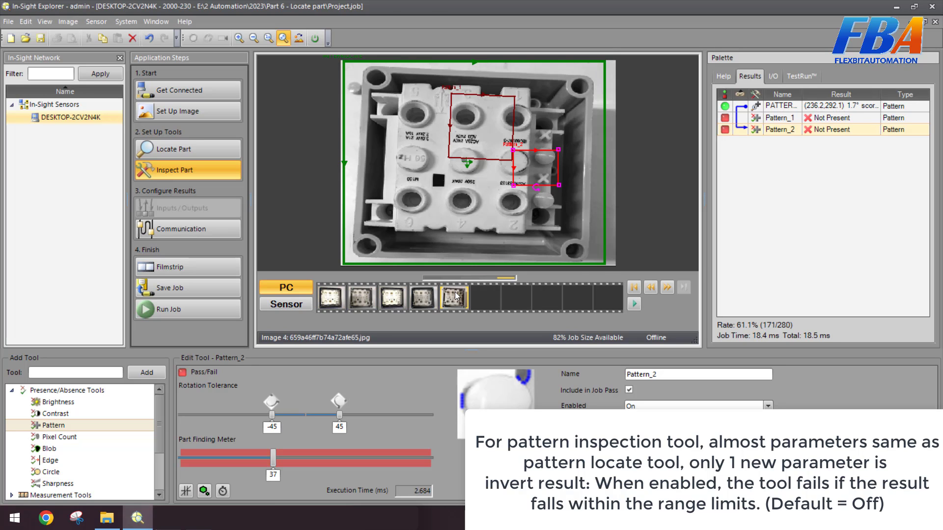